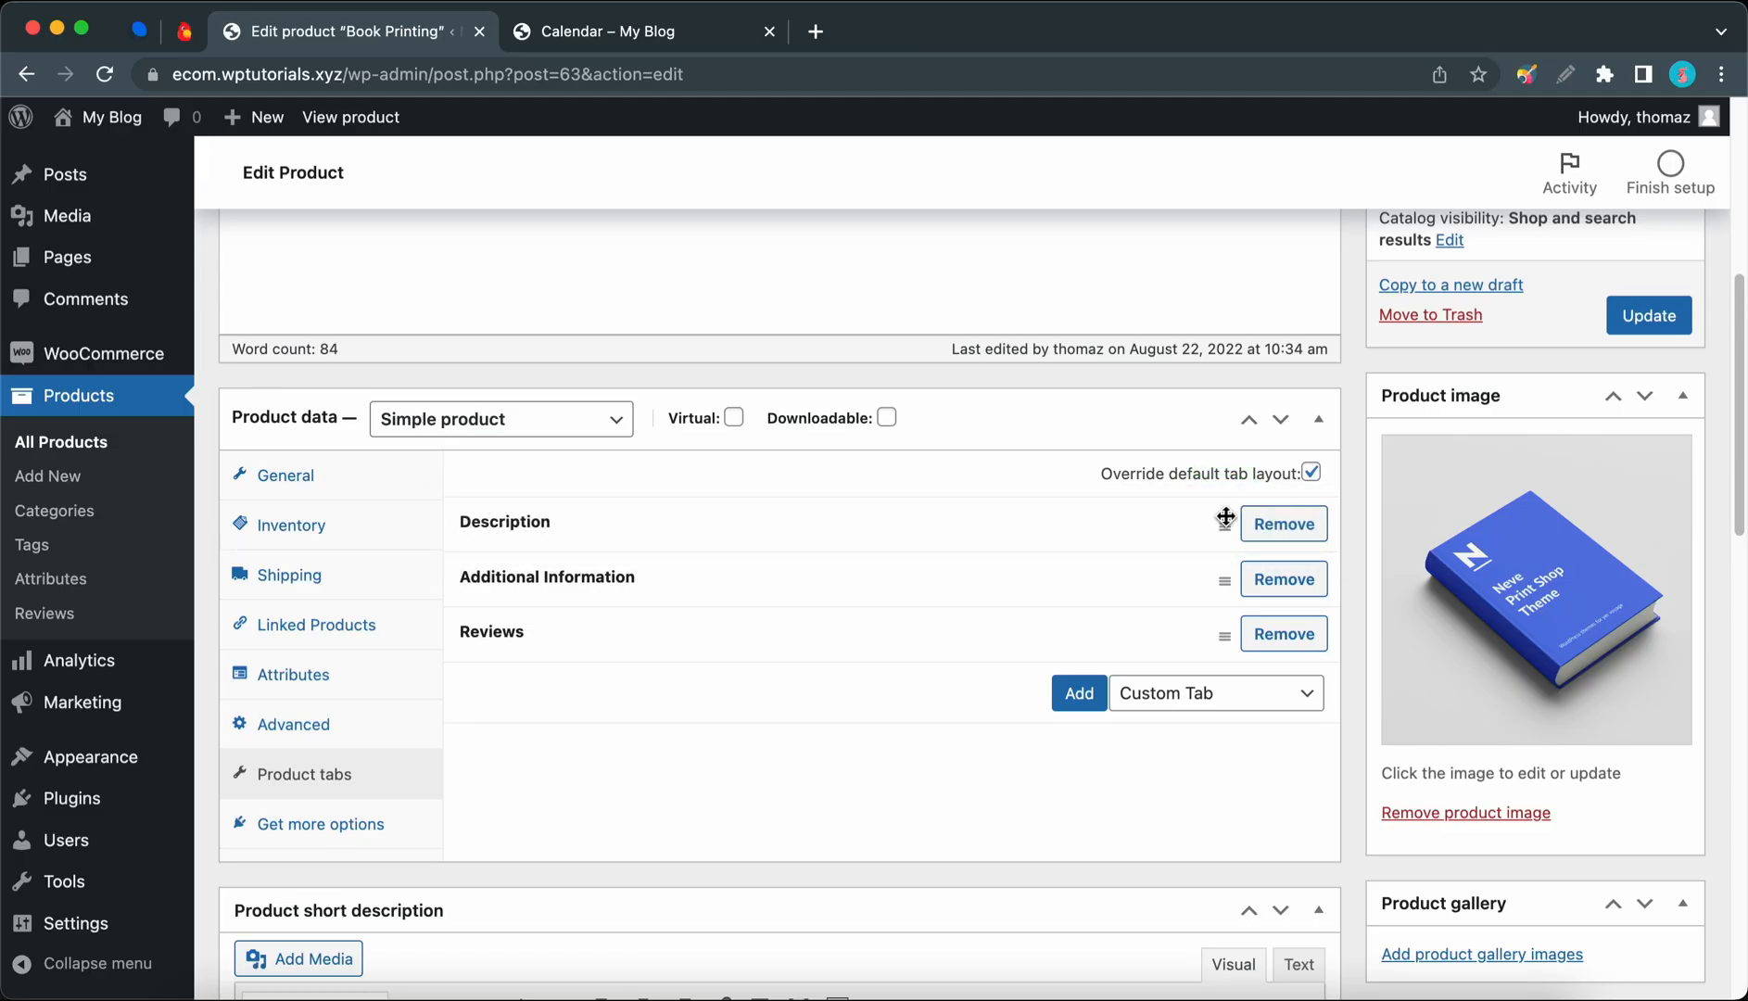
mouse_move(1282, 578)
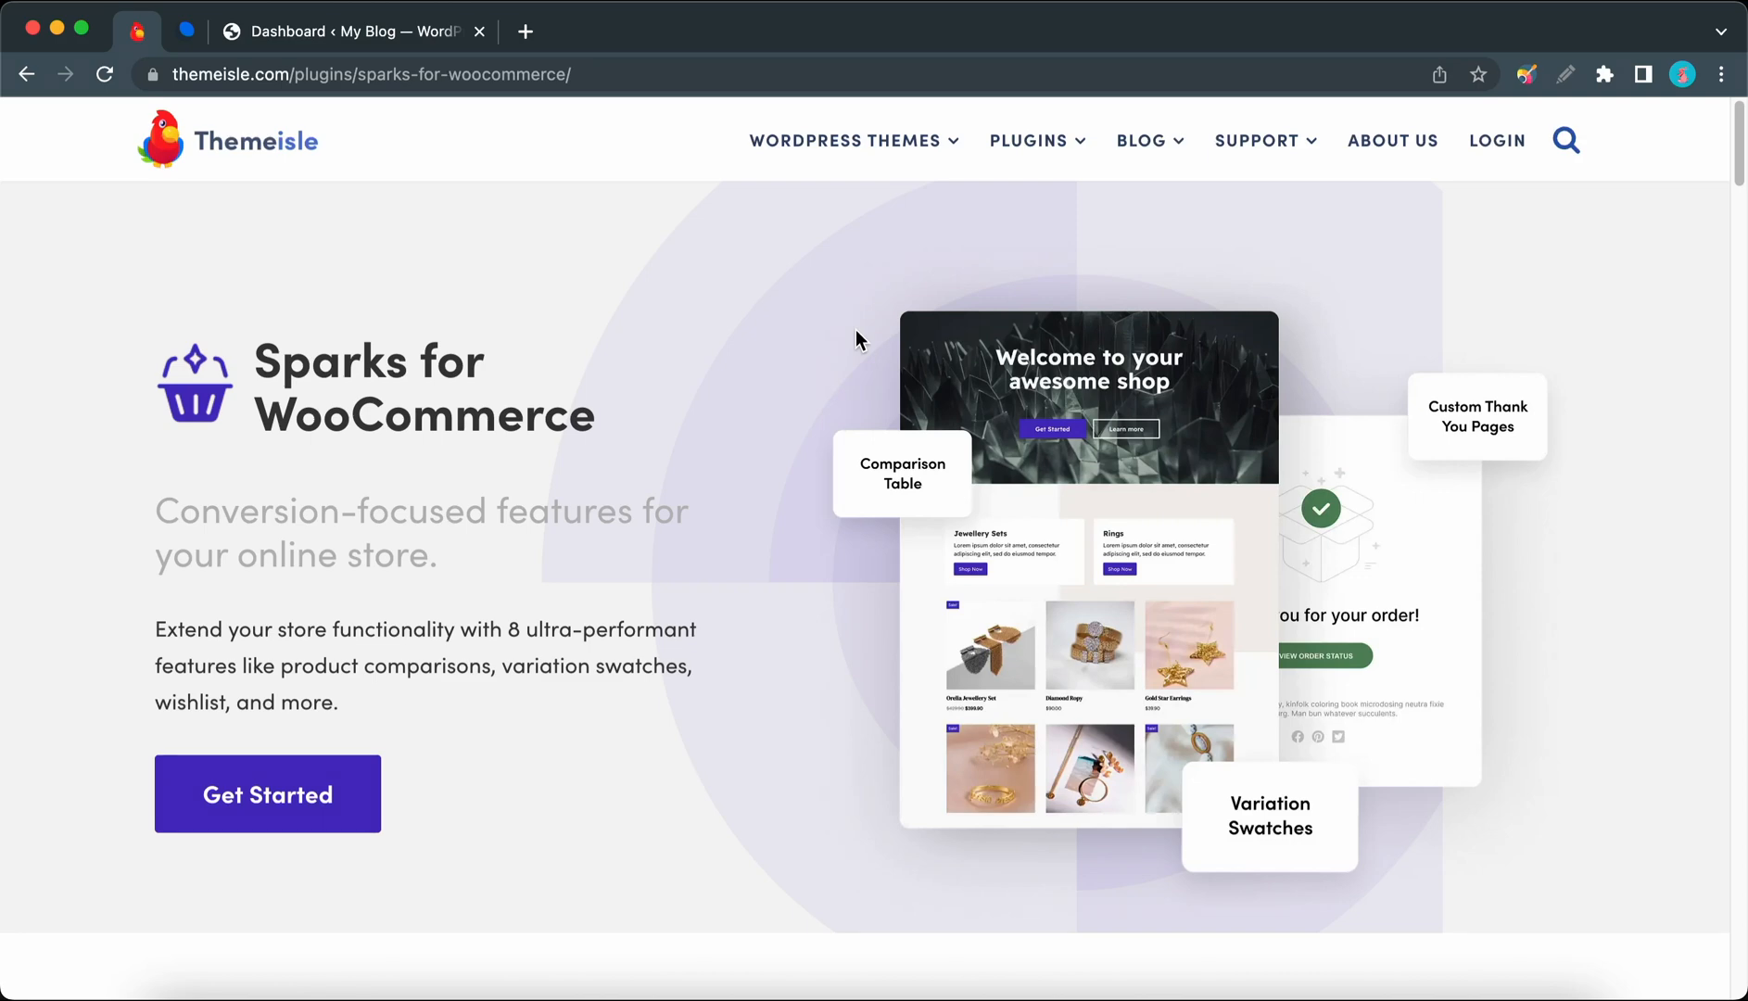
Step: From the Dashboard, go to Settings > Sparks and activate the Product Tabs Manager card
click(345, 30)
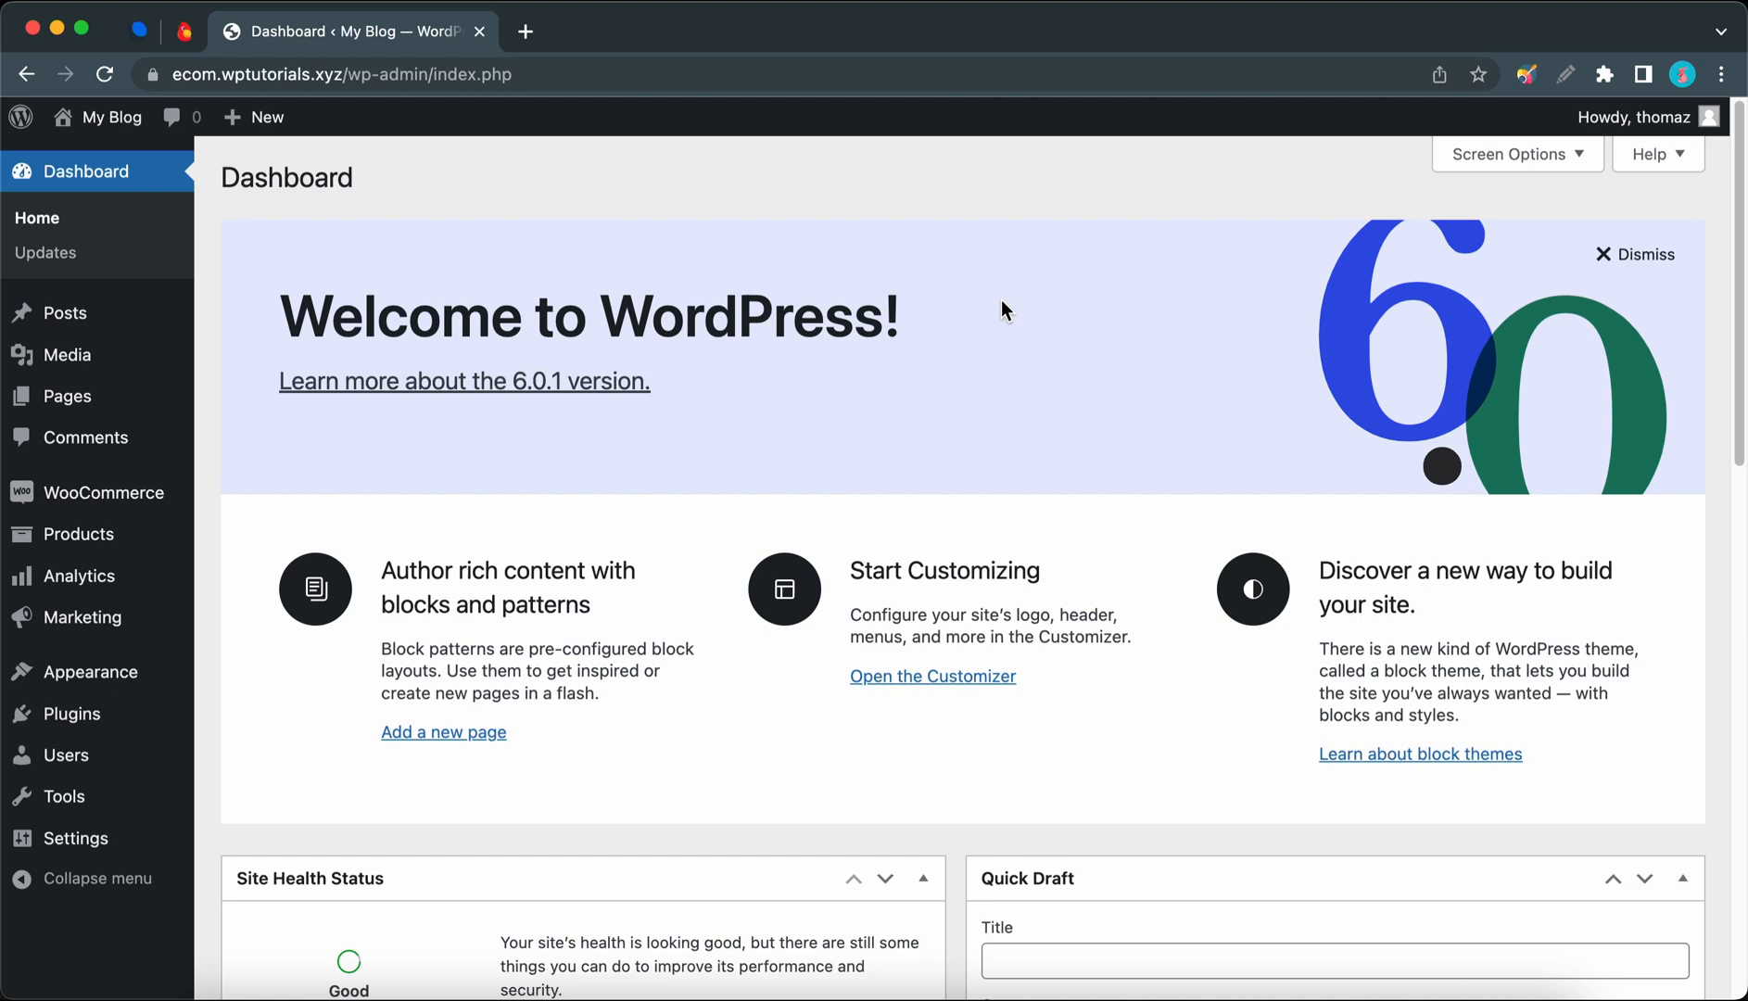
mouse_move(401, 740)
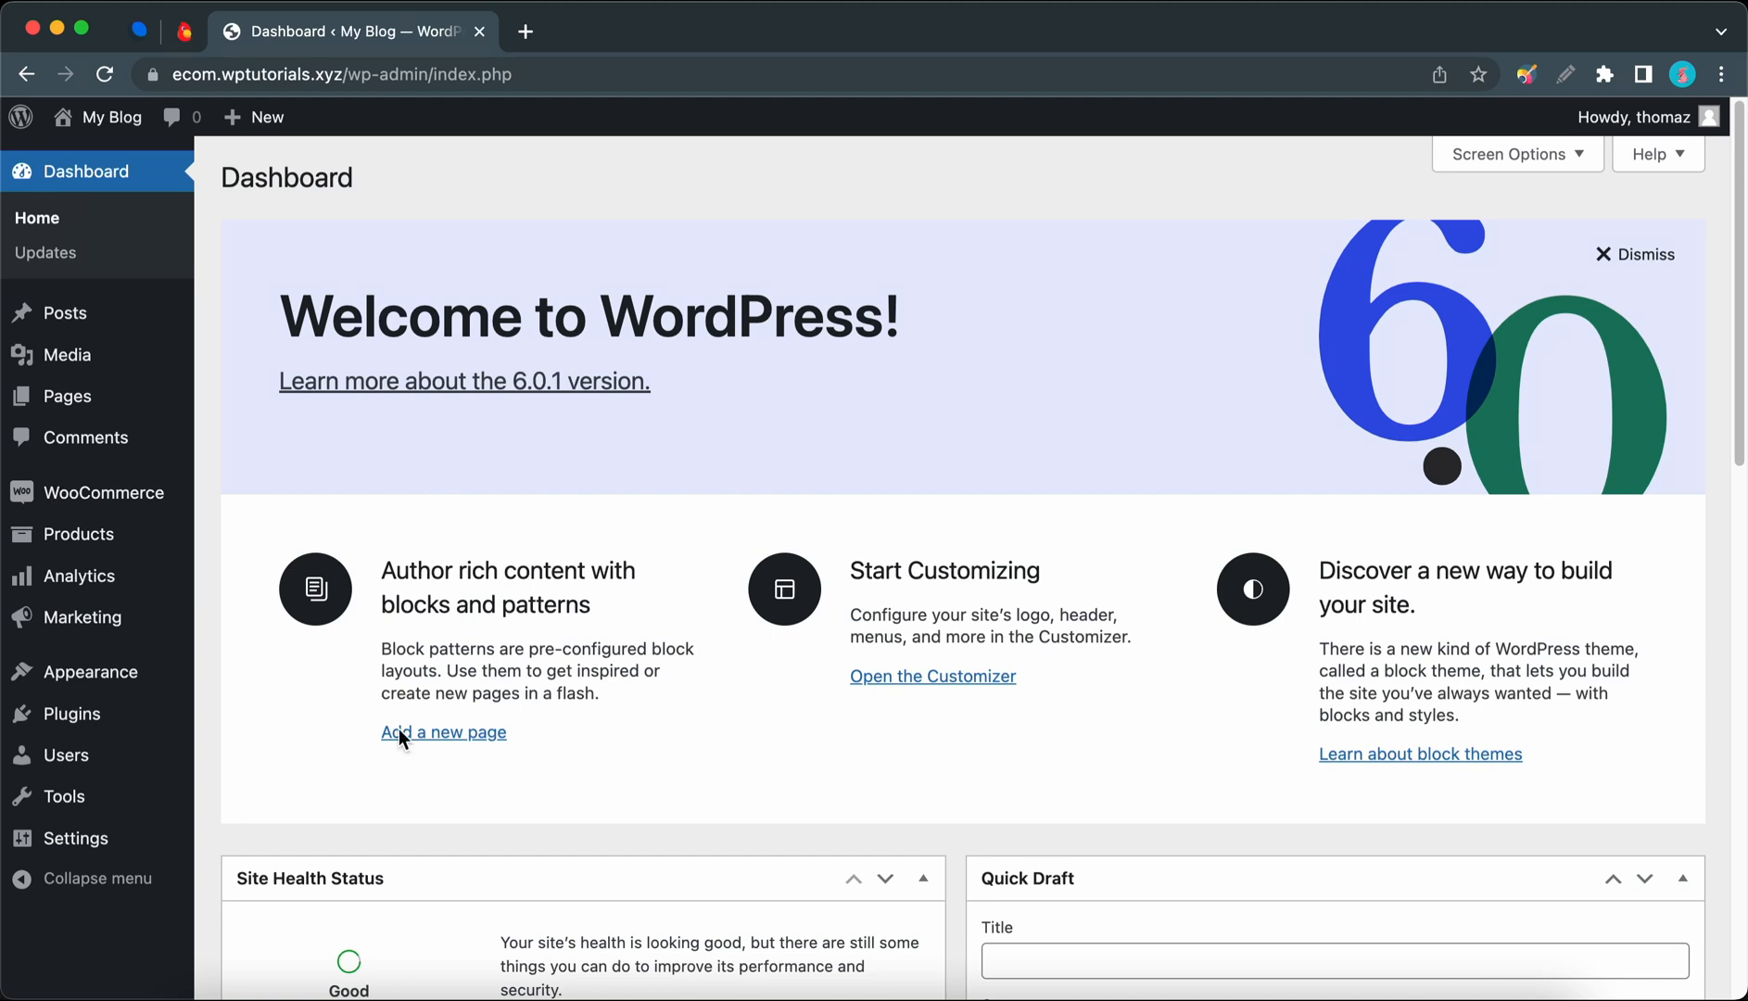
click(75, 837)
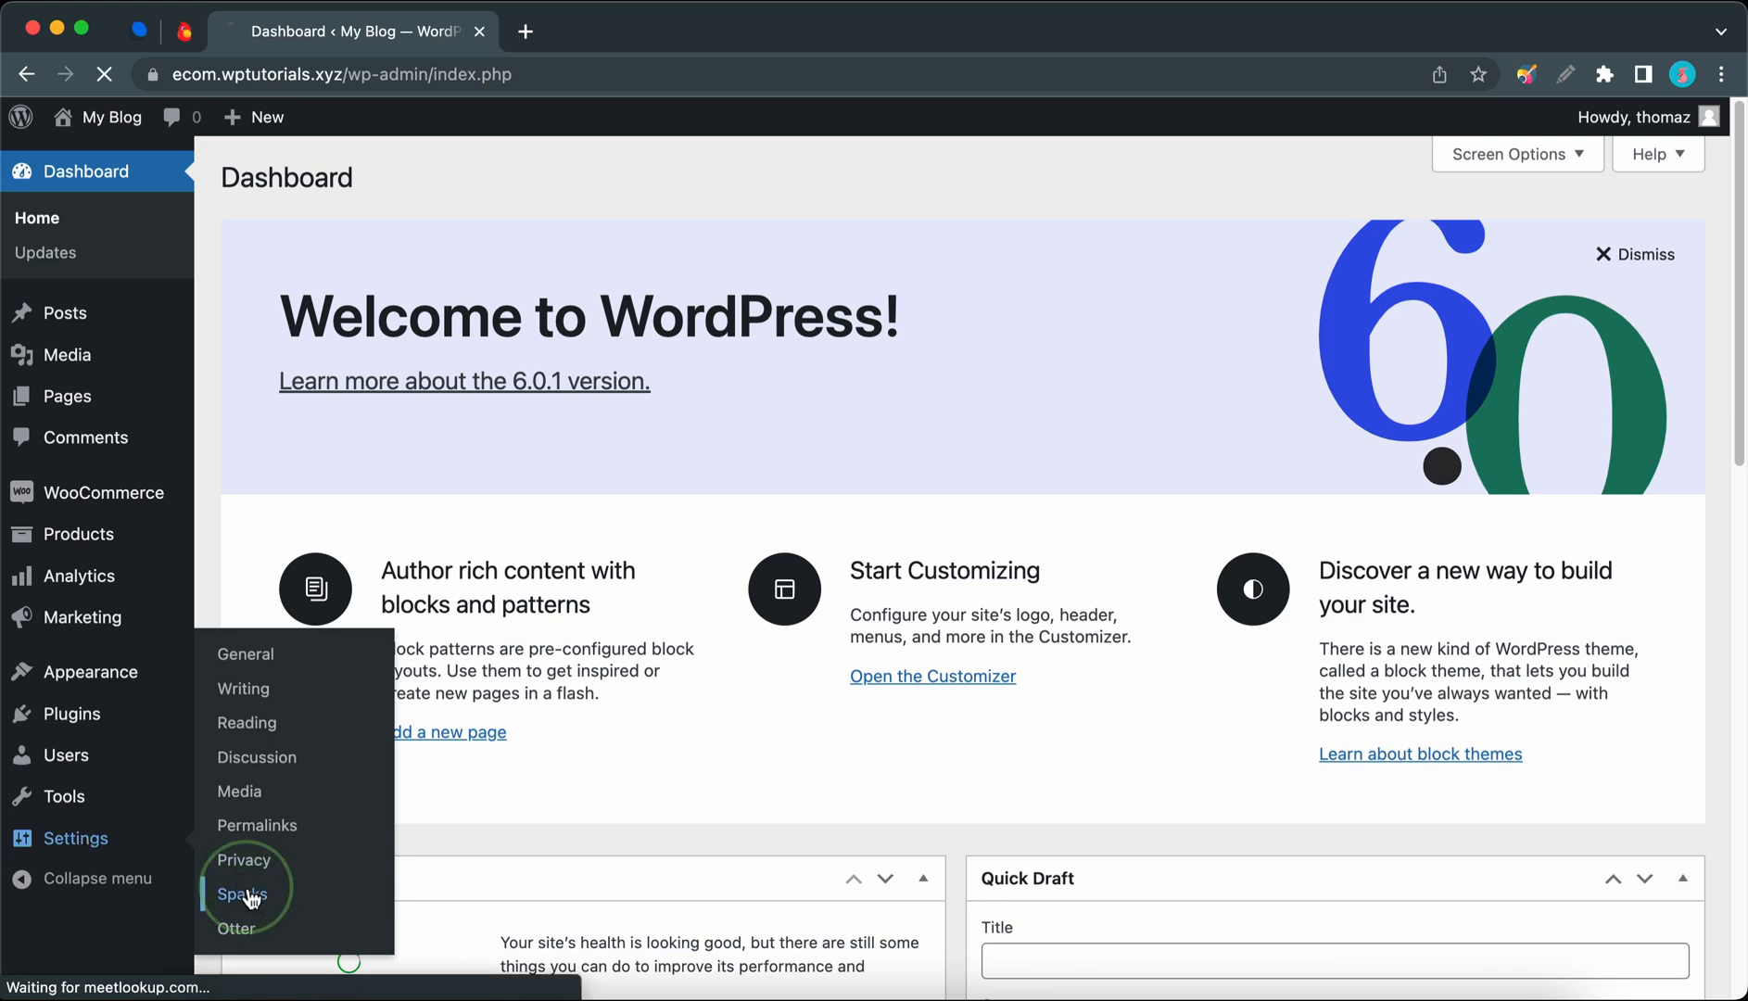
click(238, 895)
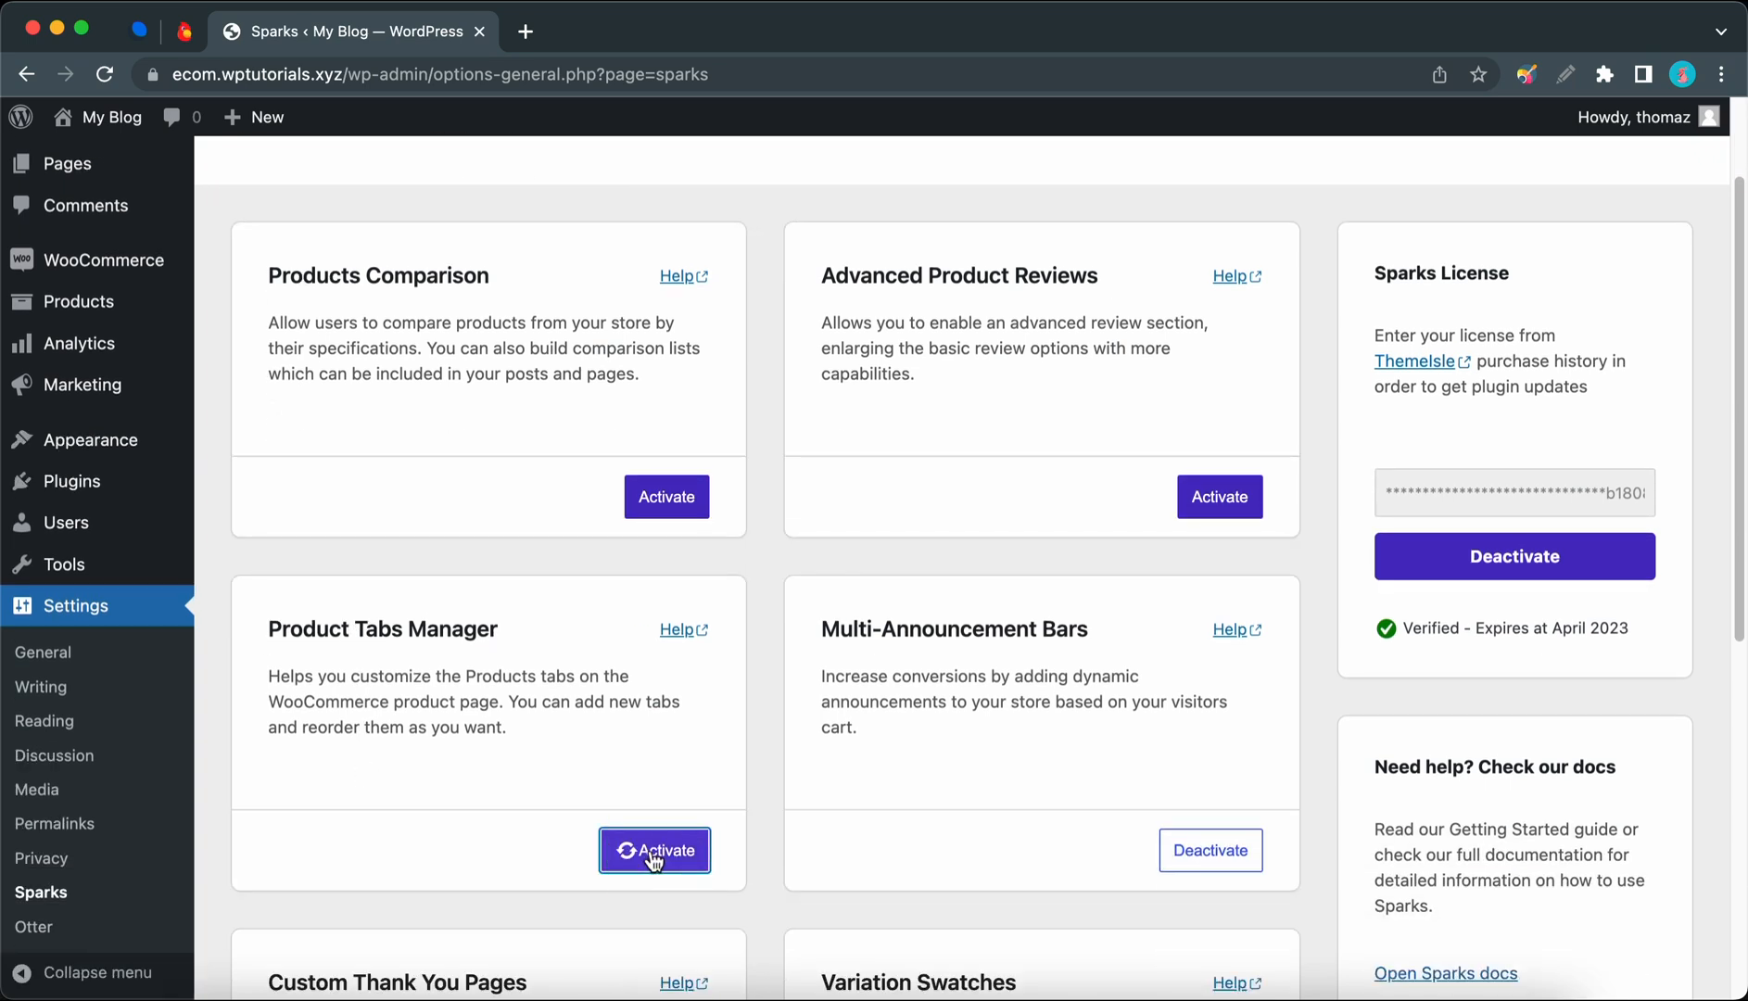
click(654, 850)
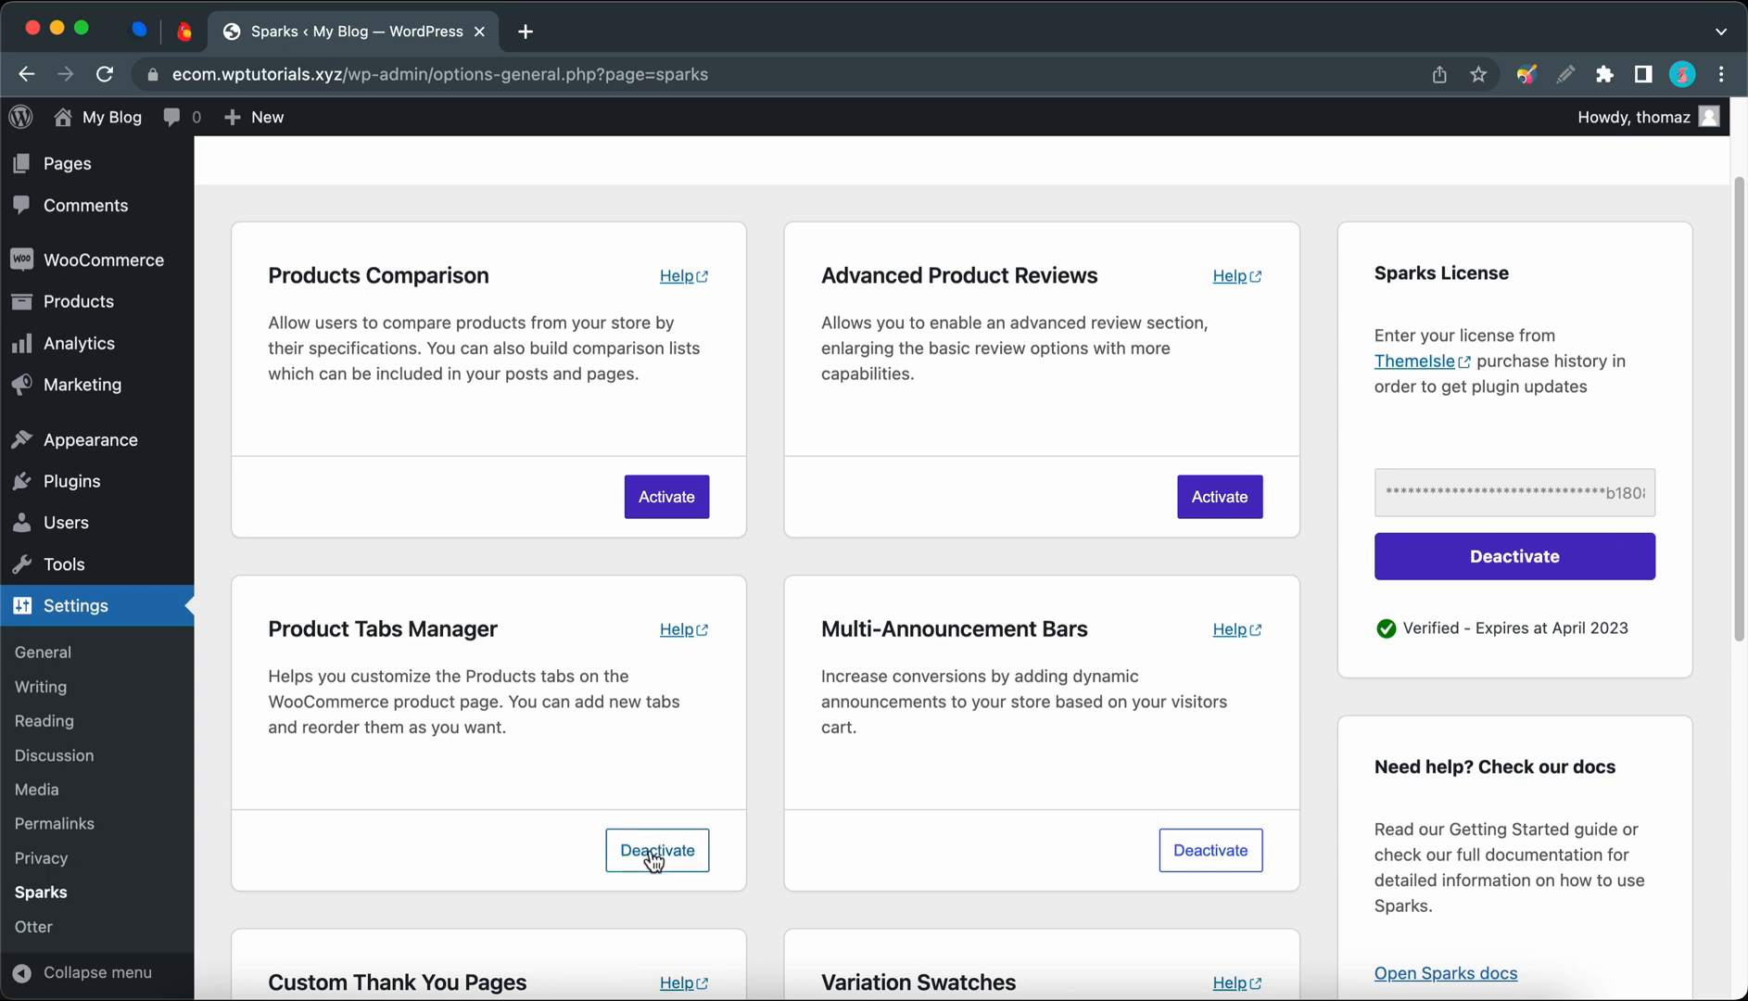
scroll(up, 3)
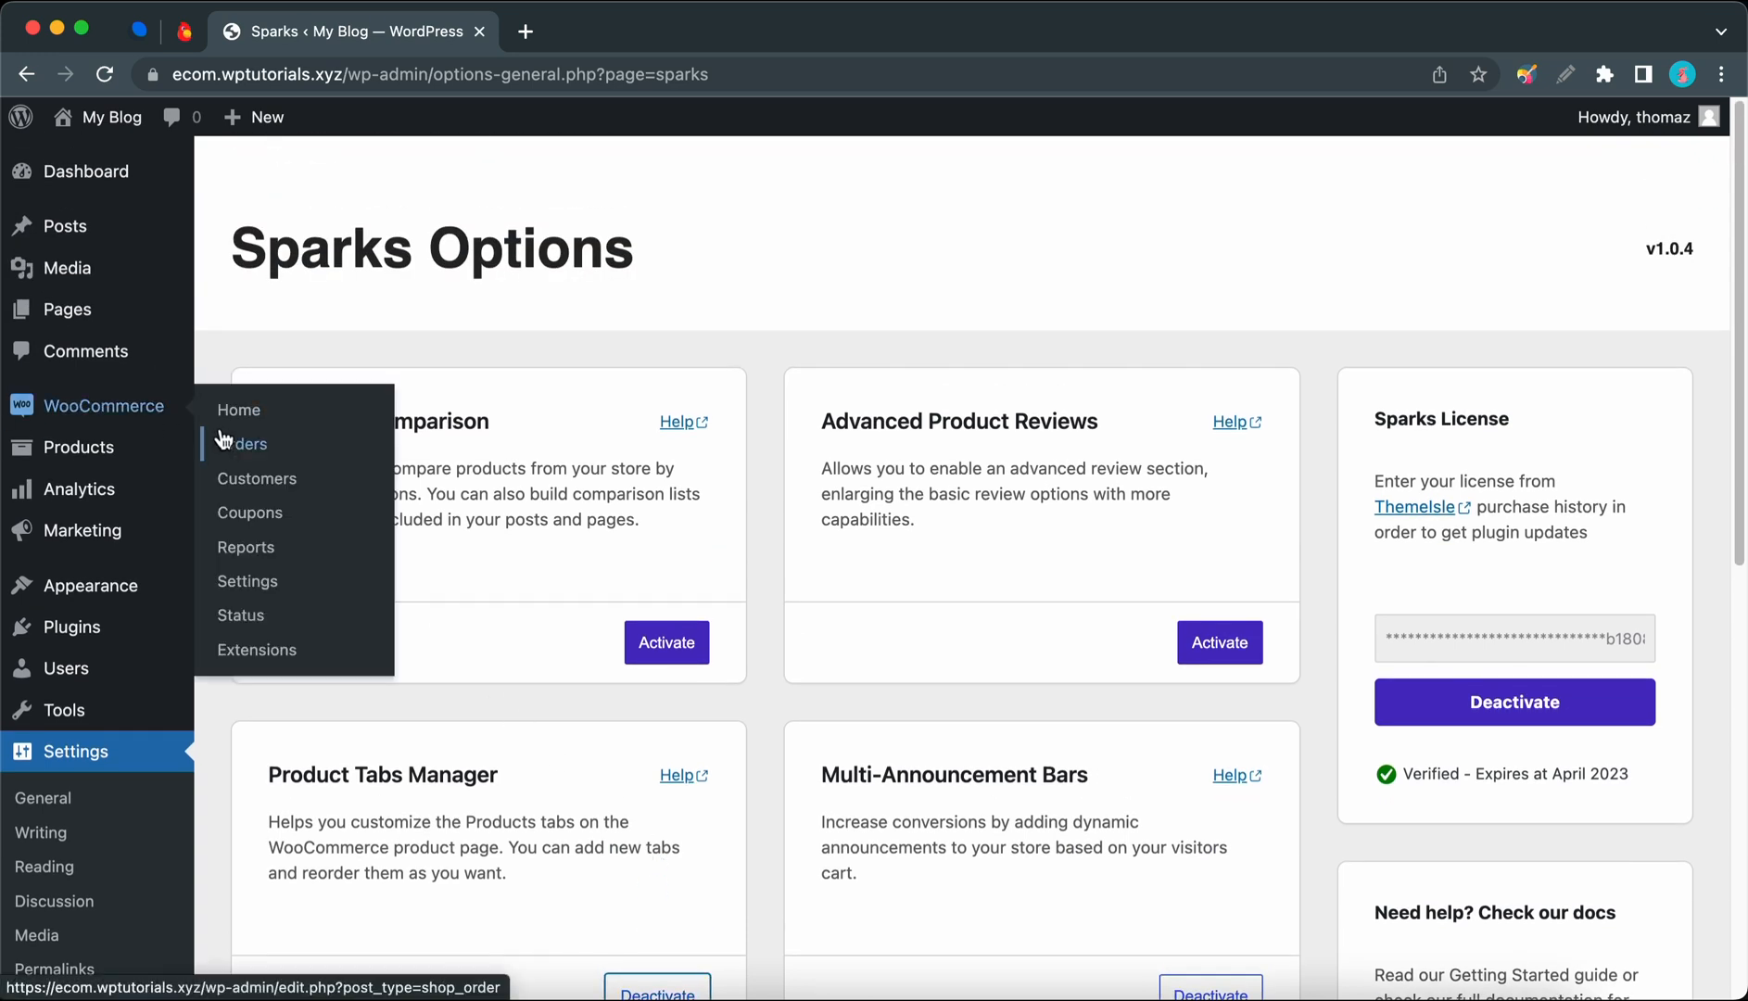
Step: Reload the admin and open WooCommerce > Product Tabs, listing Description, Additional Information and Reviews
click(104, 73)
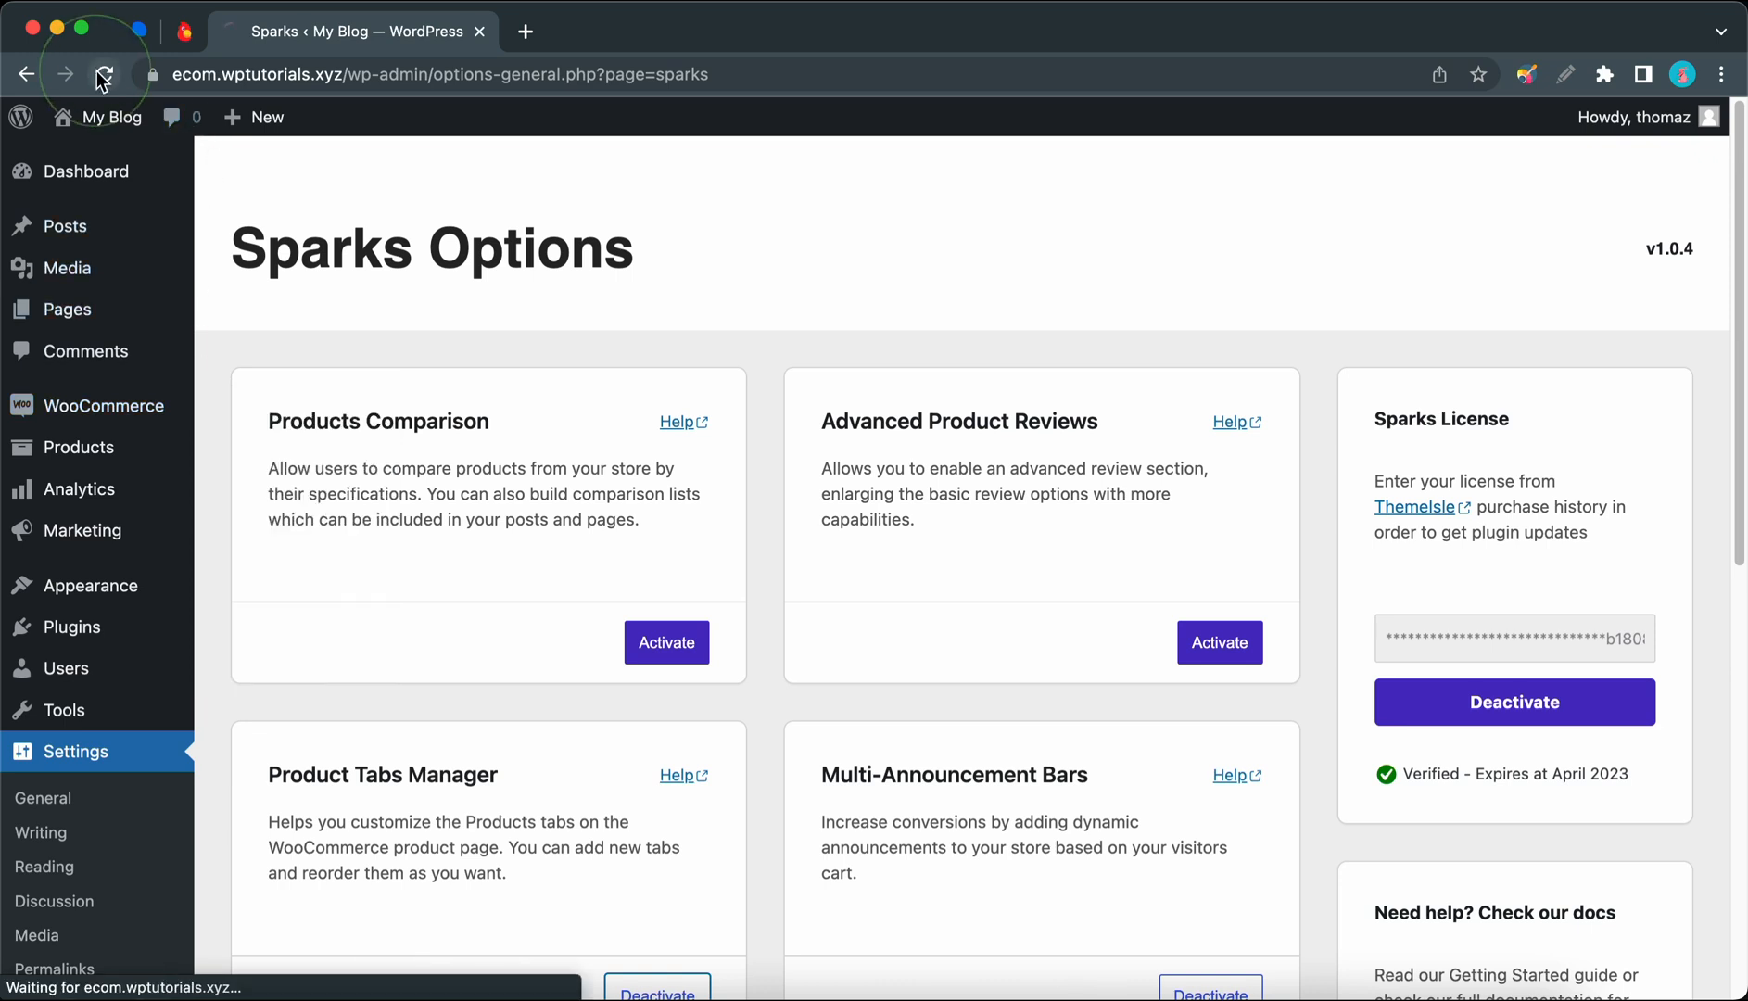
mouse_move(104, 405)
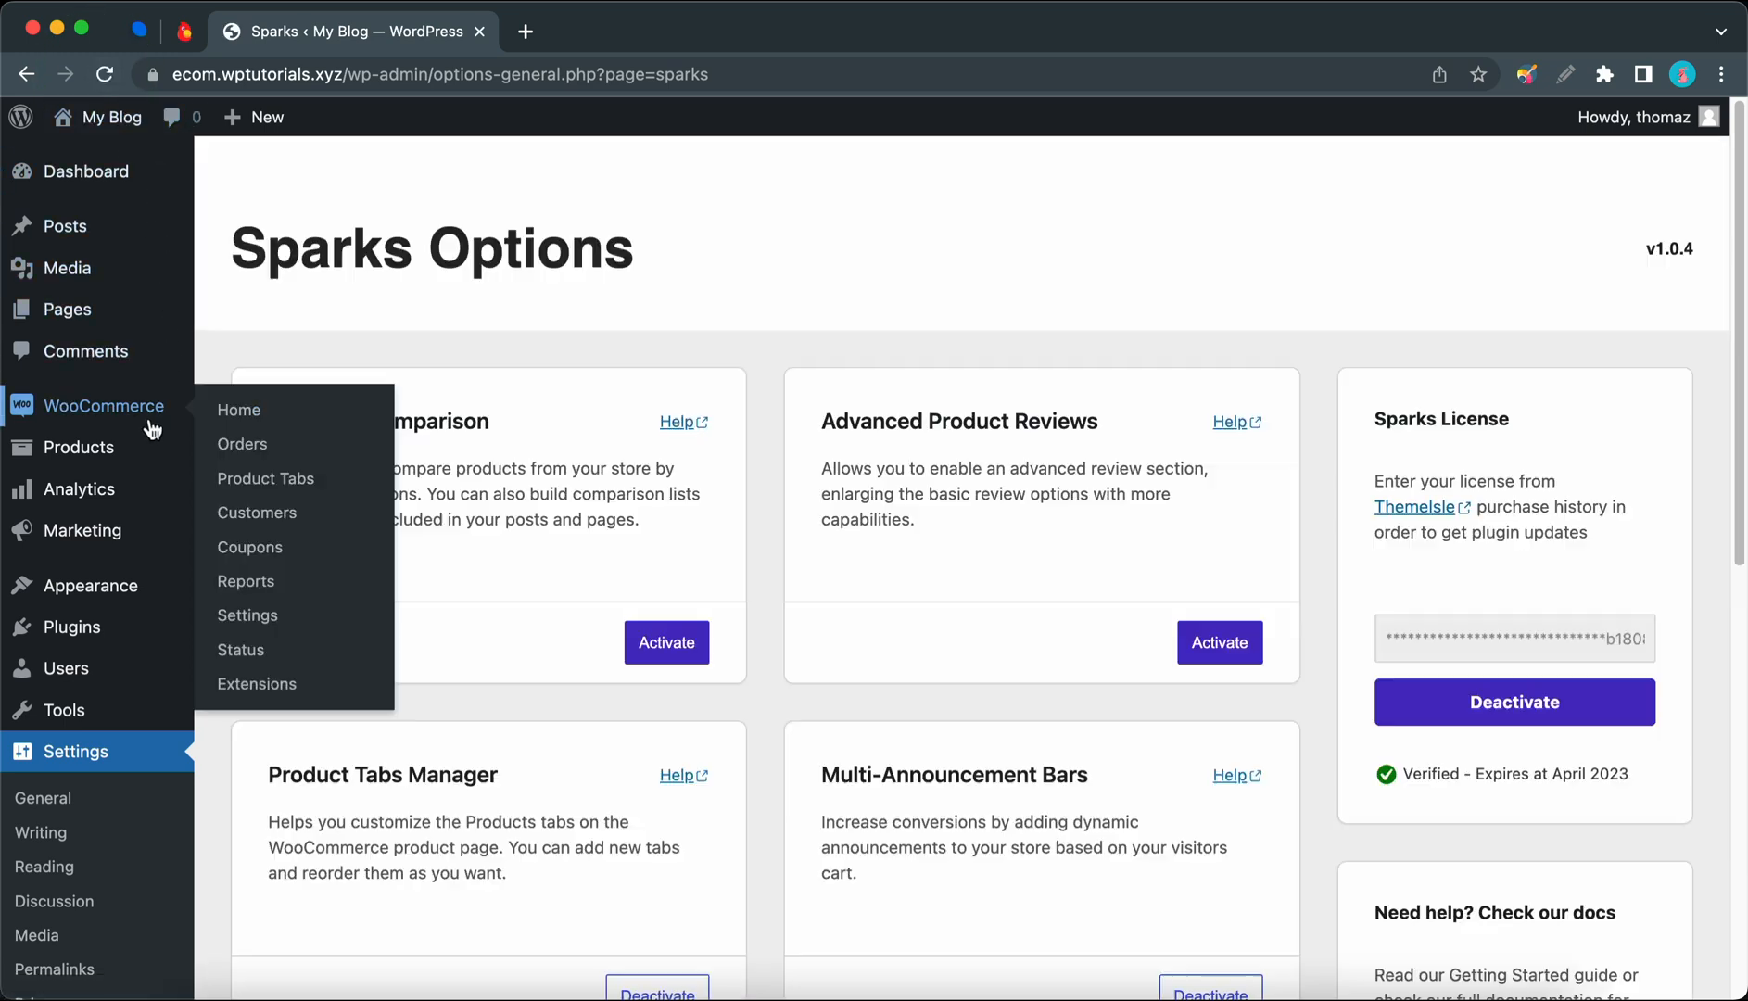
mouse_move(265, 478)
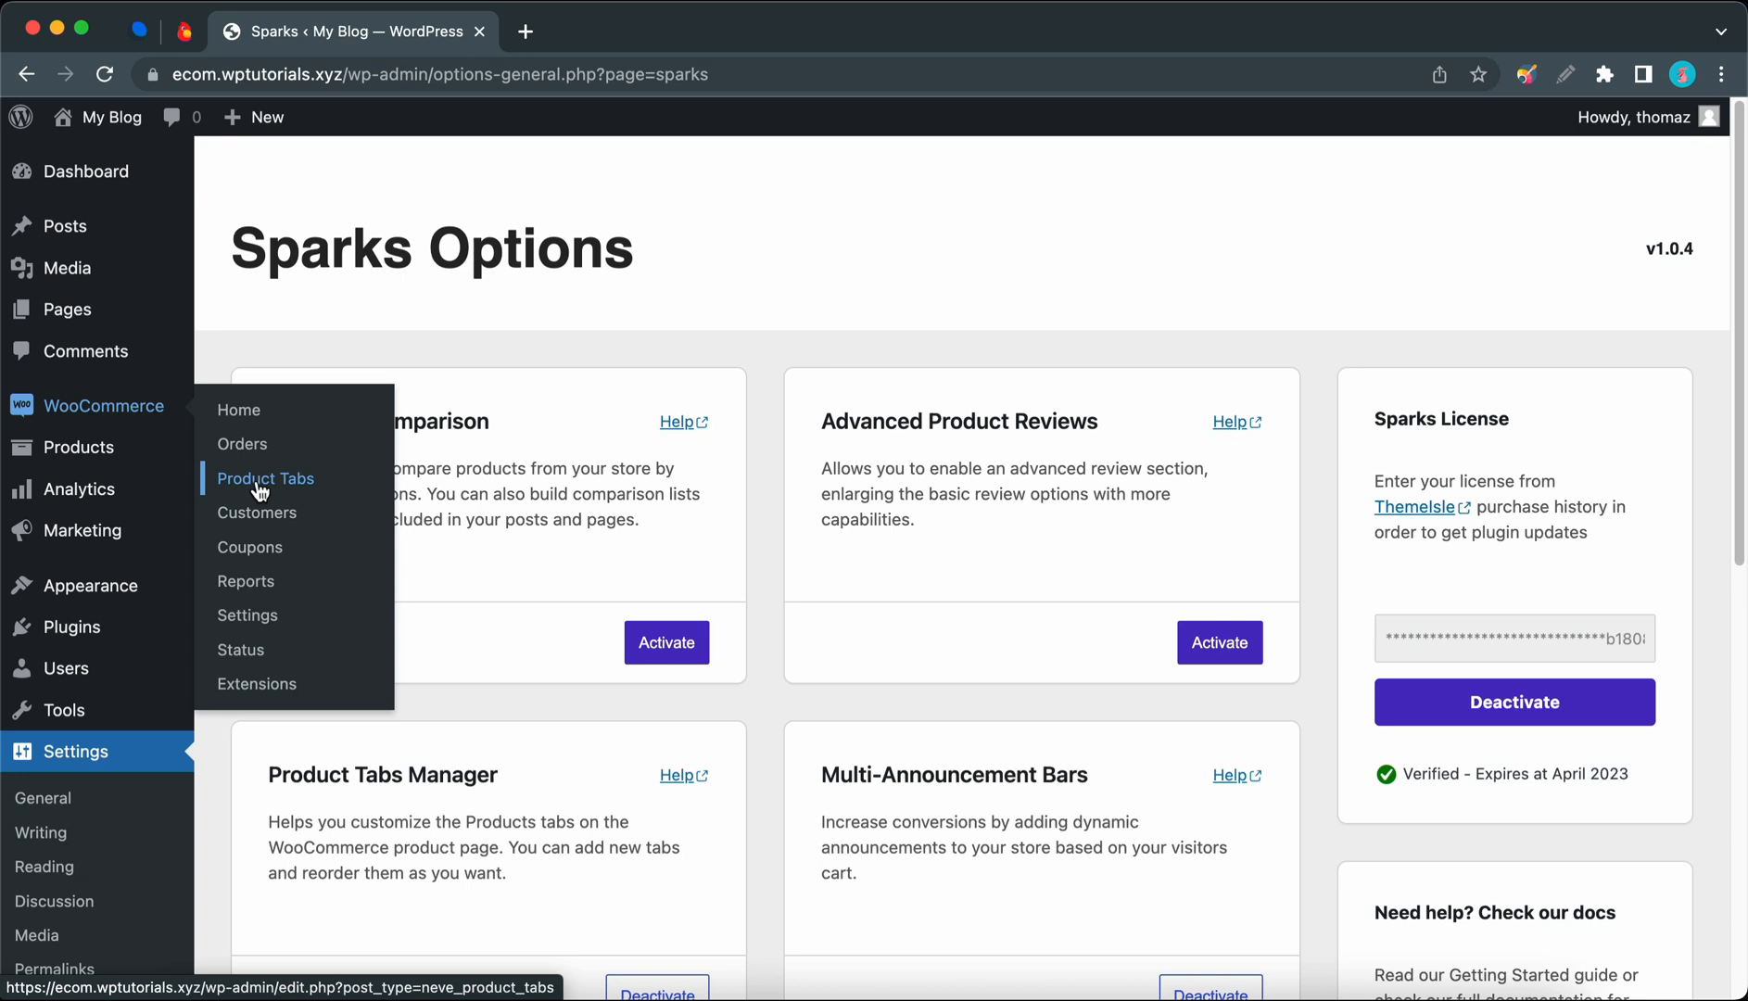
click(265, 478)
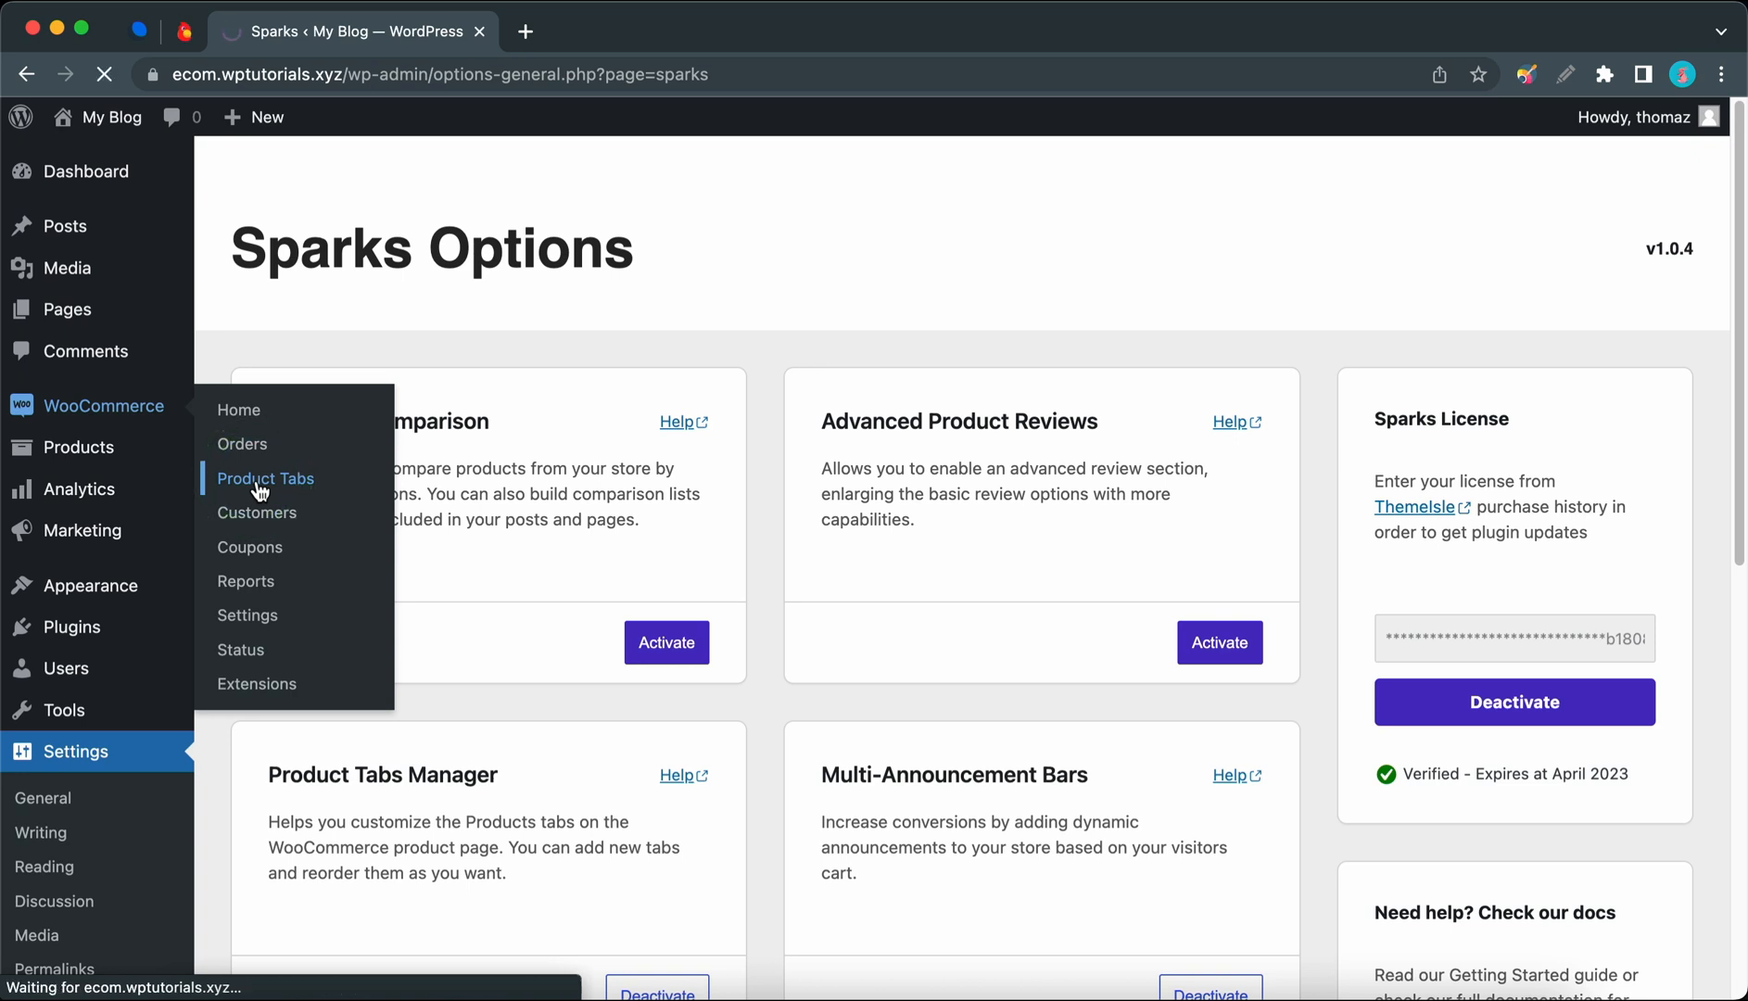
click(265, 478)
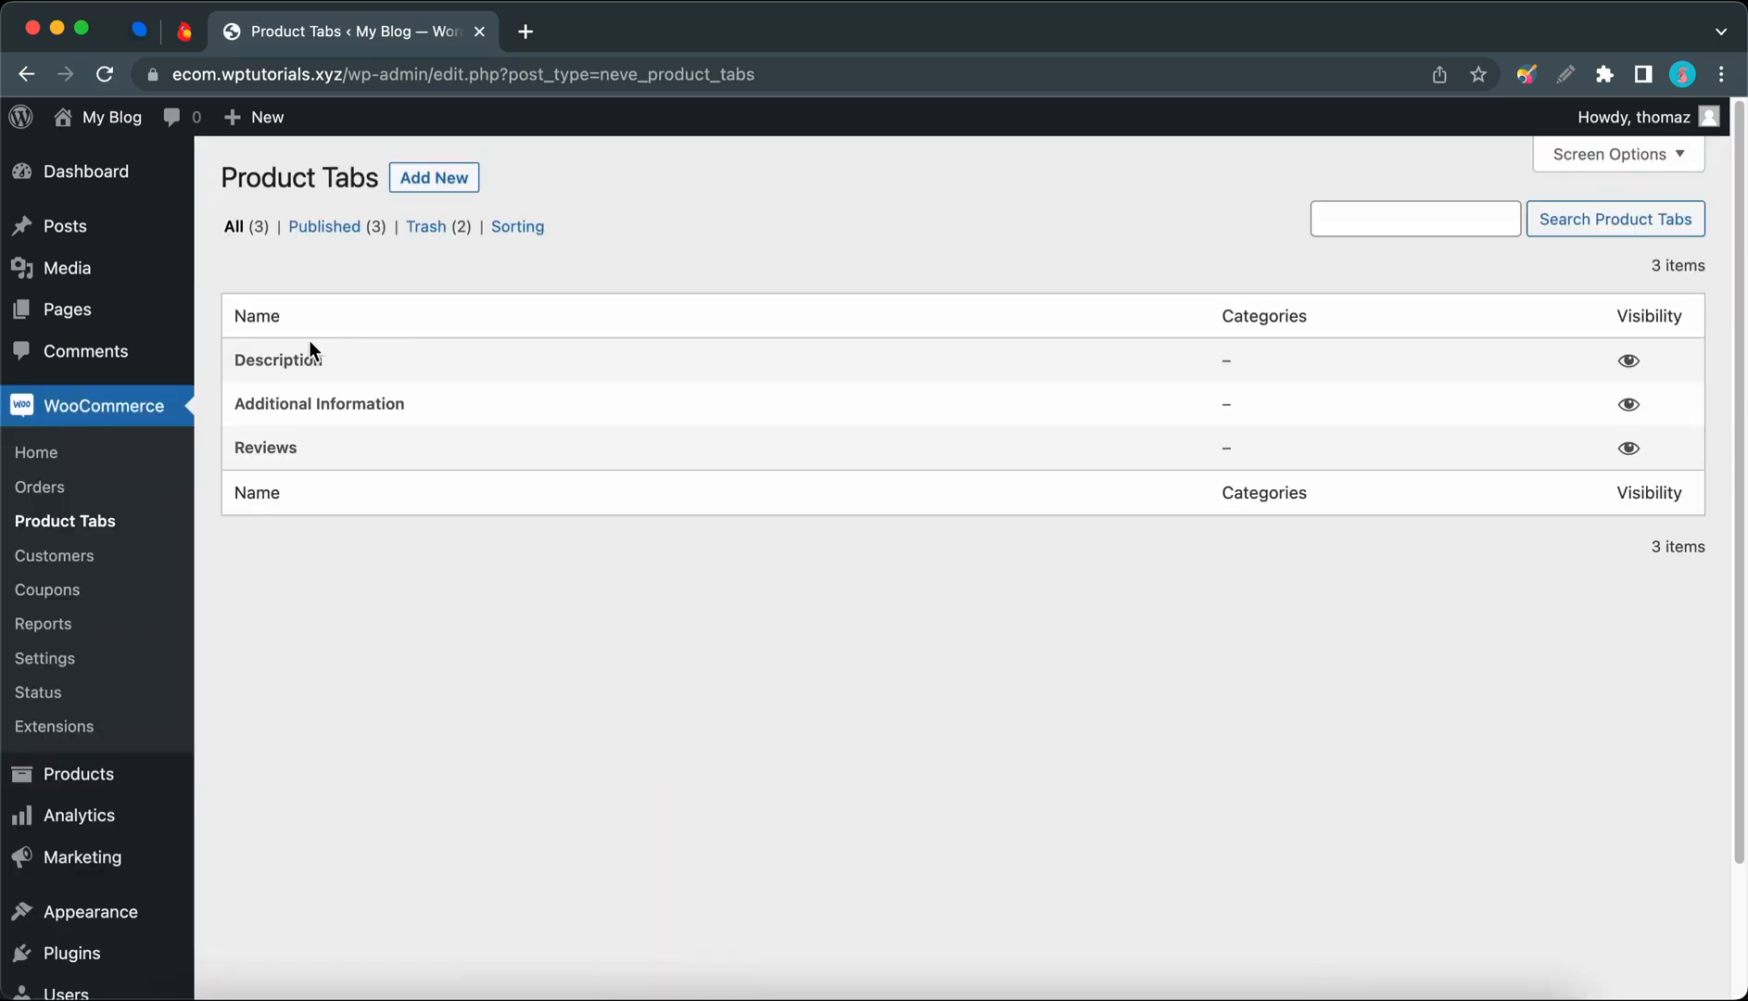
mouse_move(359, 478)
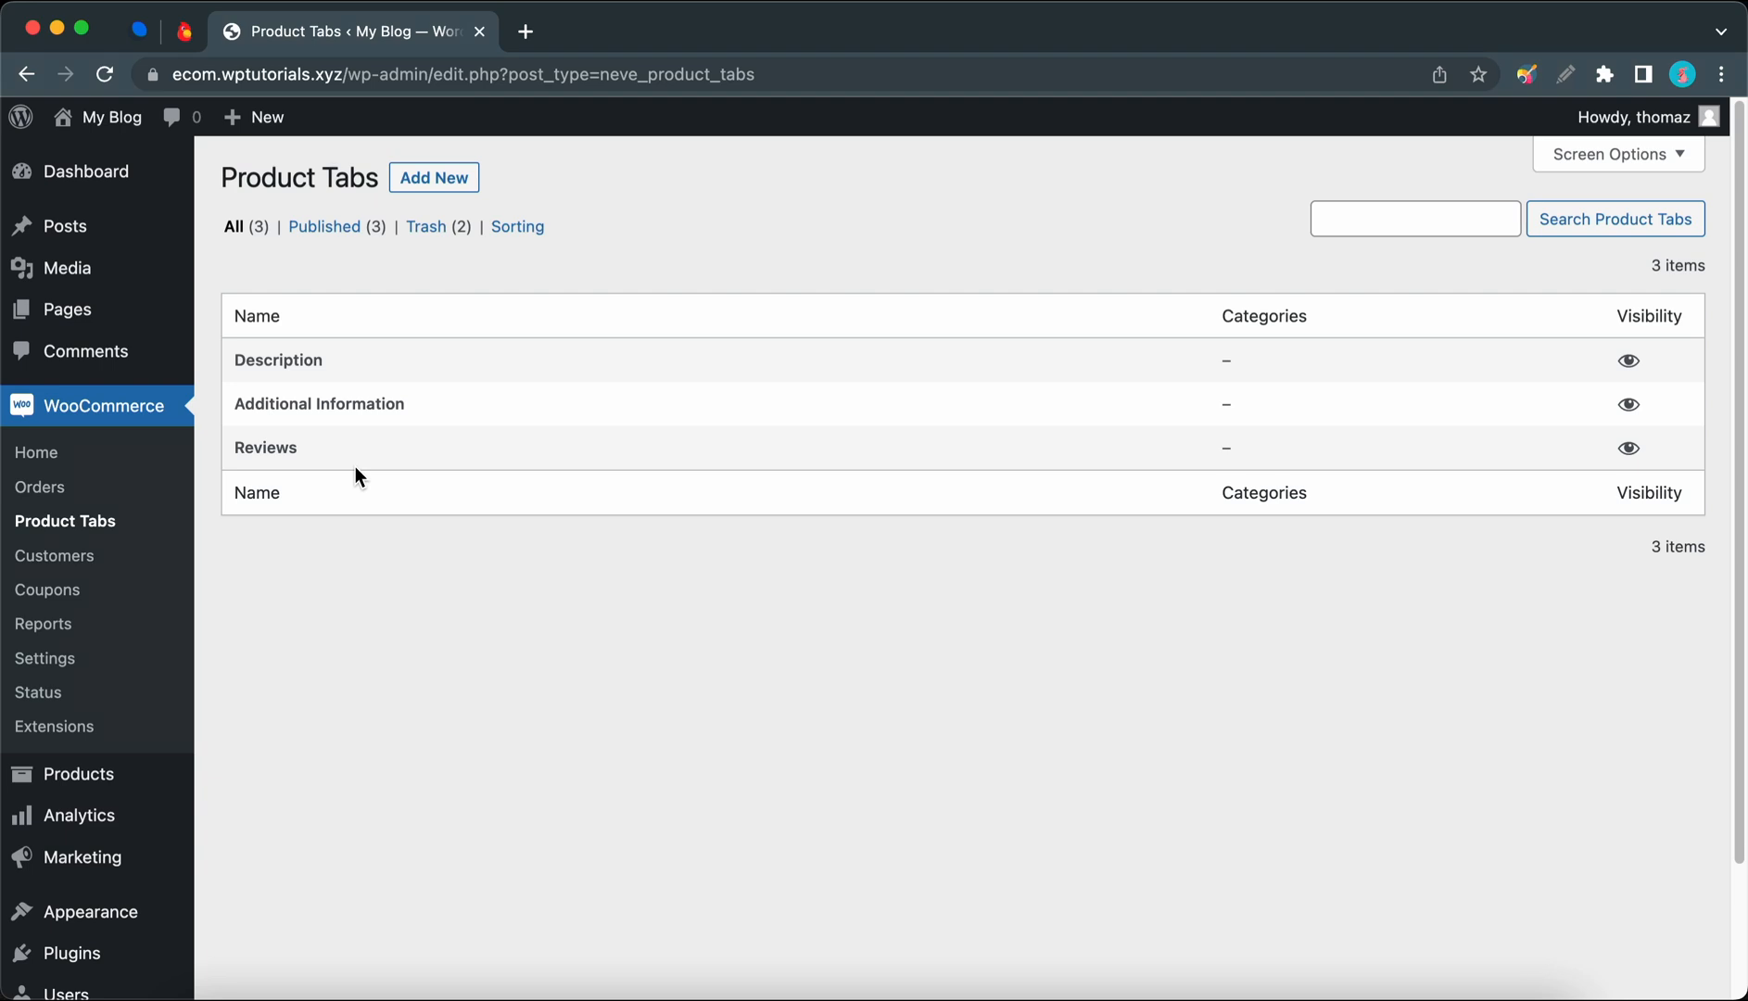
Step: Create a new tab titled 'Printer Cartridge Type' assigned to Books & Magazines and Calendars
click(434, 177)
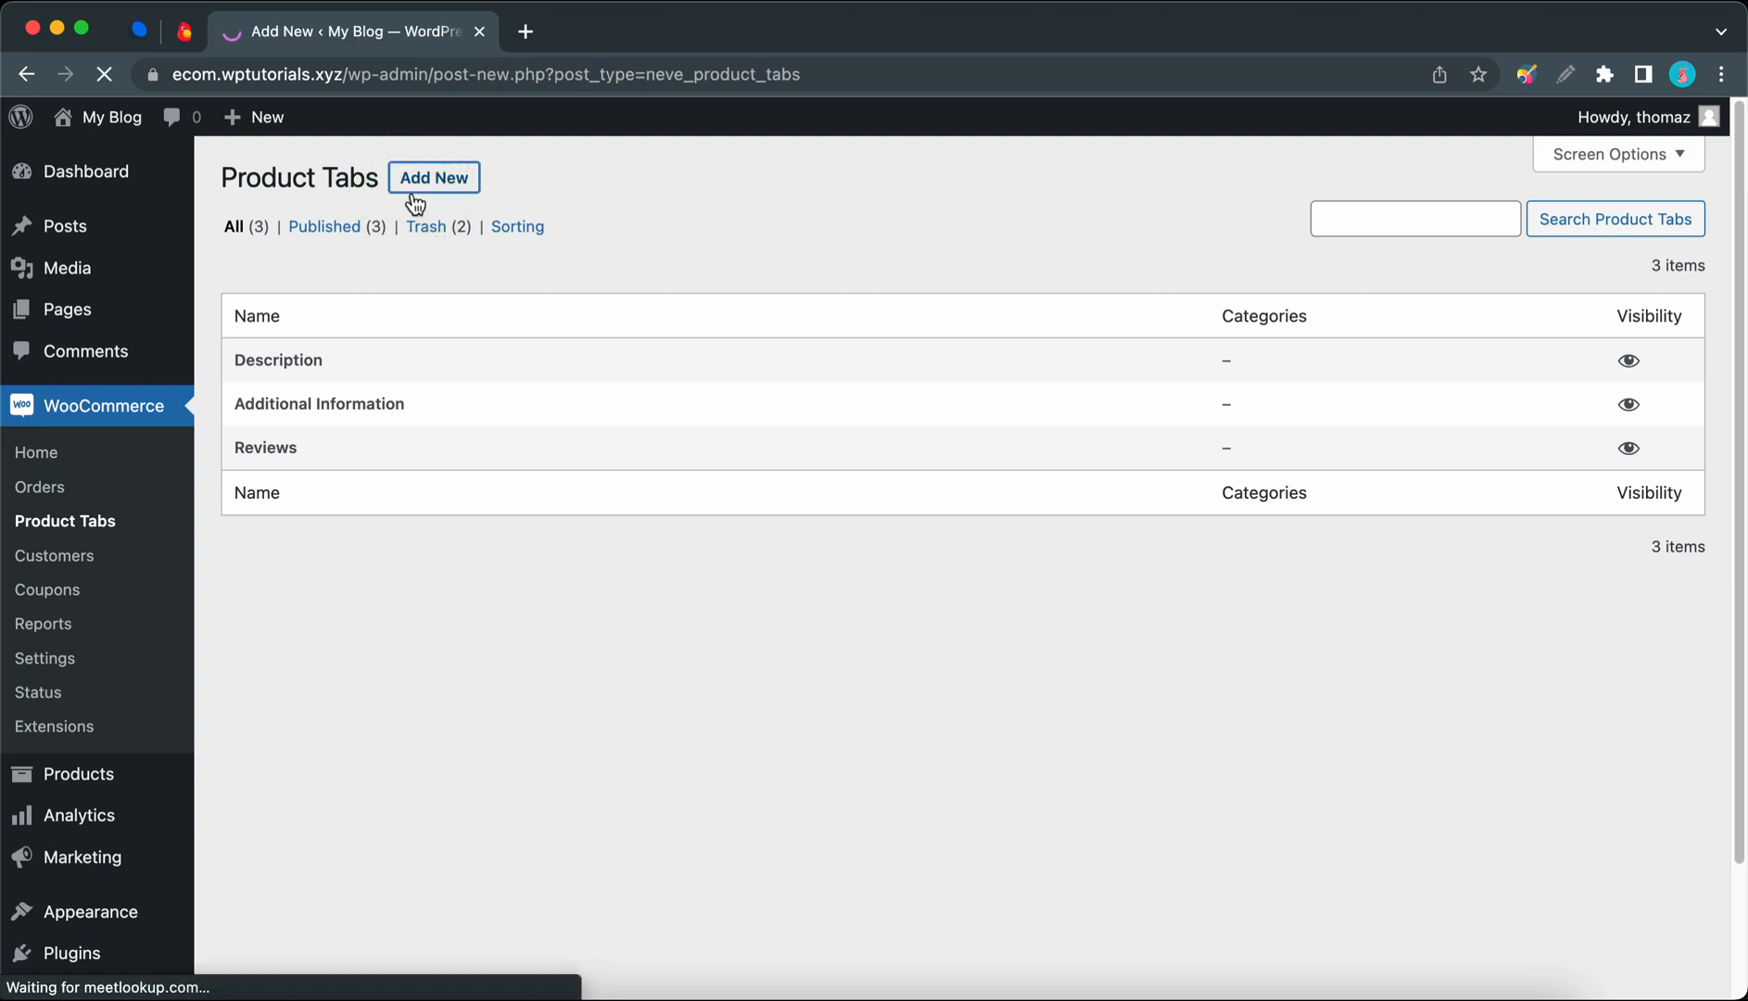
click(434, 177)
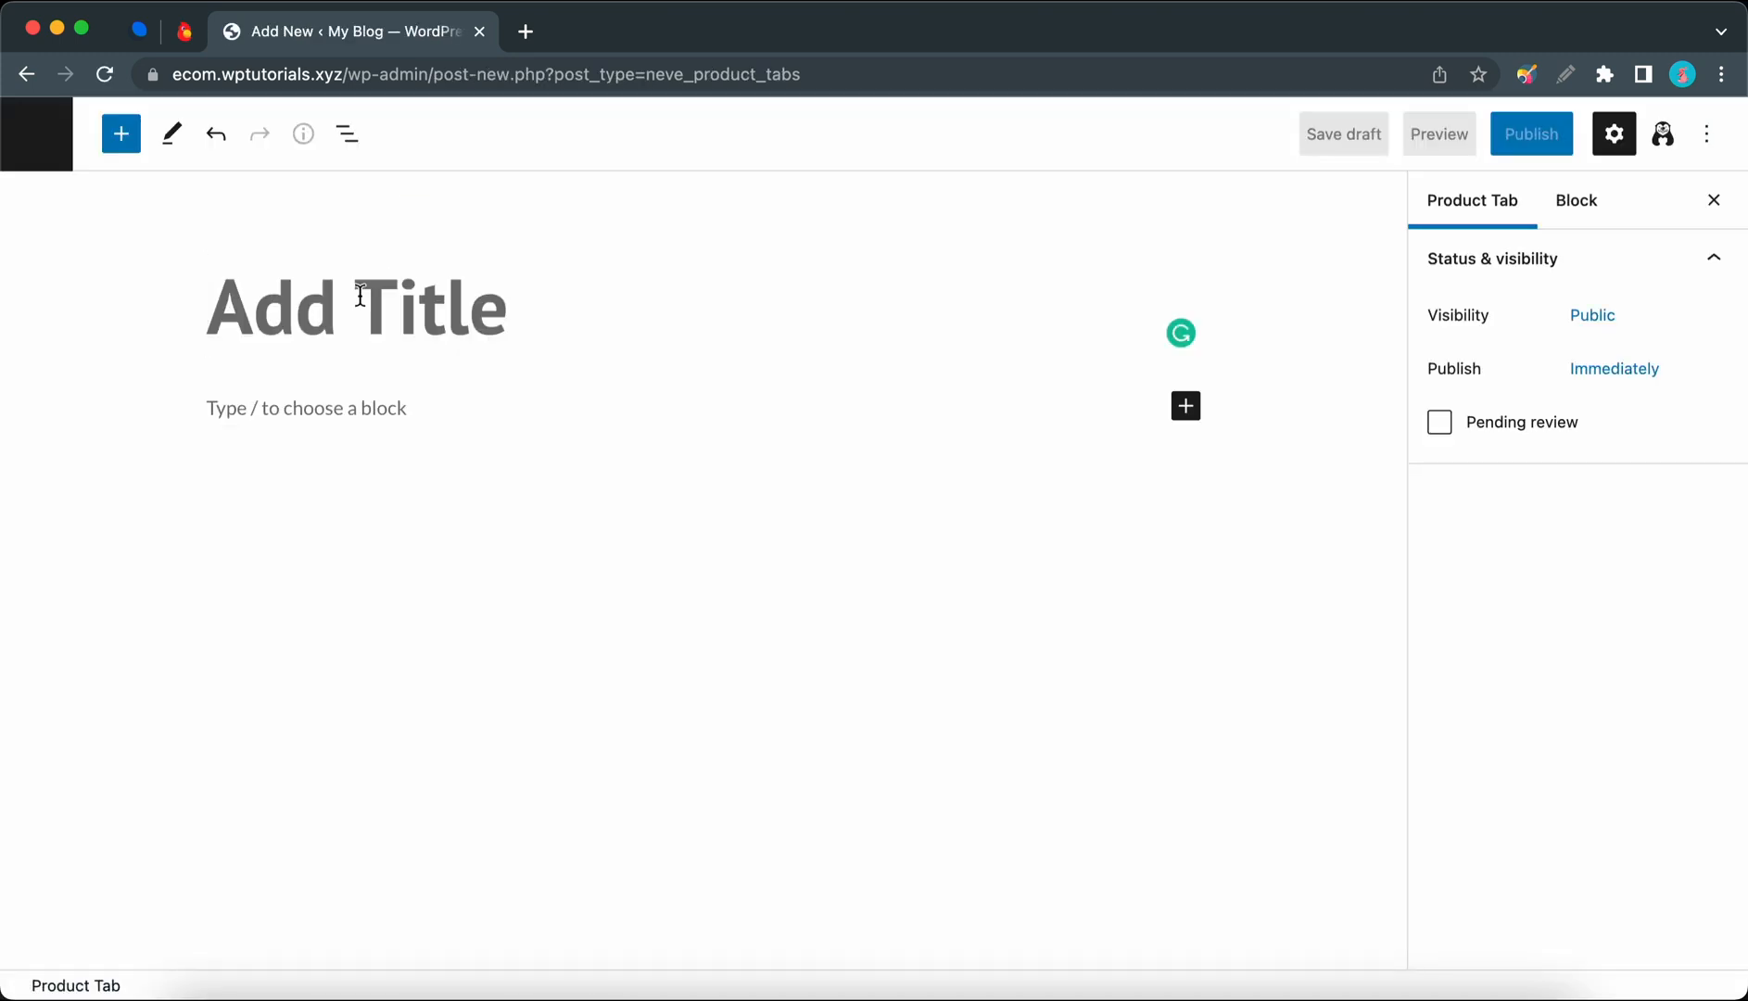
text(Printer Cartridge Type)
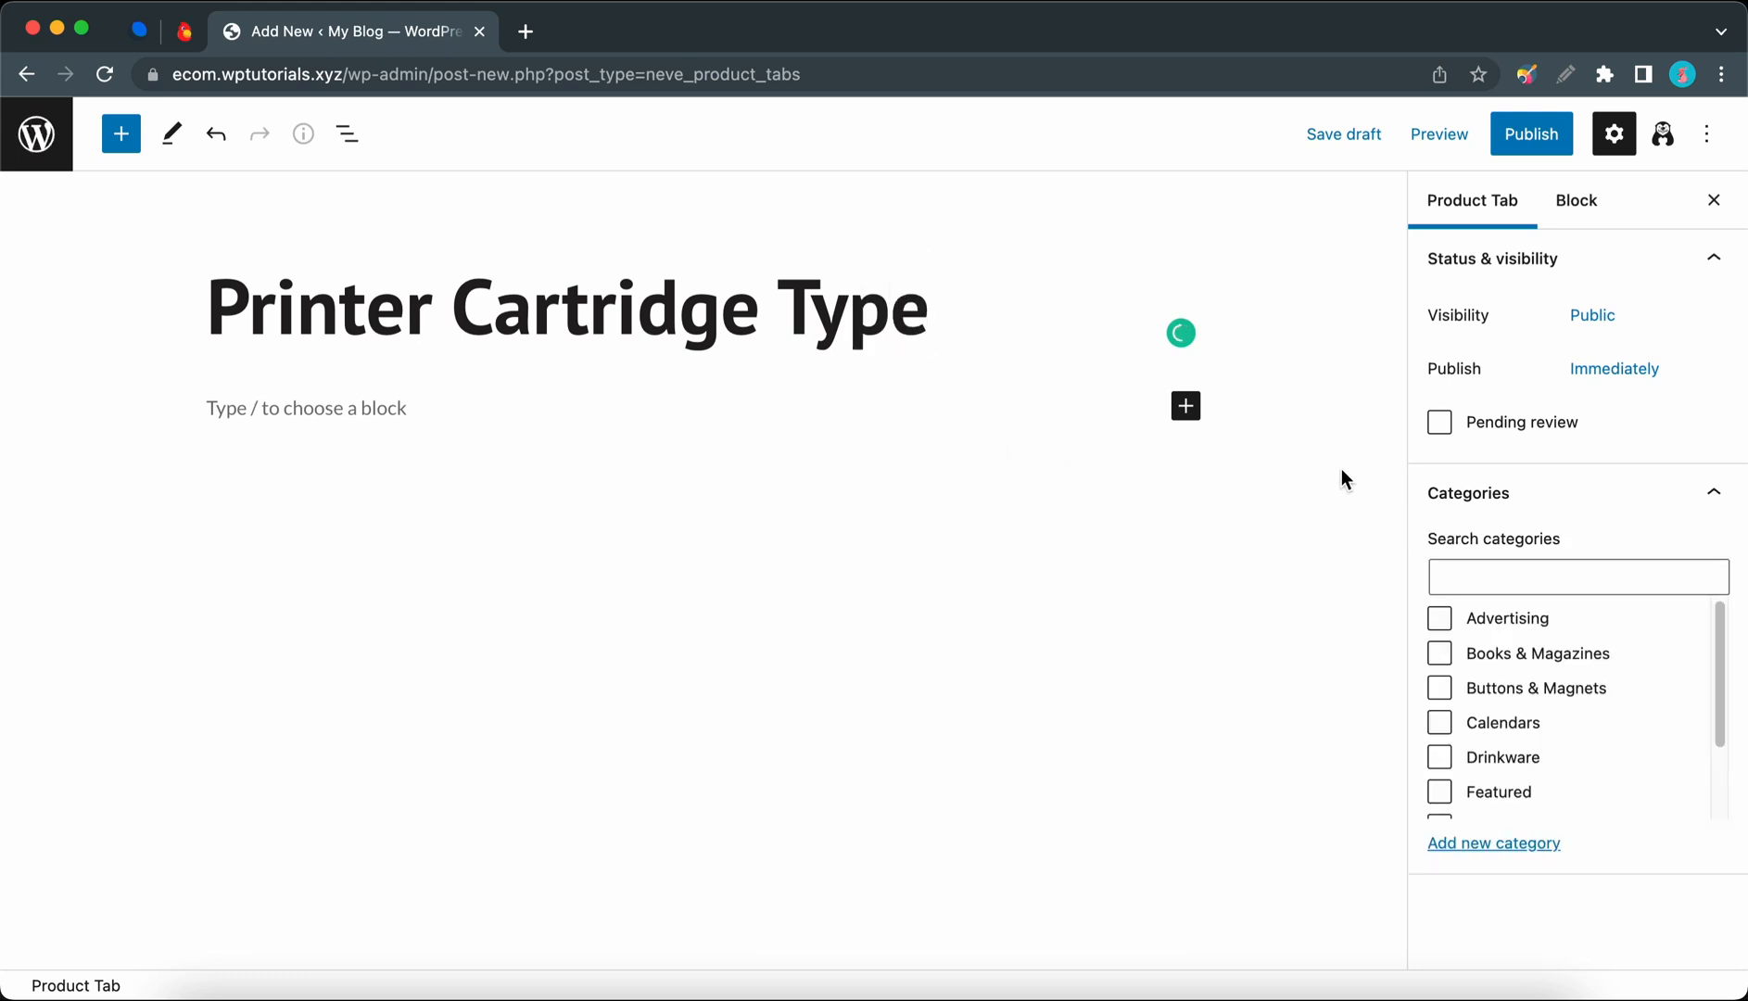
mouse_move(1553, 532)
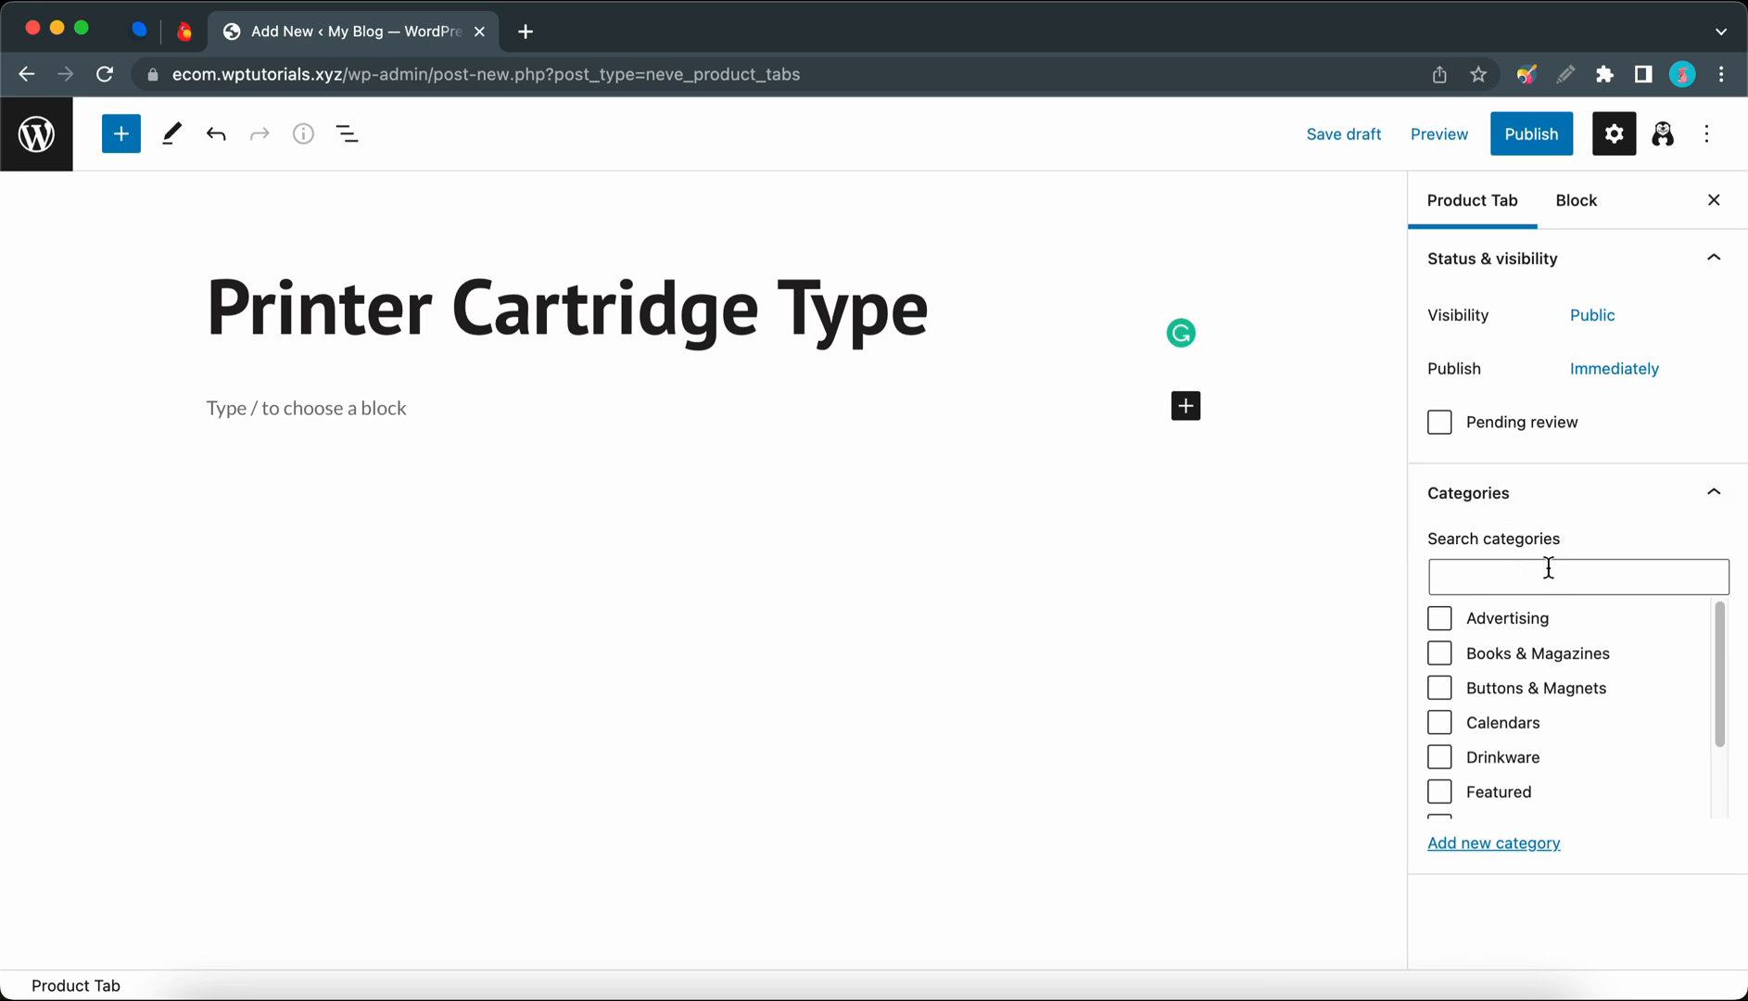
mouse_move(1496, 616)
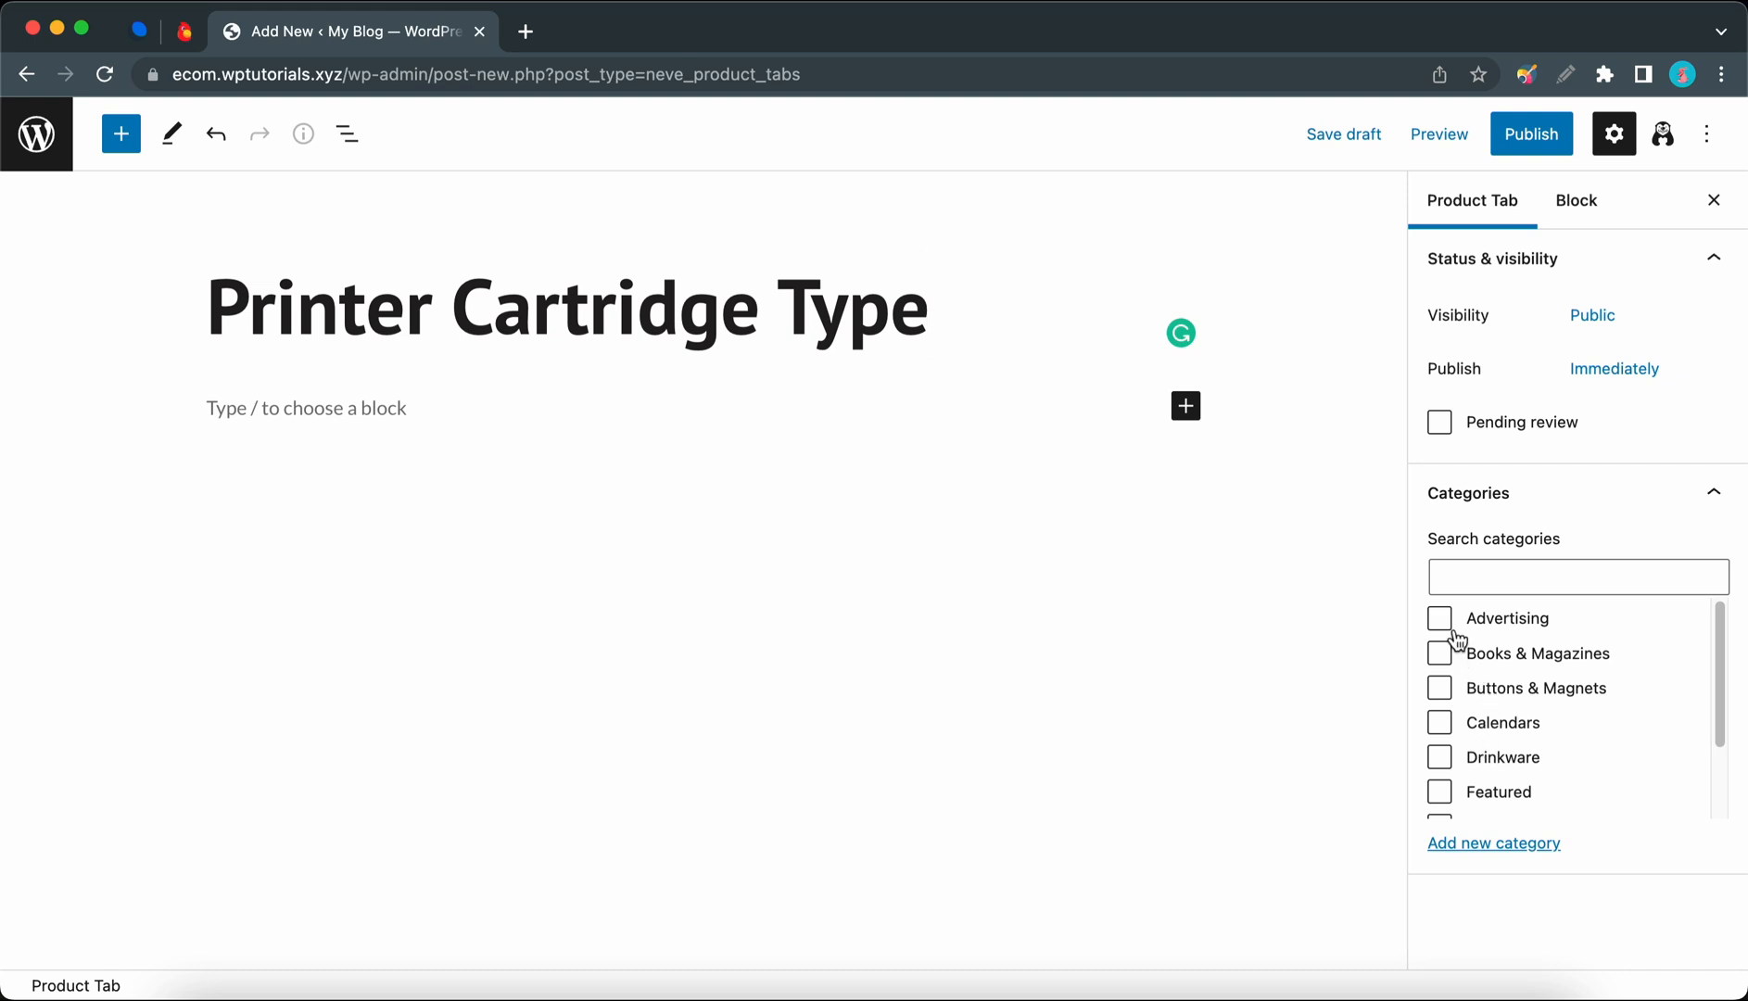
click(1439, 652)
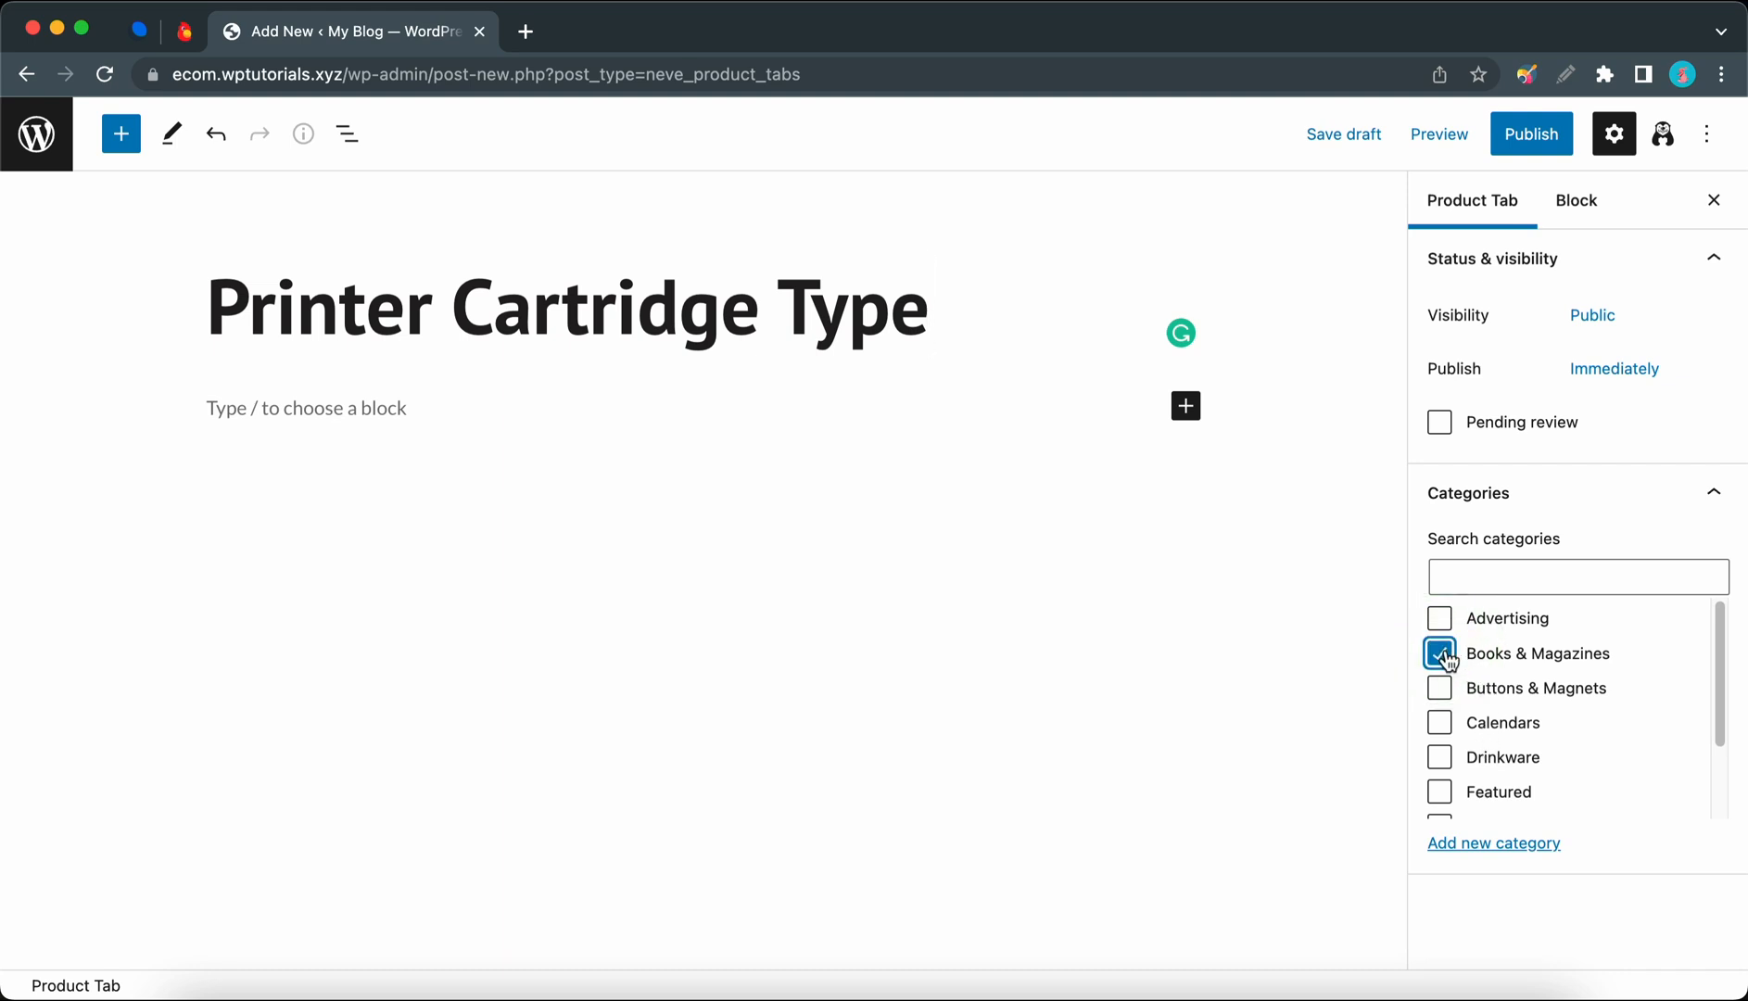
scroll(down, 3)
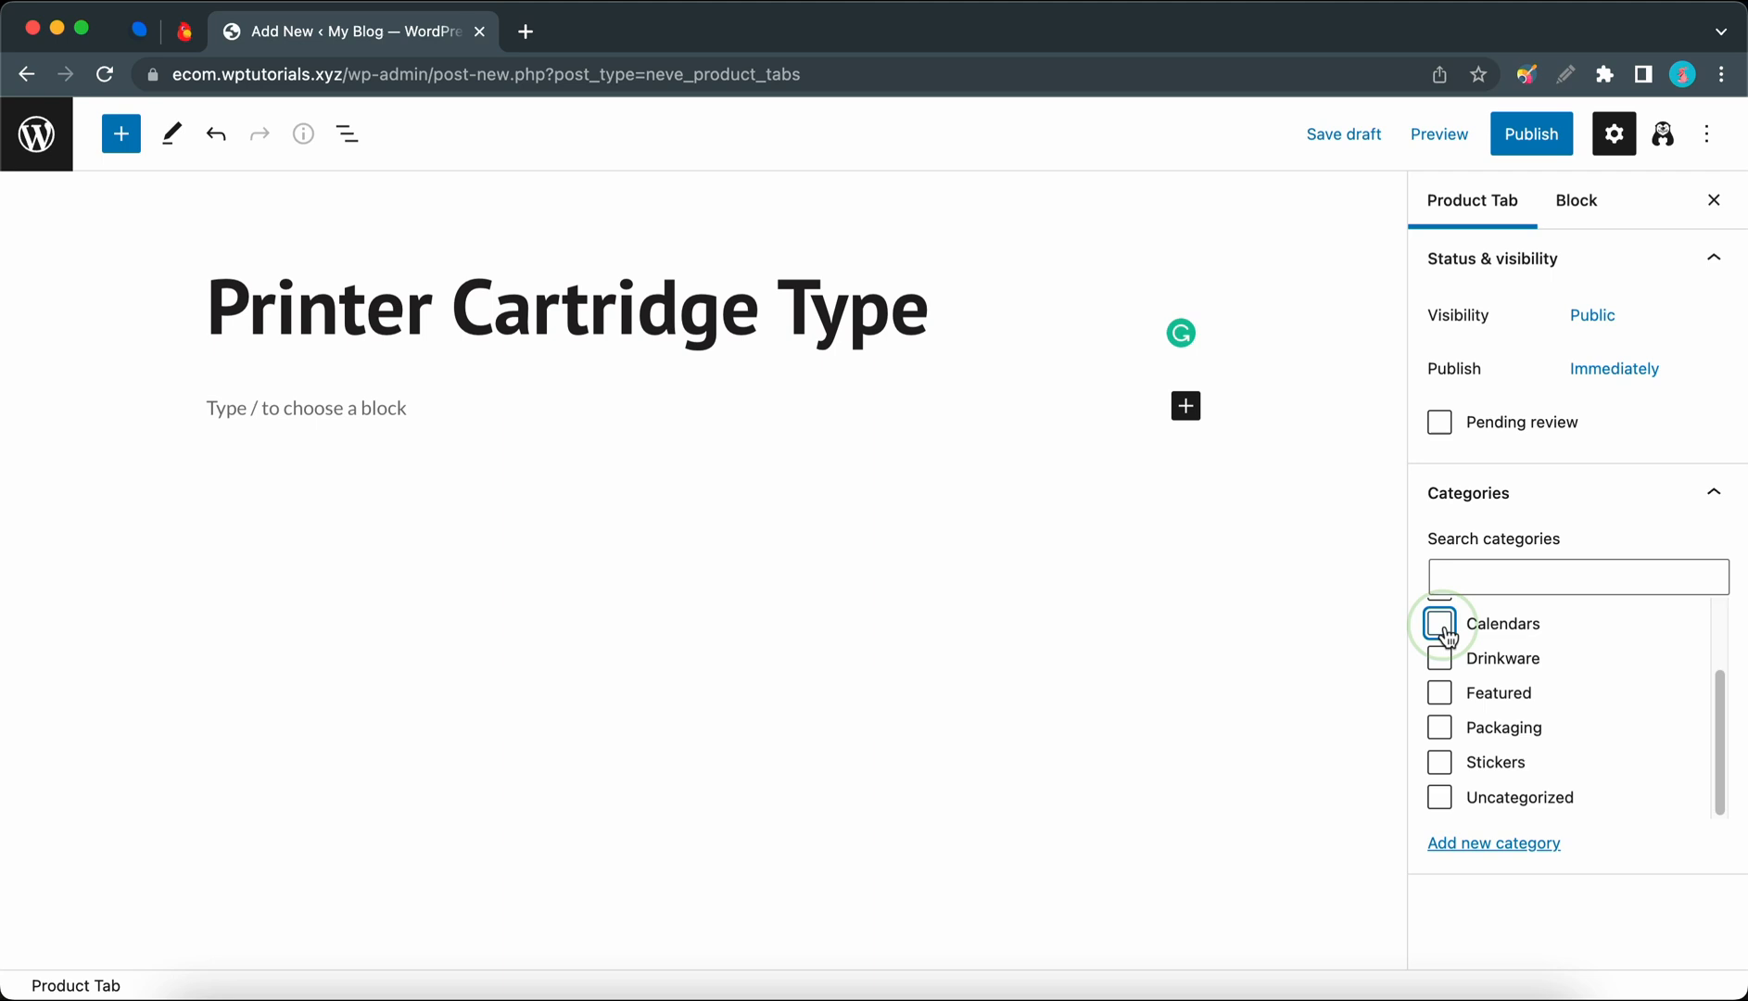
click(1439, 623)
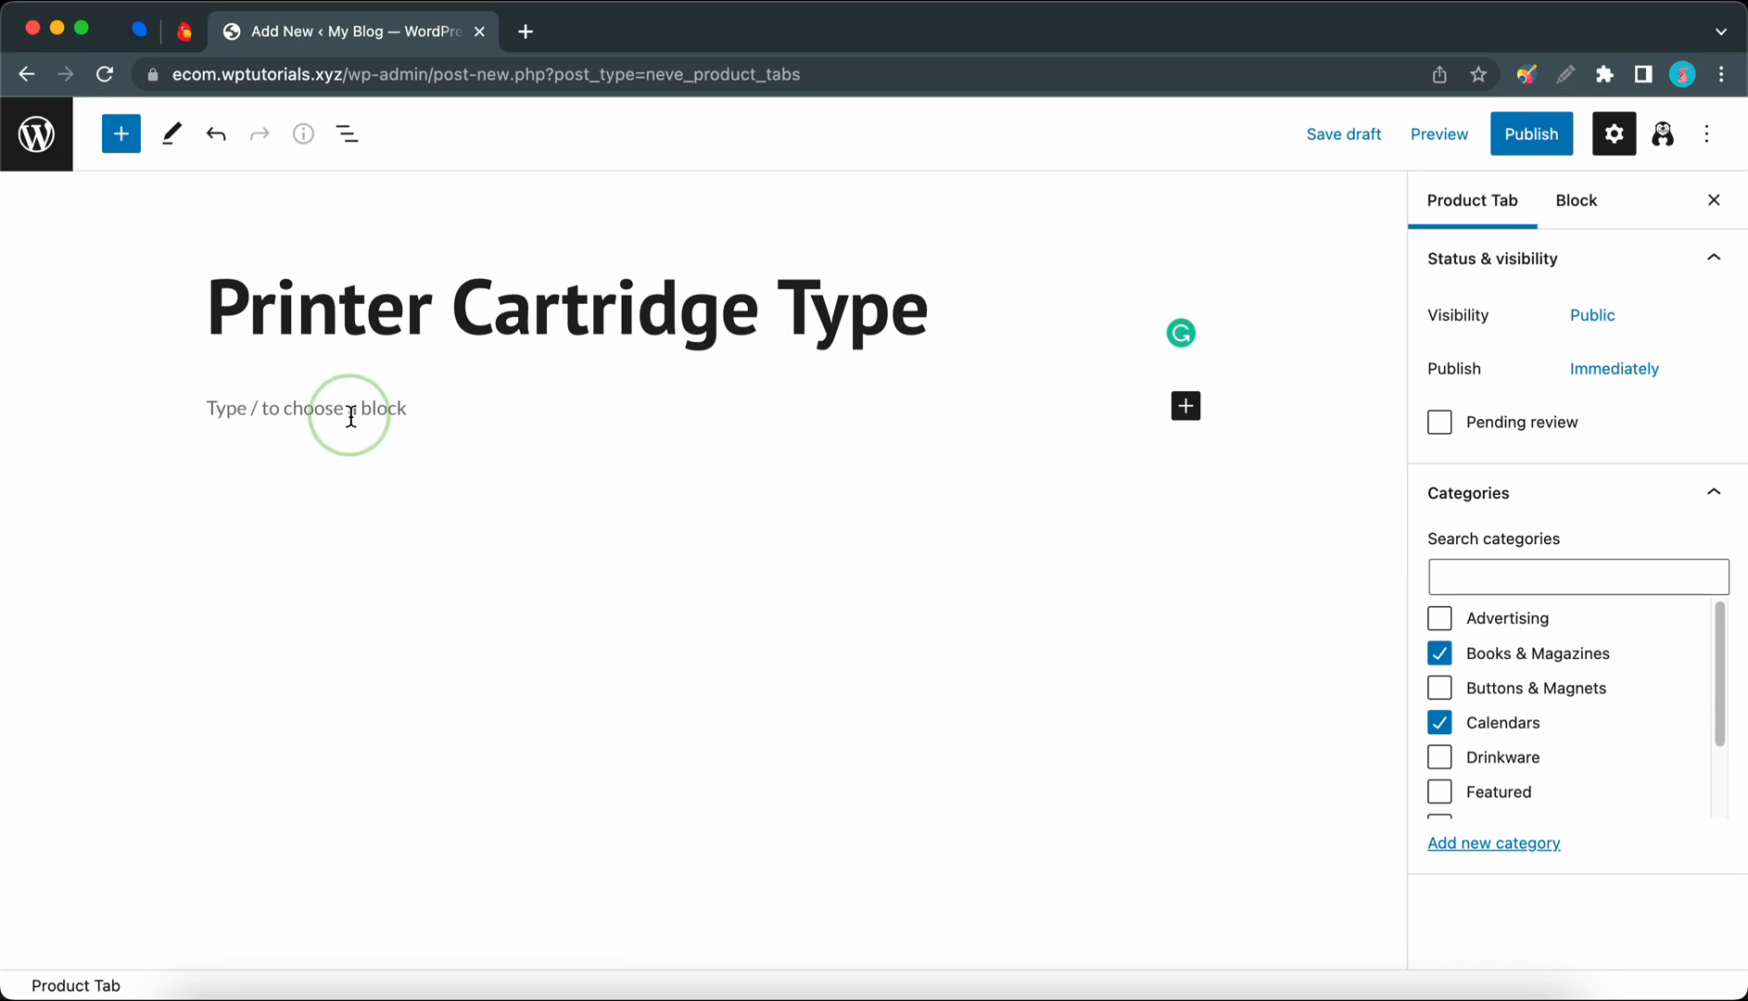
Step: Paste placeholder text into the tab body and publish it
key(cmd+v)
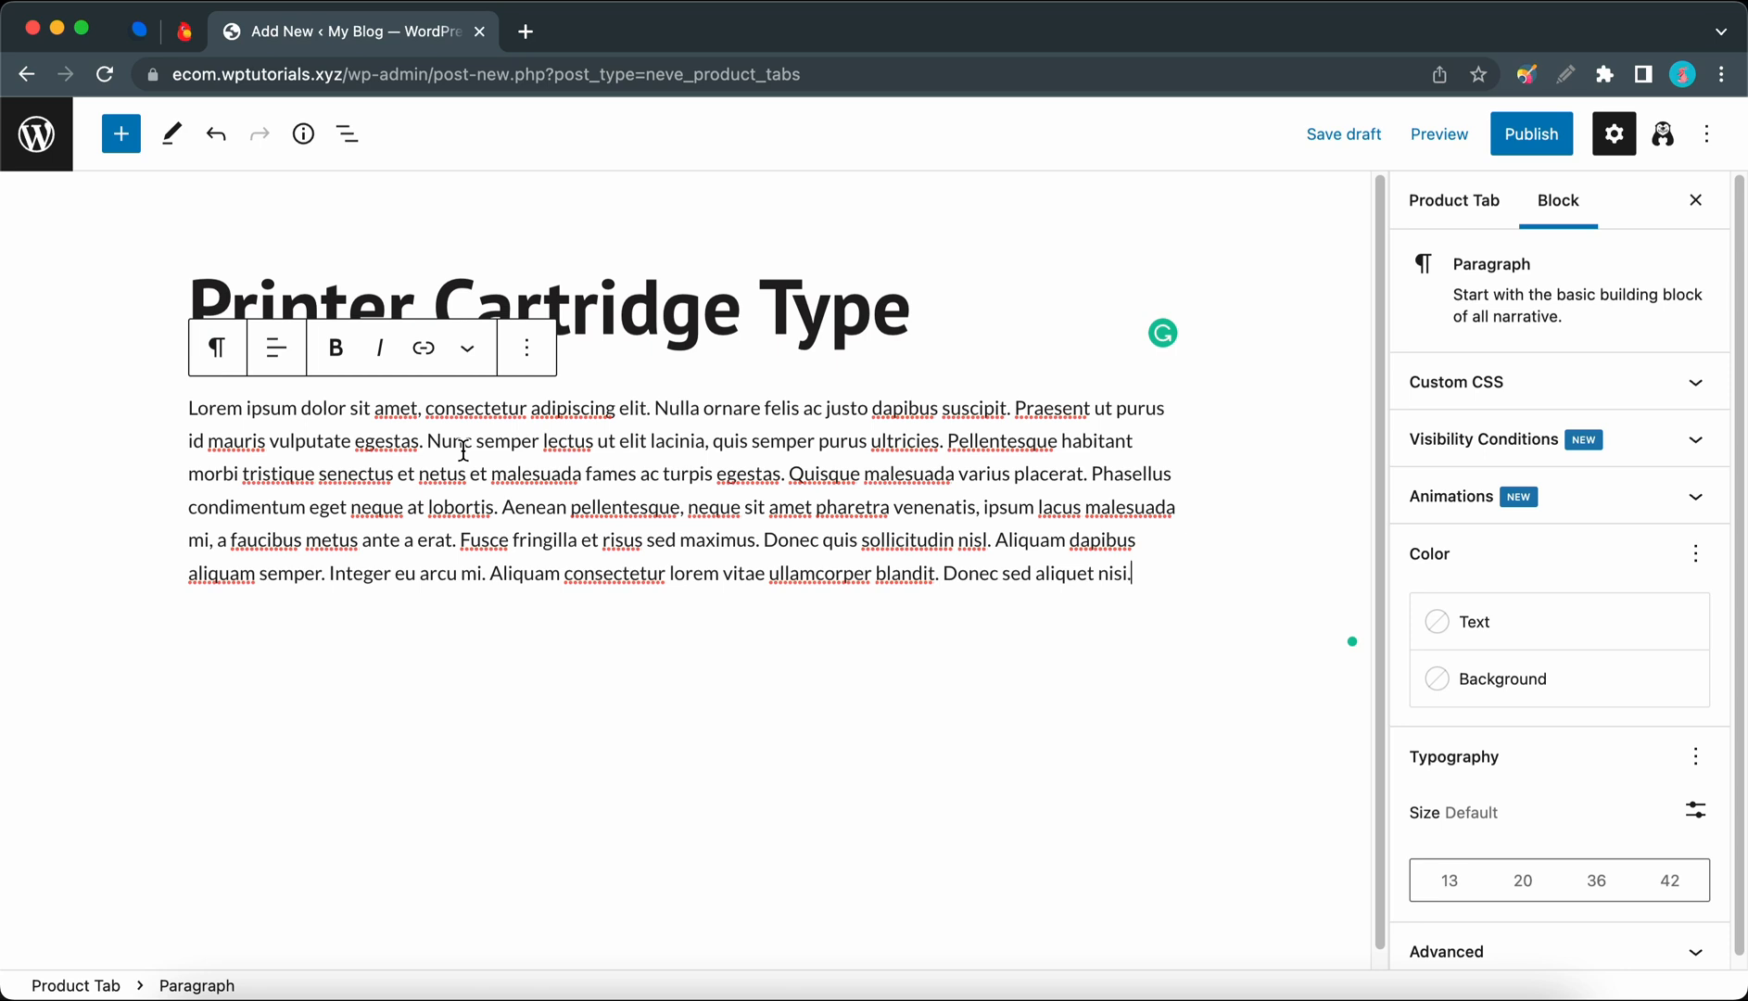
mouse_move(944, 650)
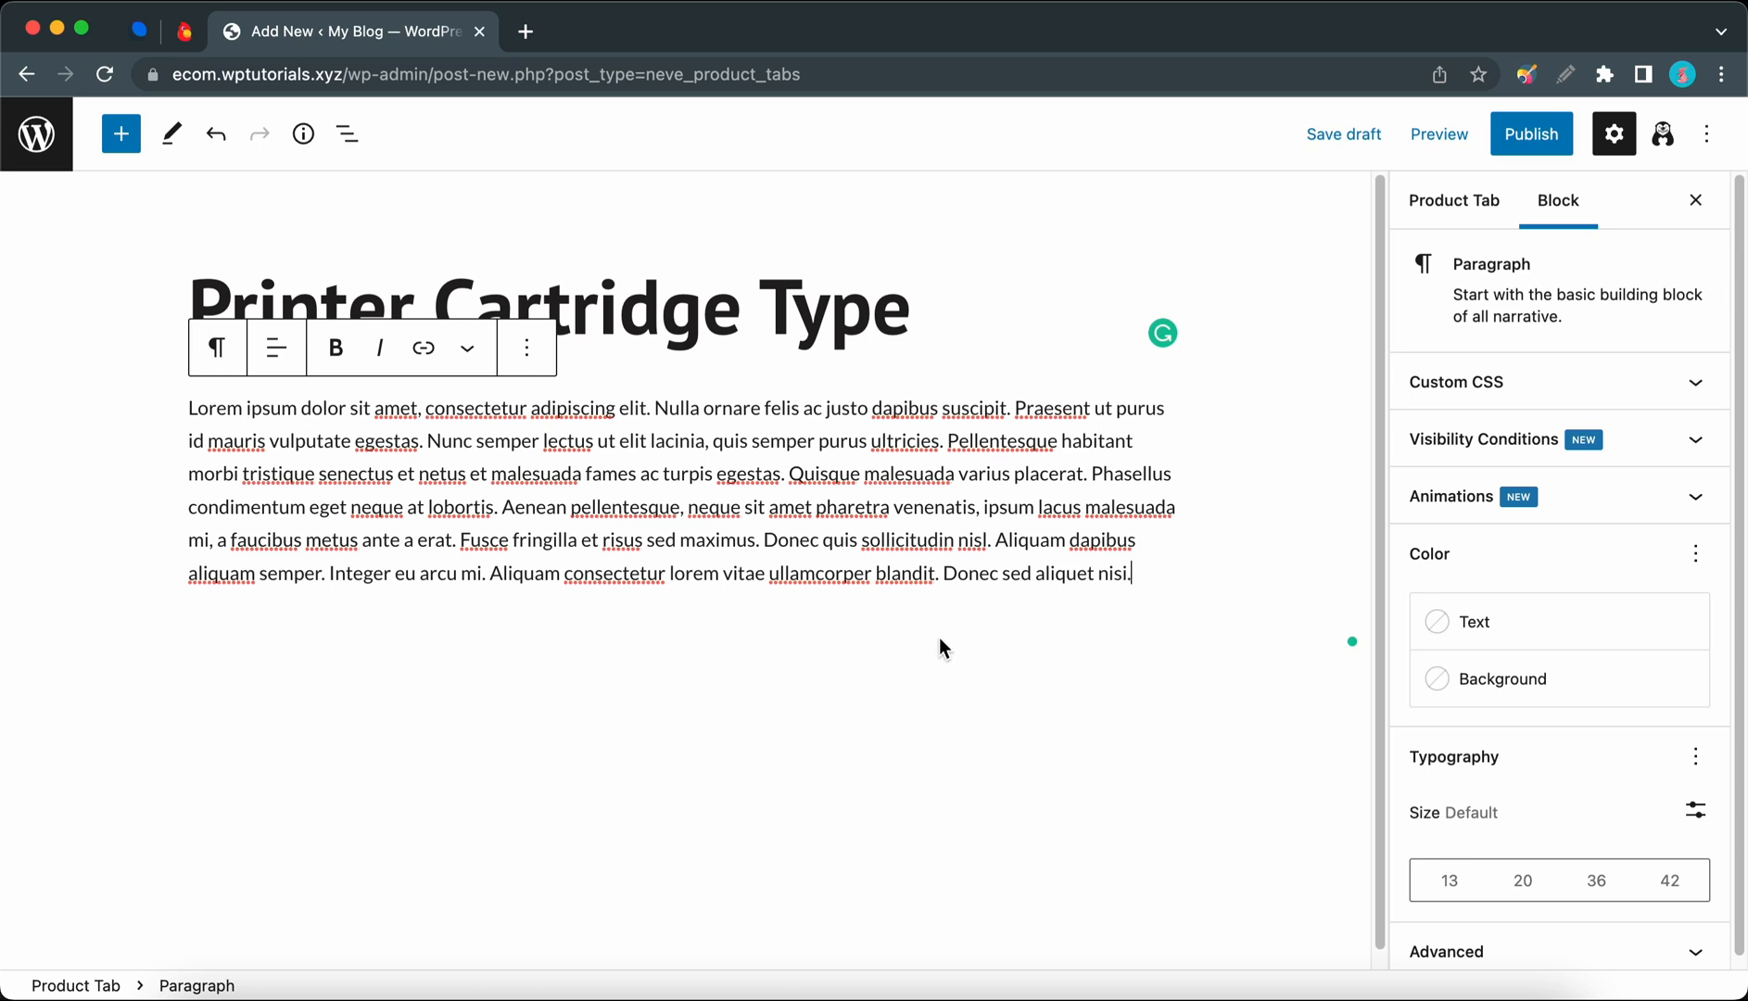
click(1530, 133)
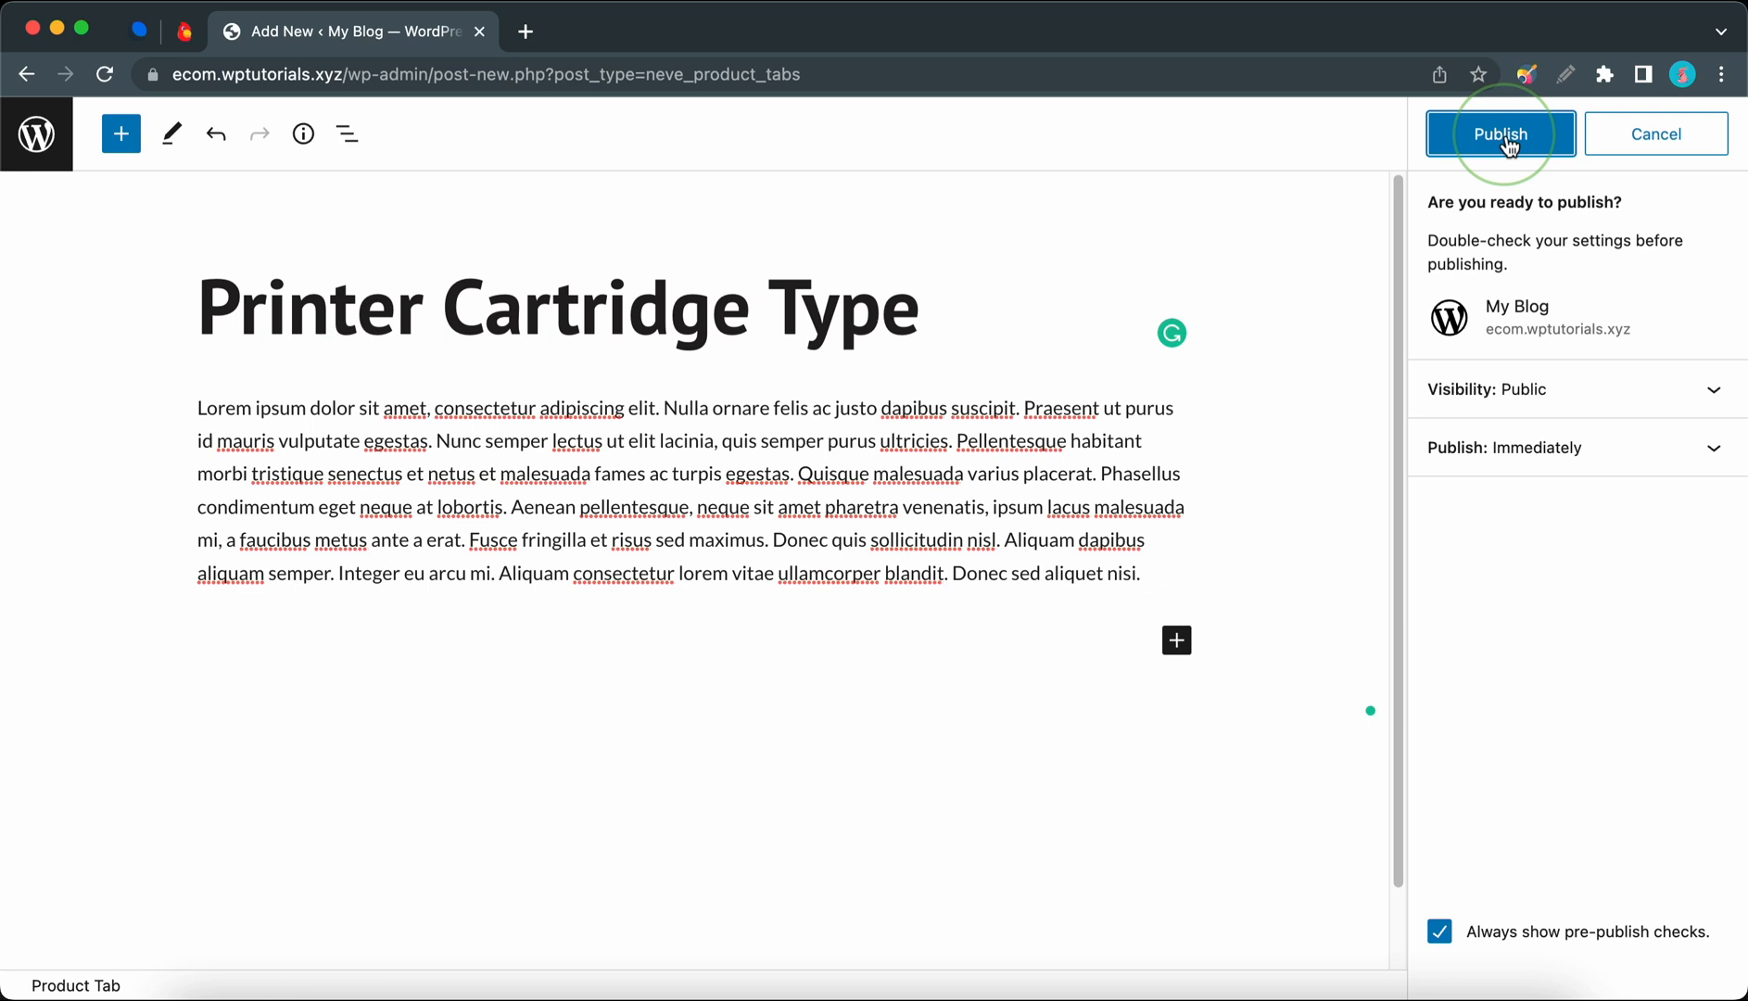
click(1499, 134)
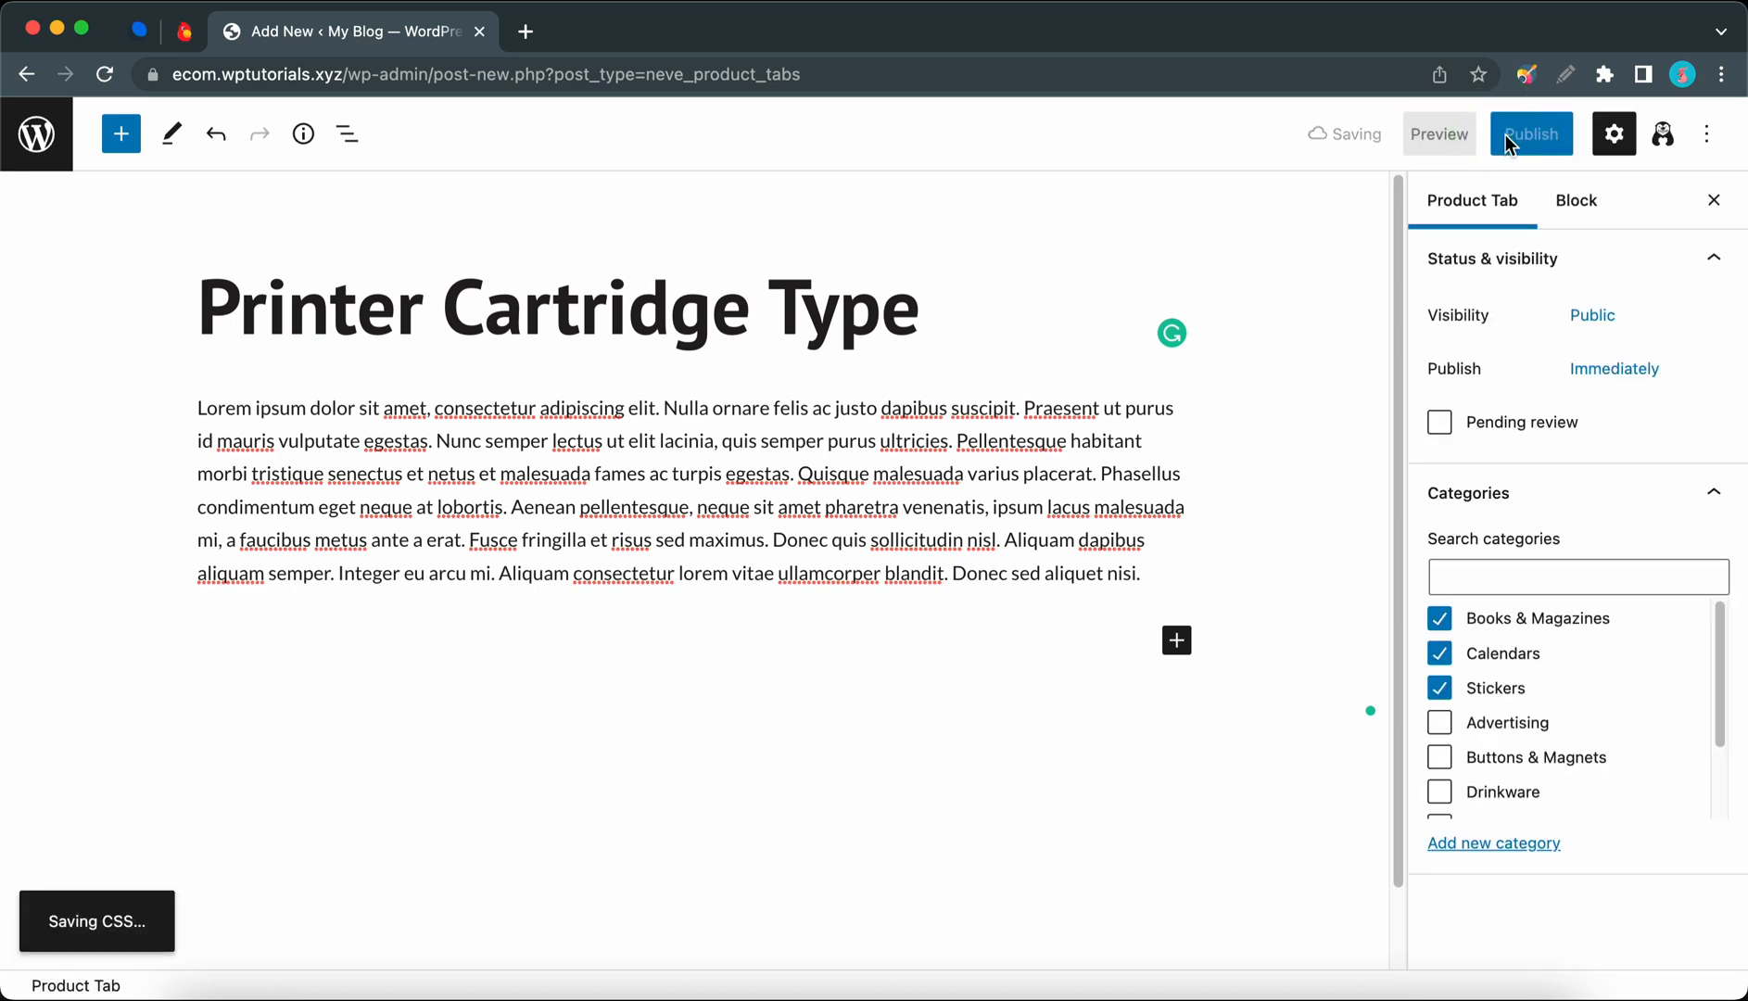
click(1530, 133)
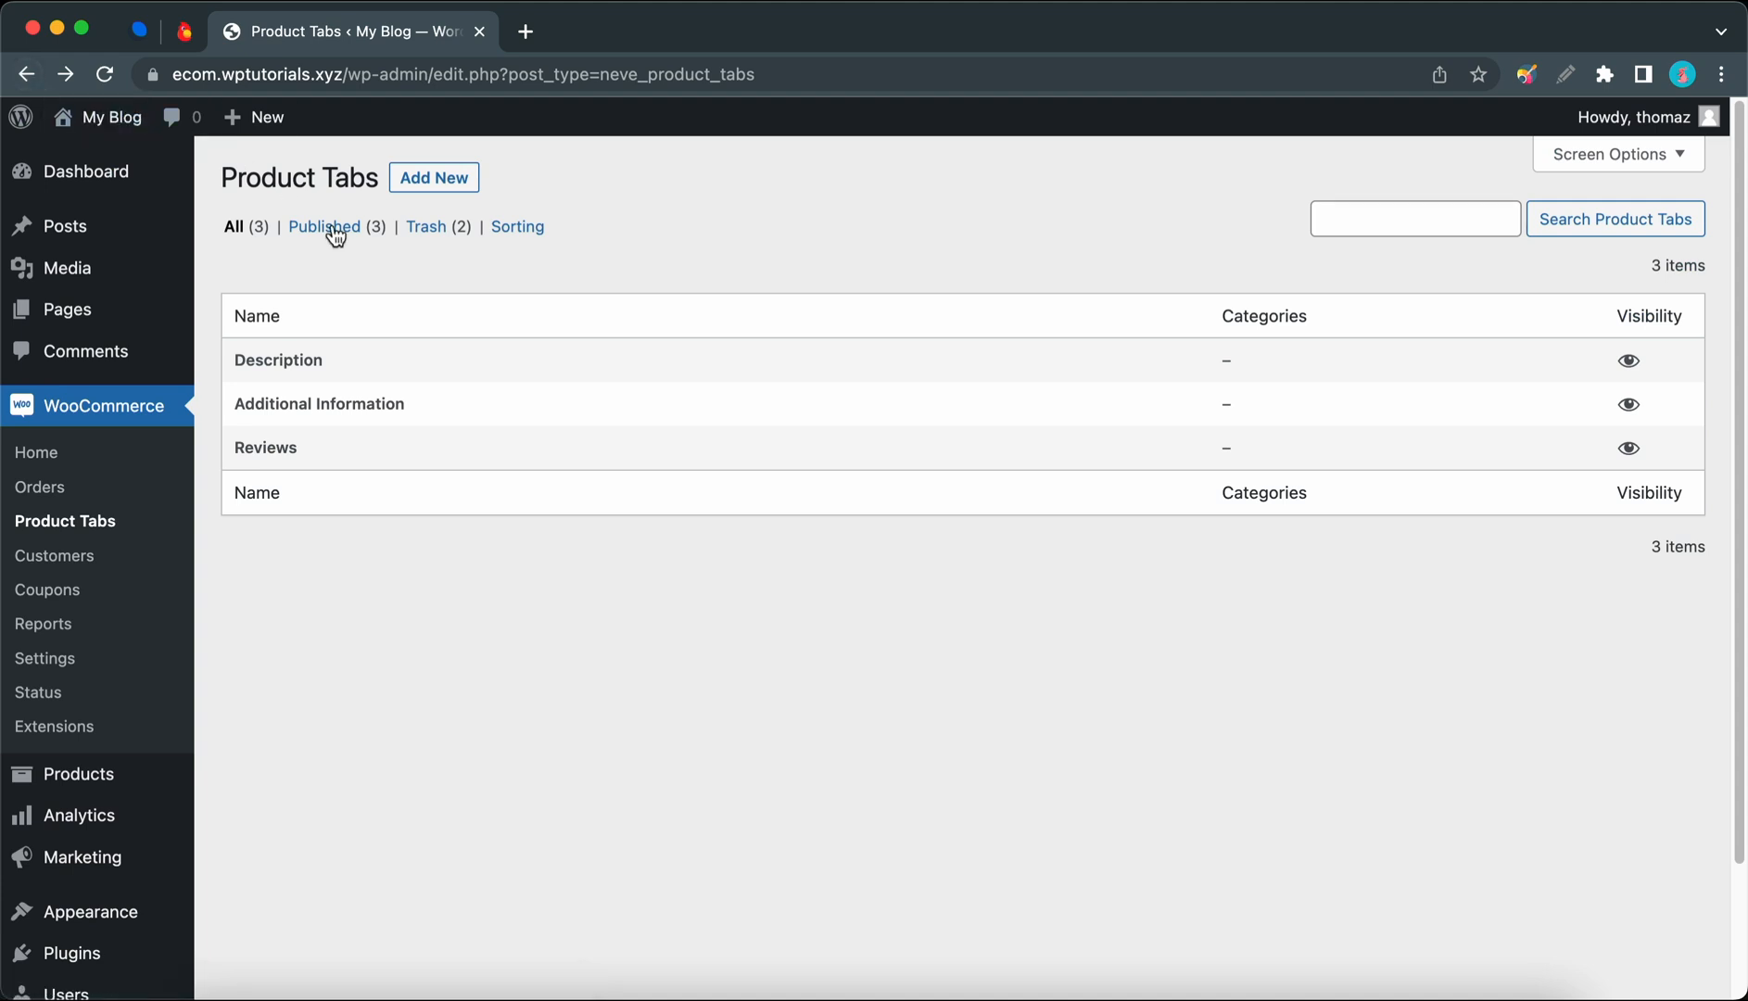
Step: Hide the Description tab in the Sorting view and visit the store
click(324, 226)
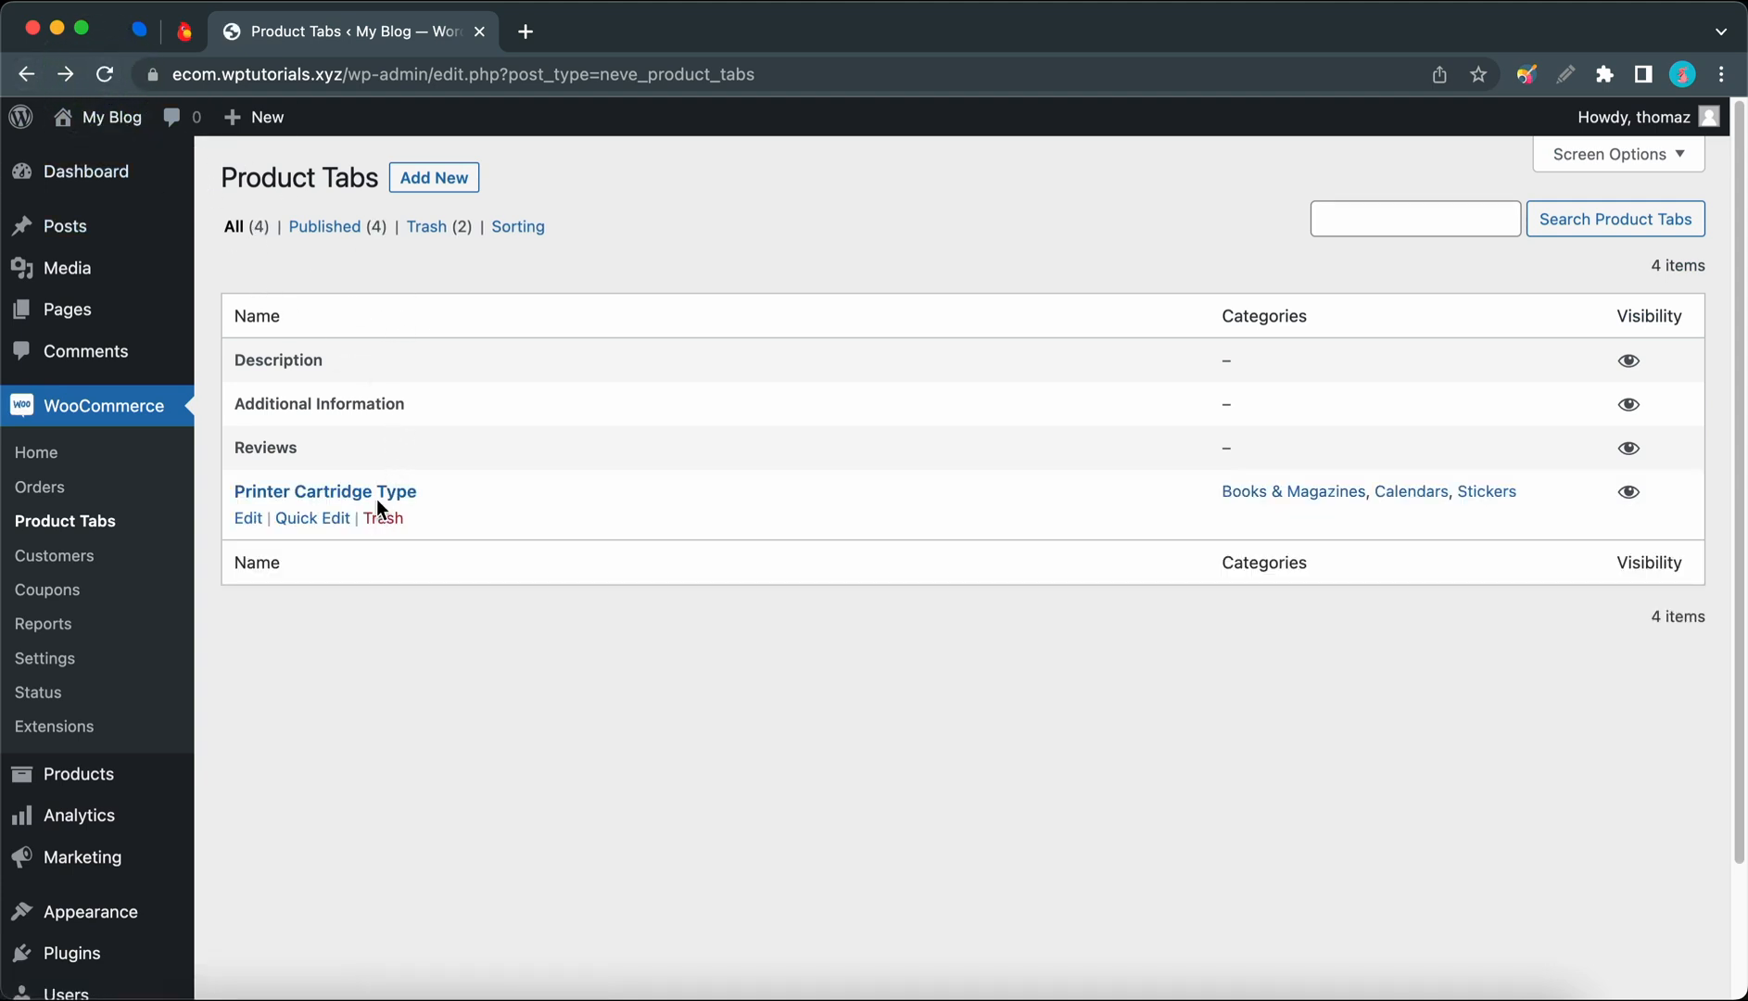
mouse_move(956, 496)
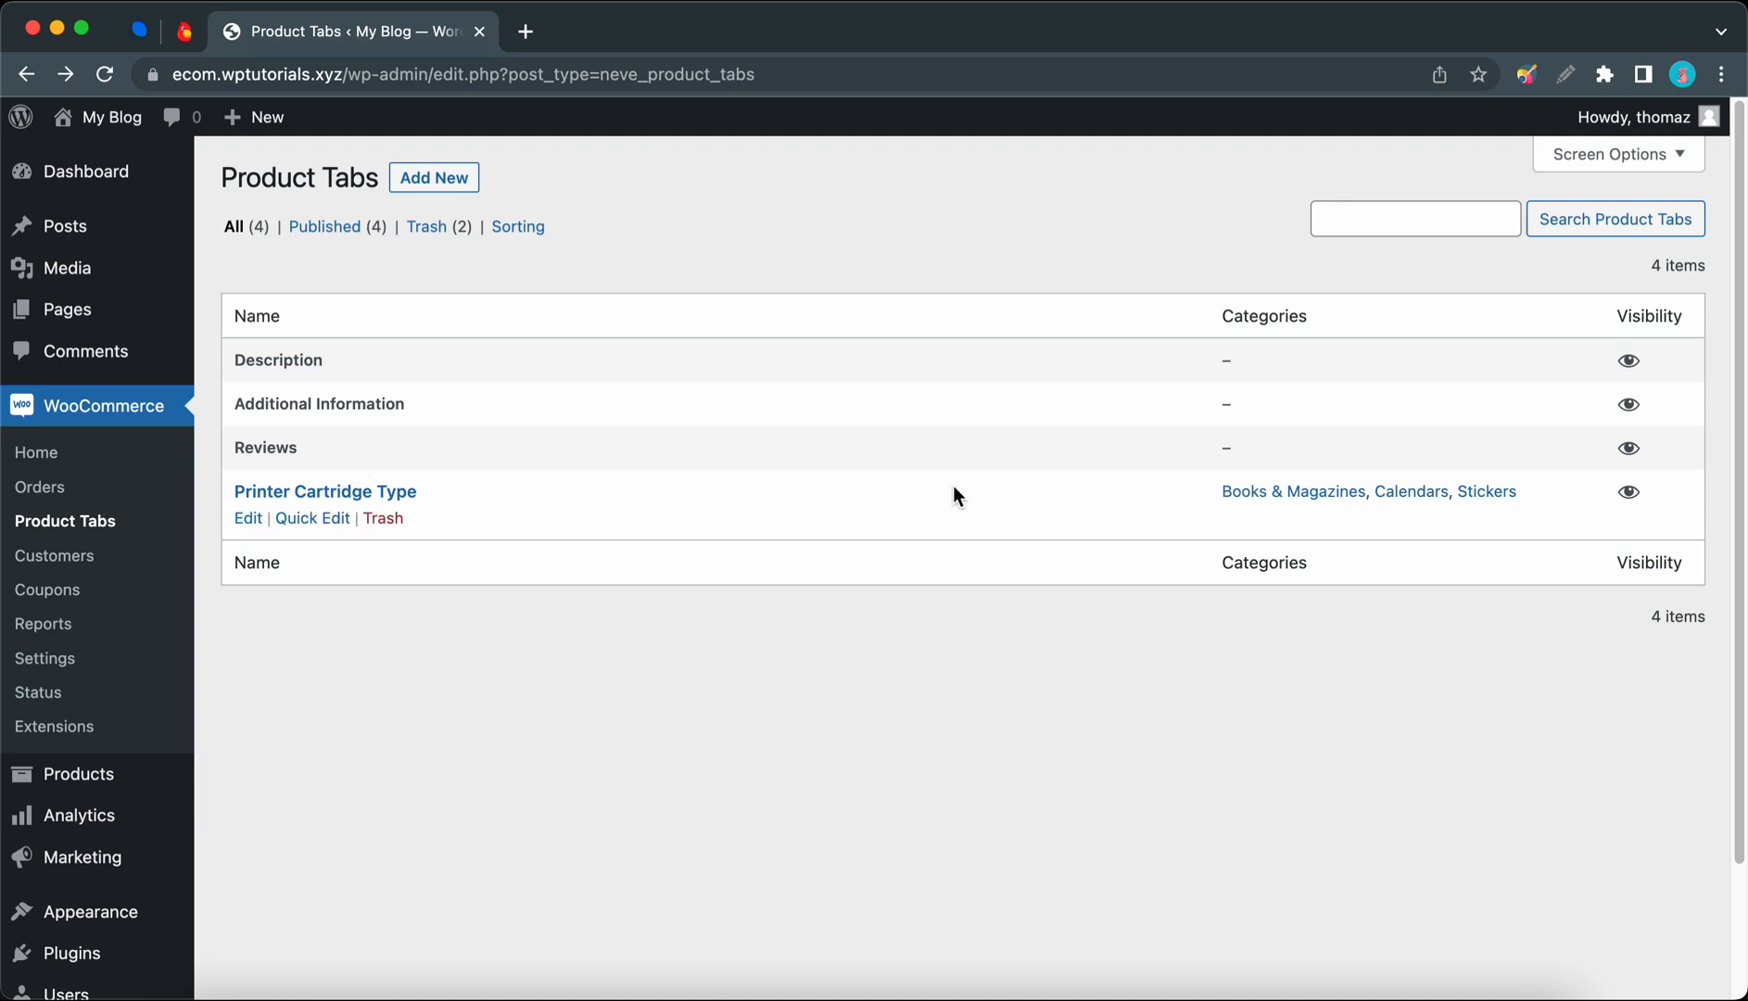
mouse_move(1292, 492)
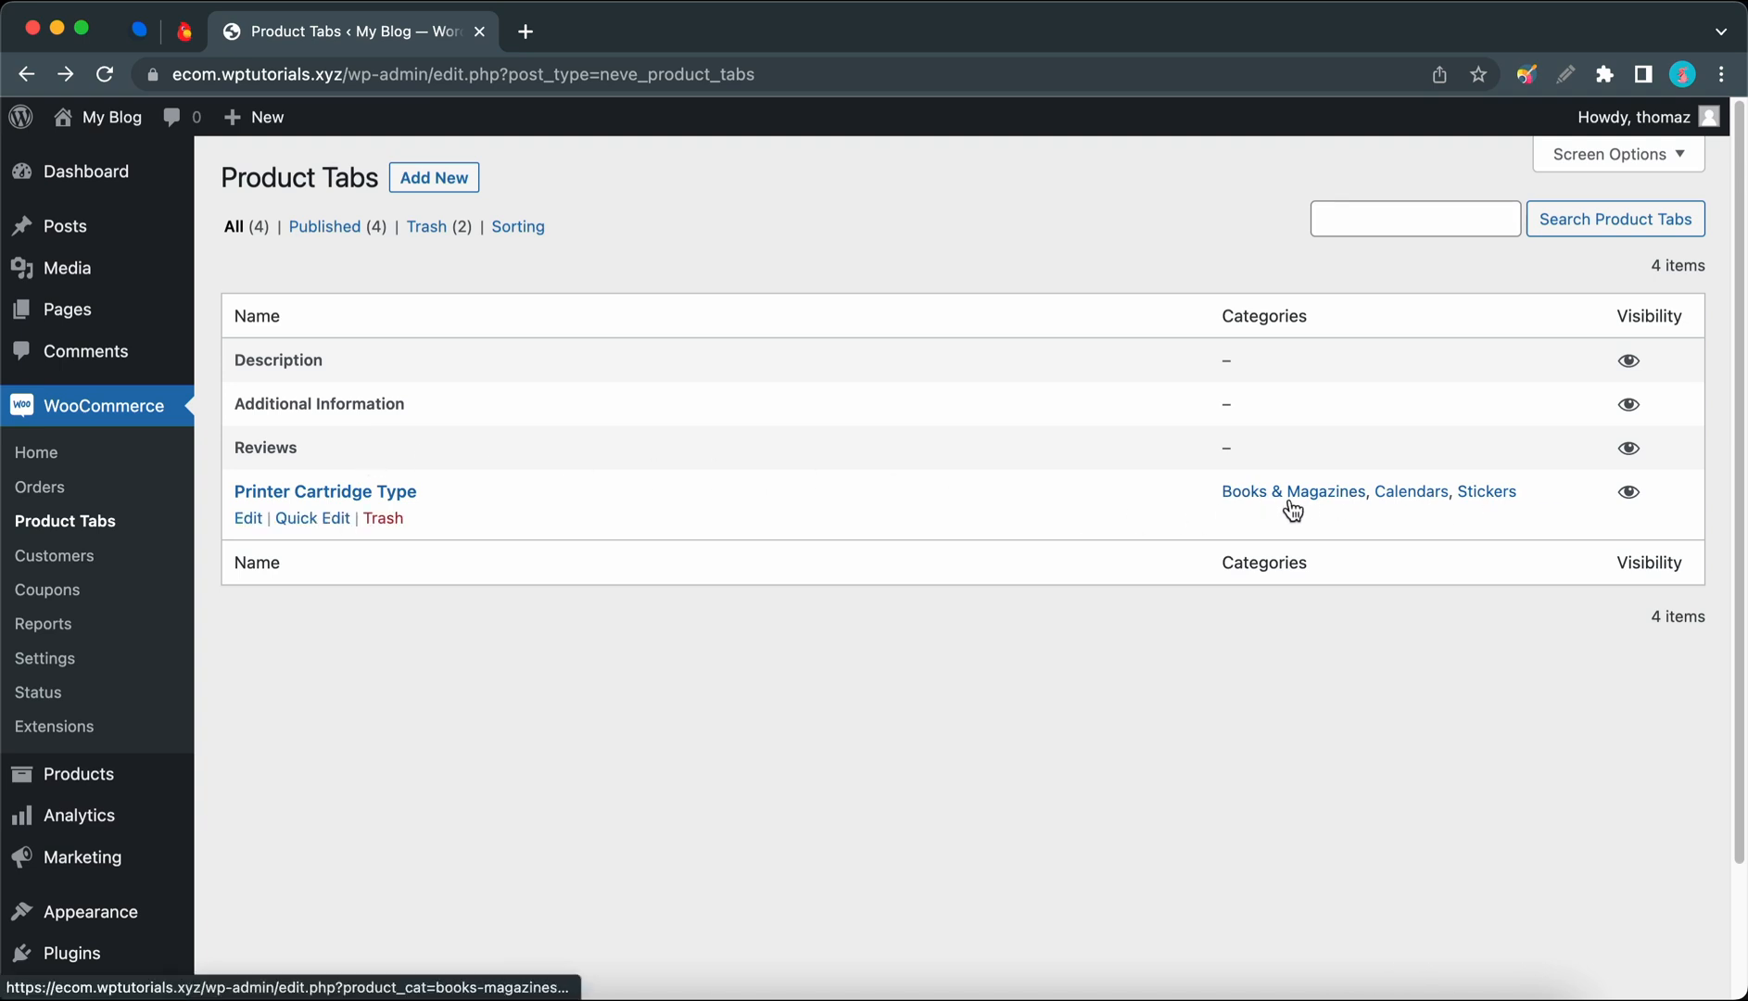
mouse_move(1455, 518)
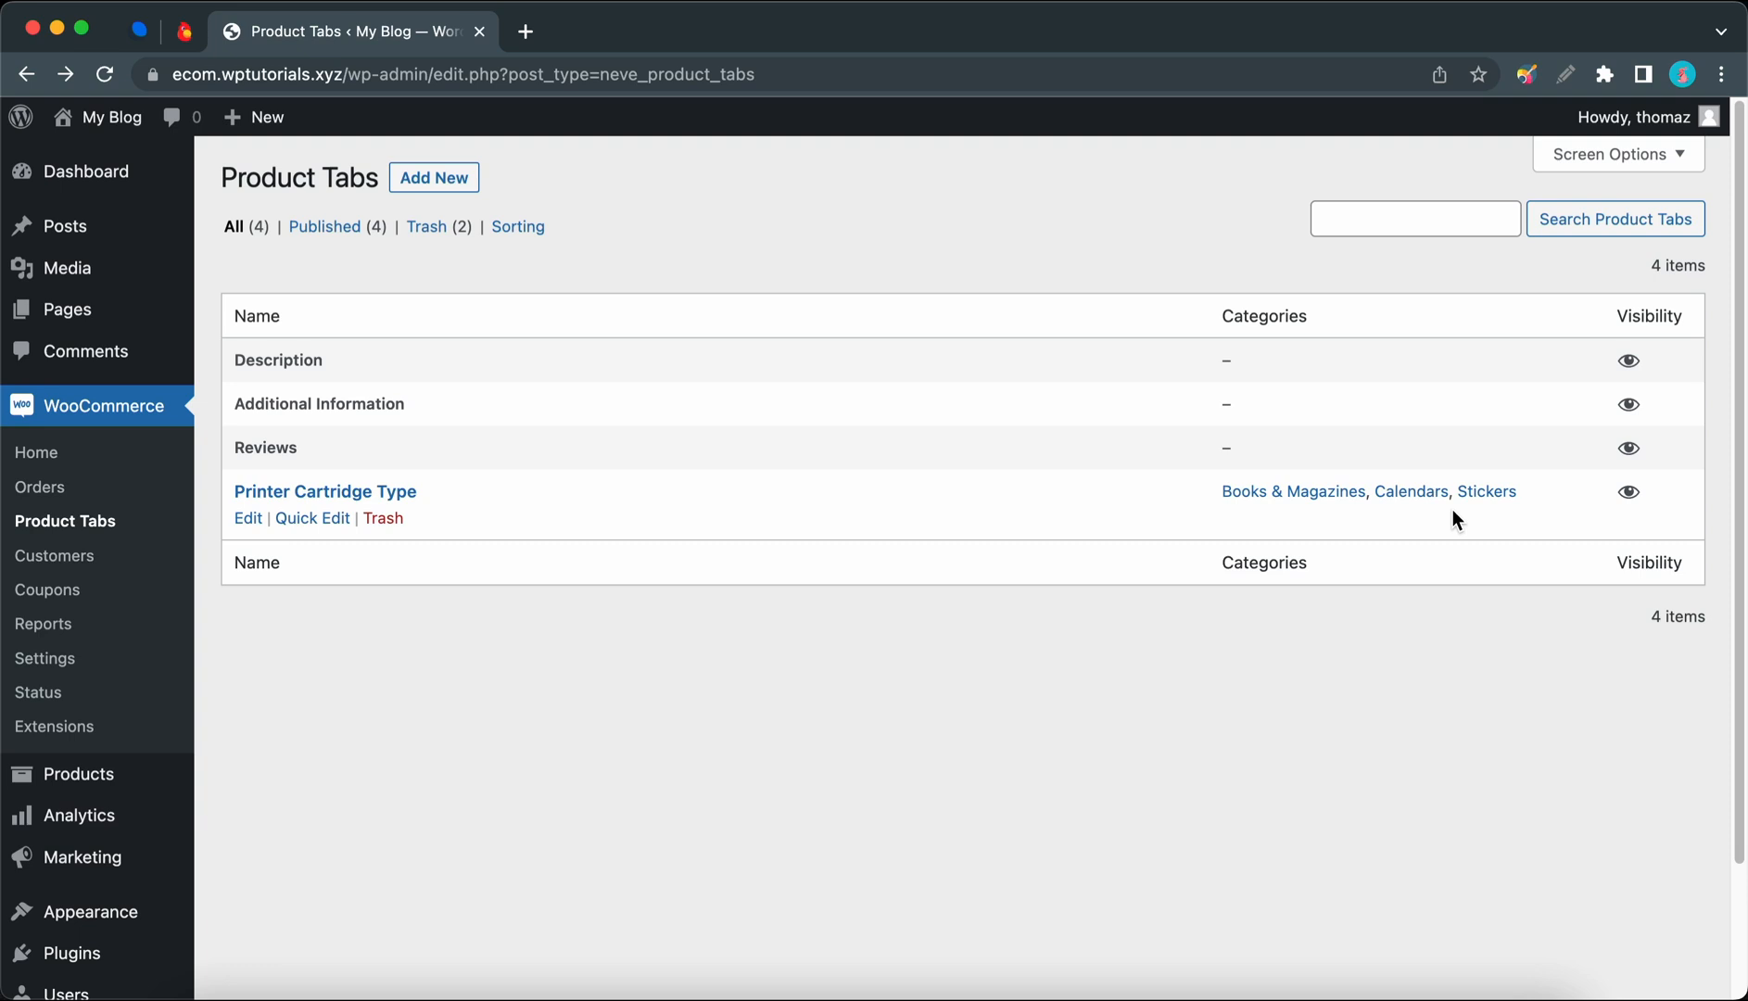
mouse_move(428, 482)
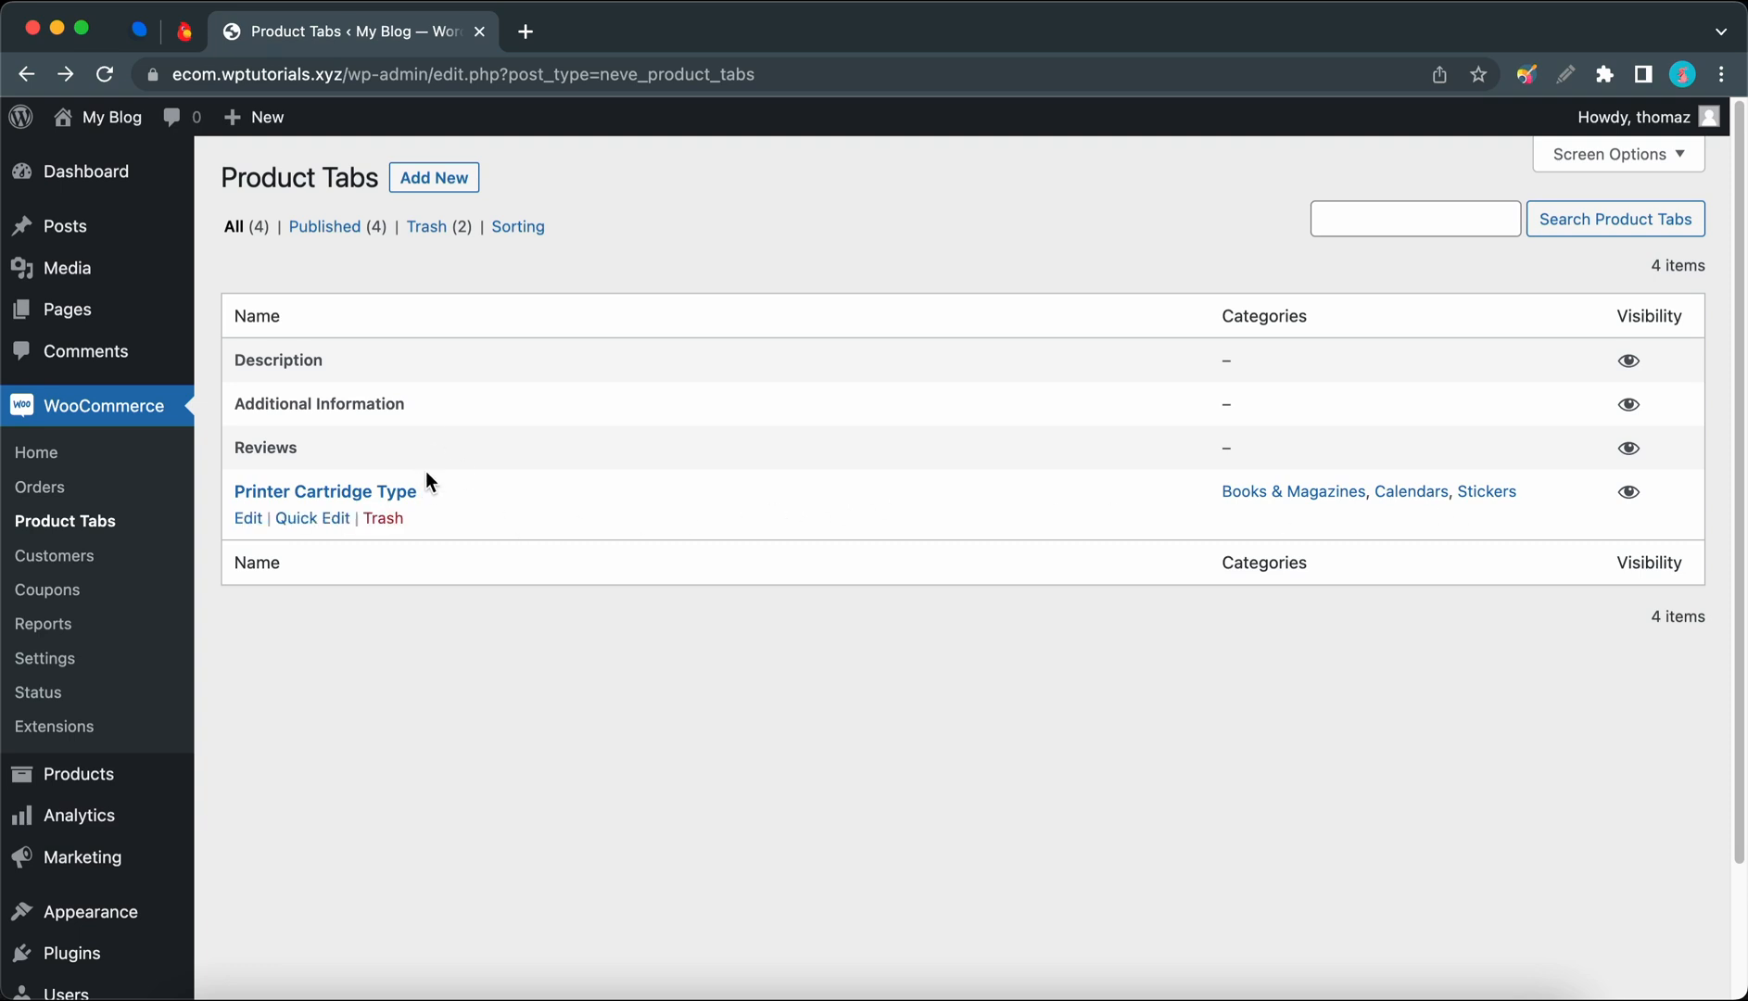
click(518, 226)
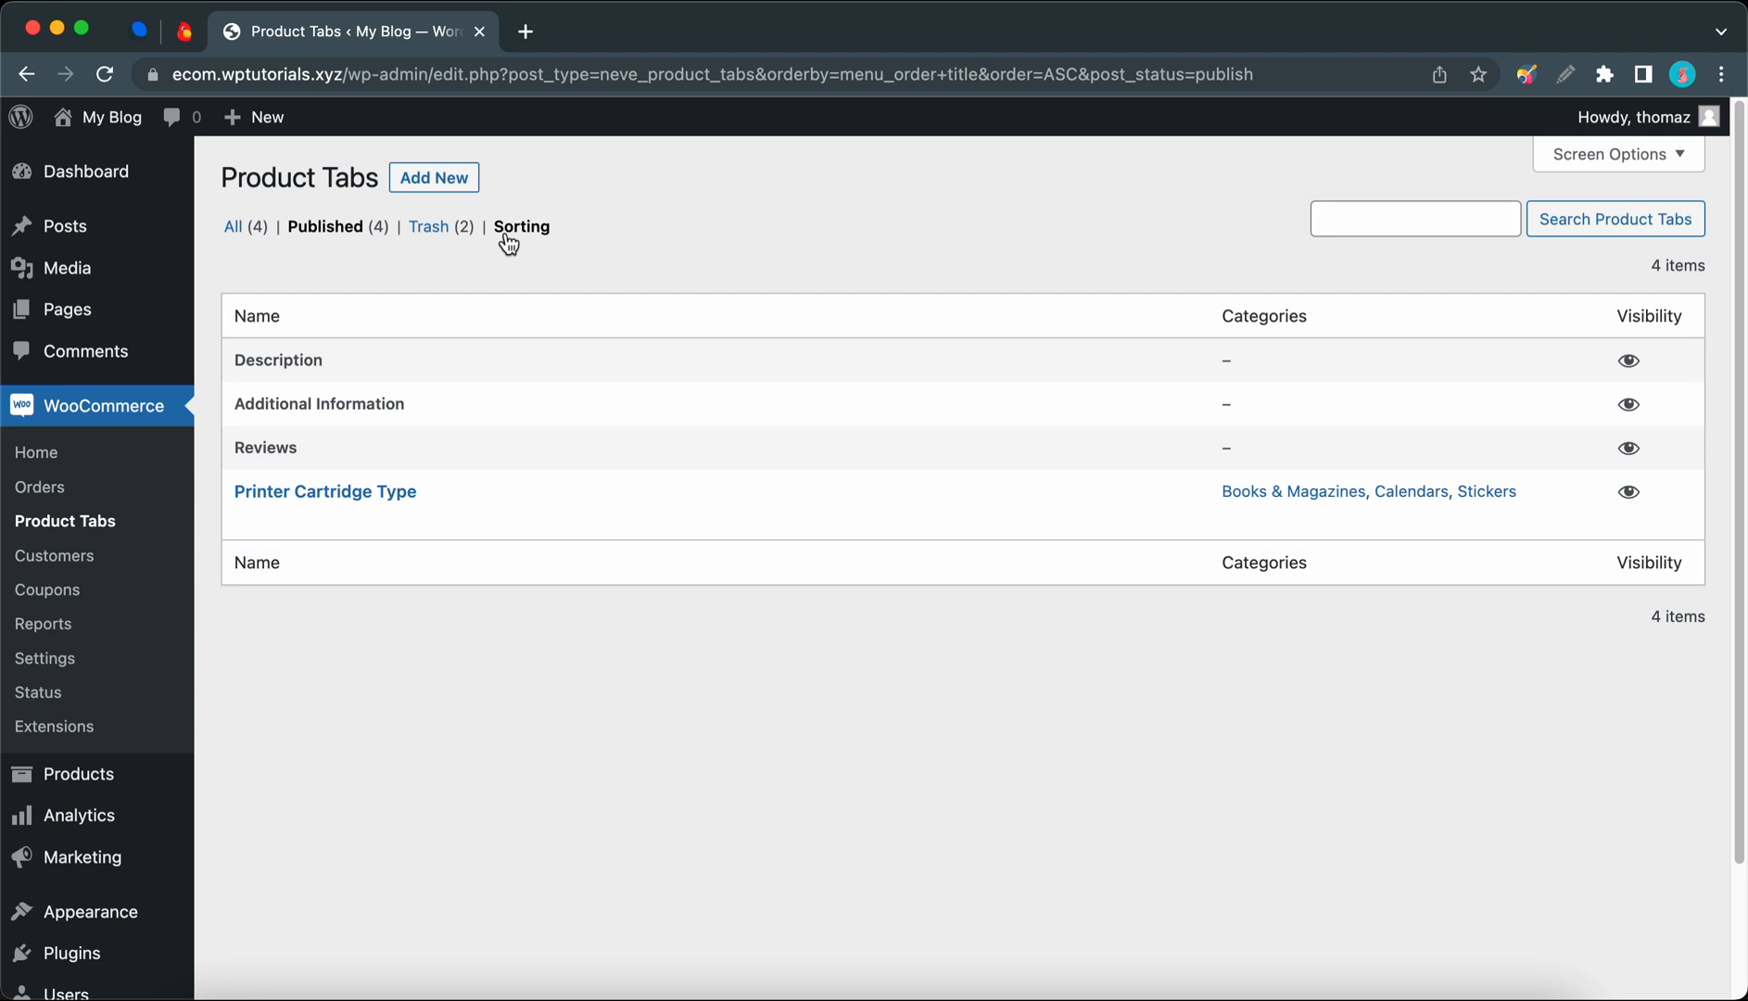
mouse_move(457, 460)
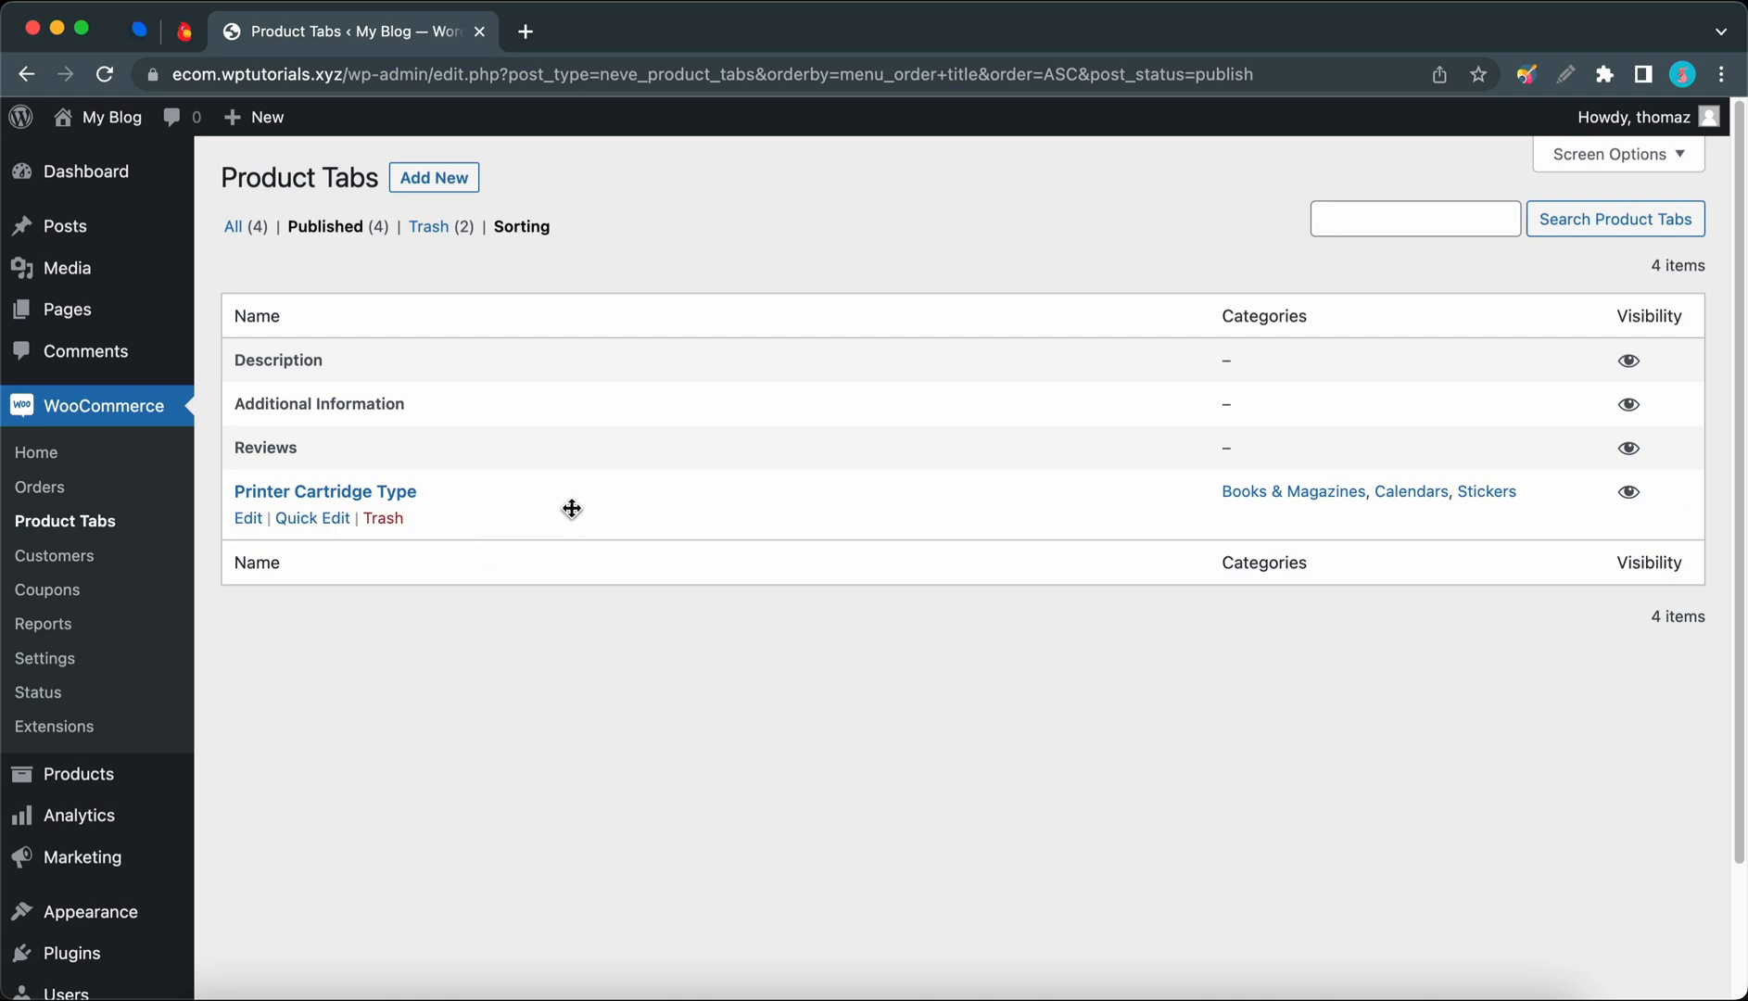
mouse_move(1488, 501)
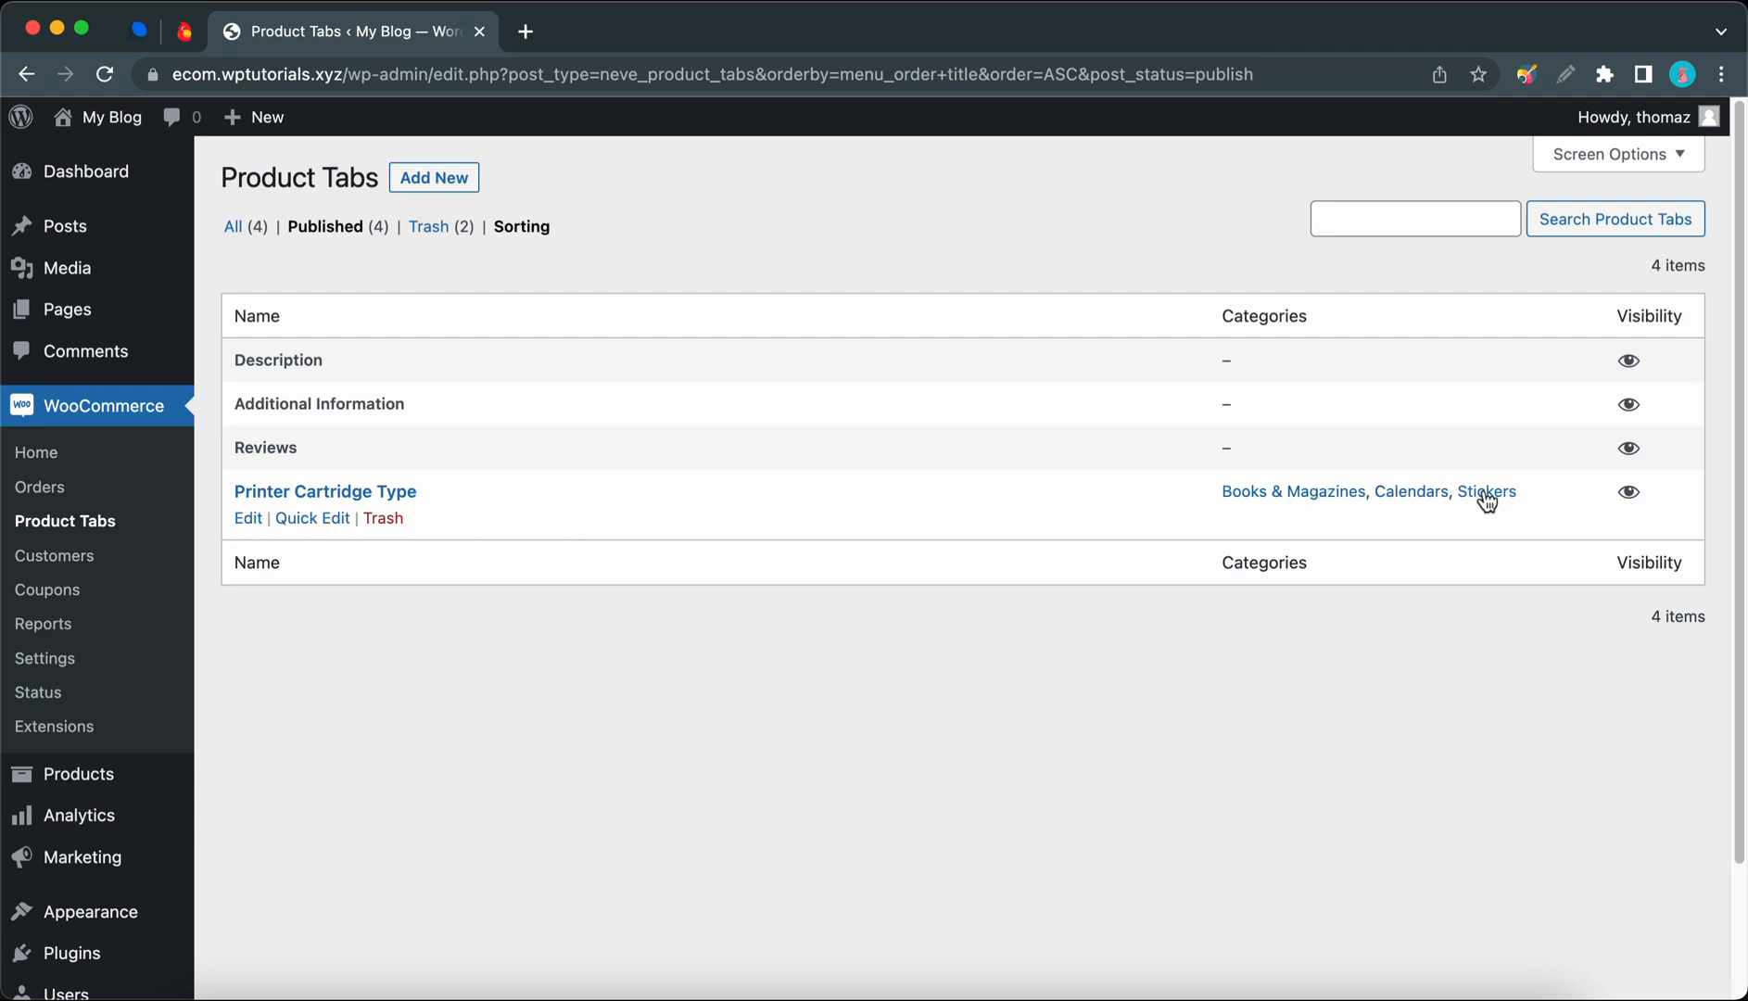
mouse_move(1629, 501)
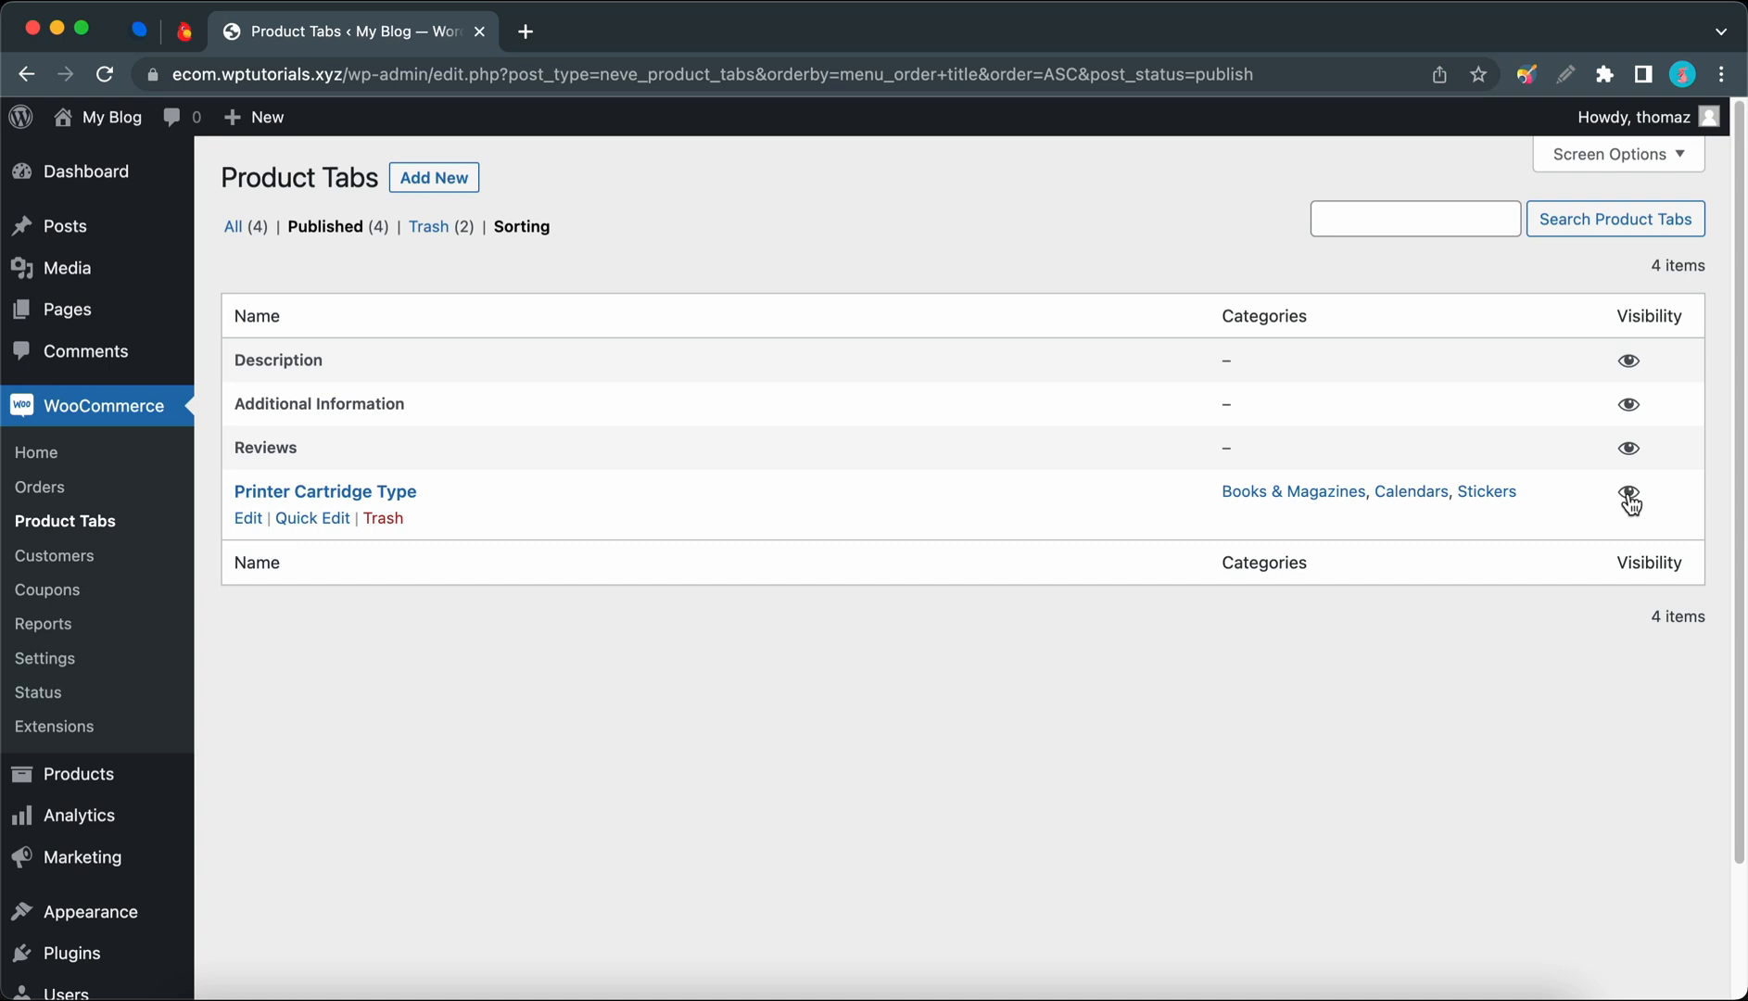
mouse_move(1628, 367)
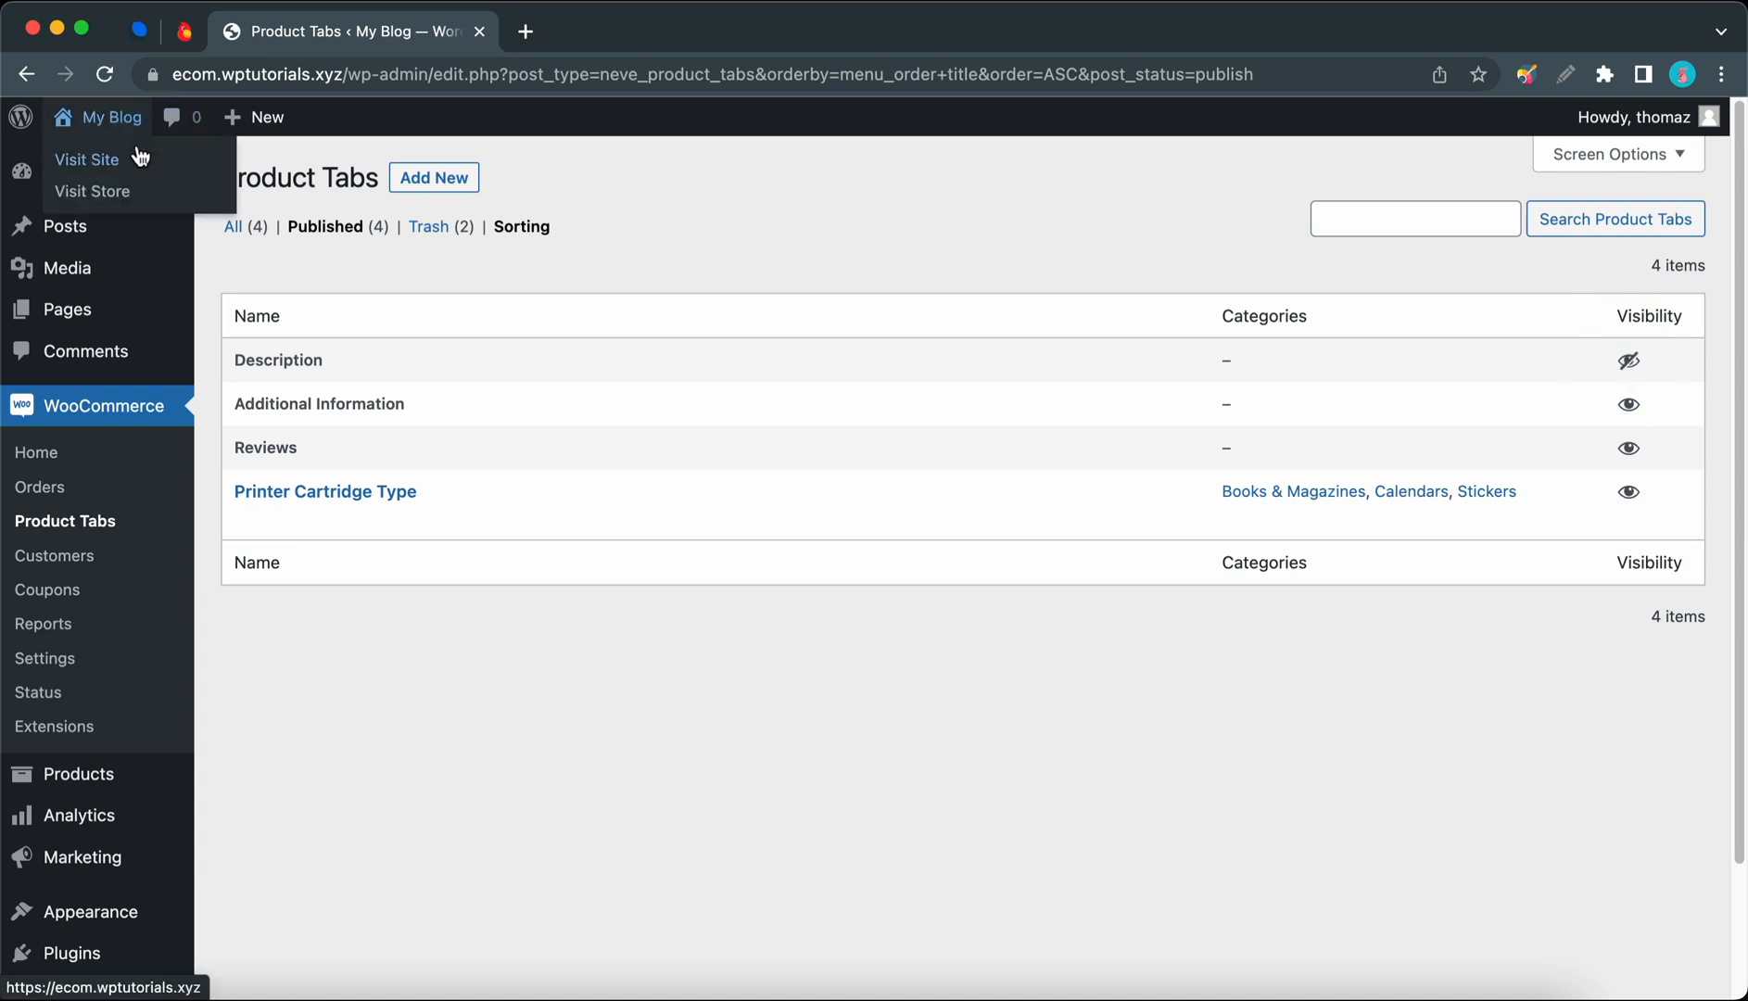
click(92, 190)
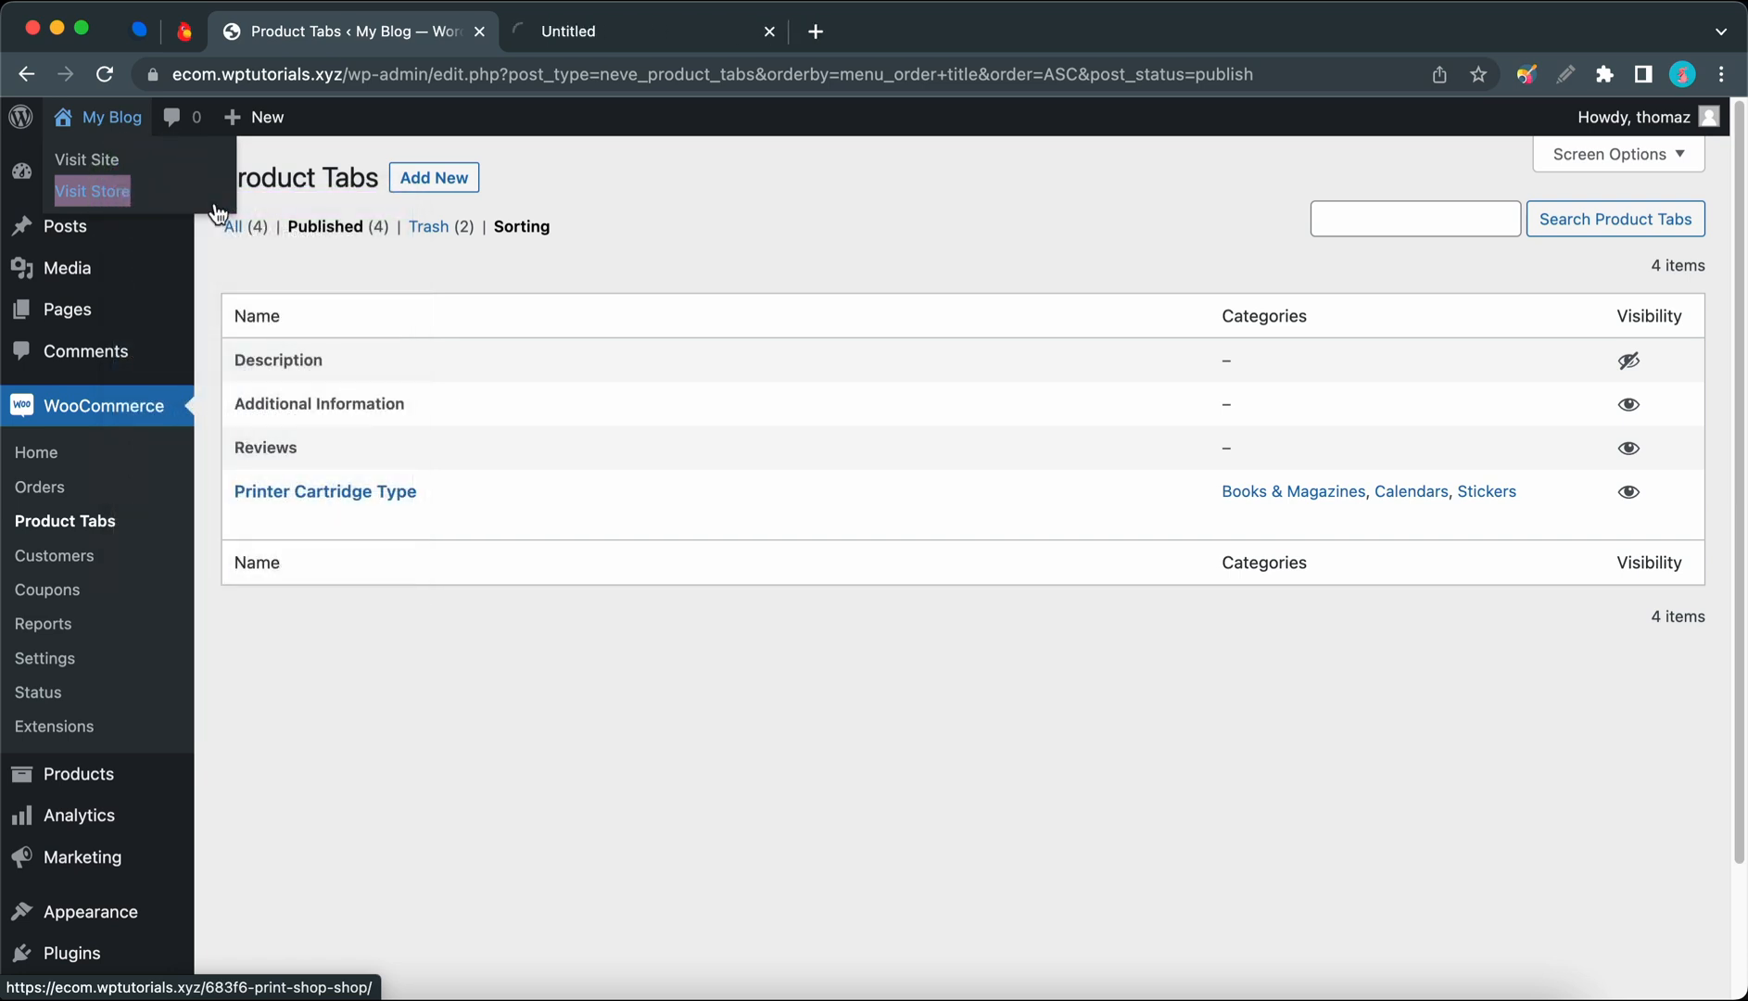
Step: Check the Calendar product's tabs, then set Description visible again in Product Tabs
click(92, 190)
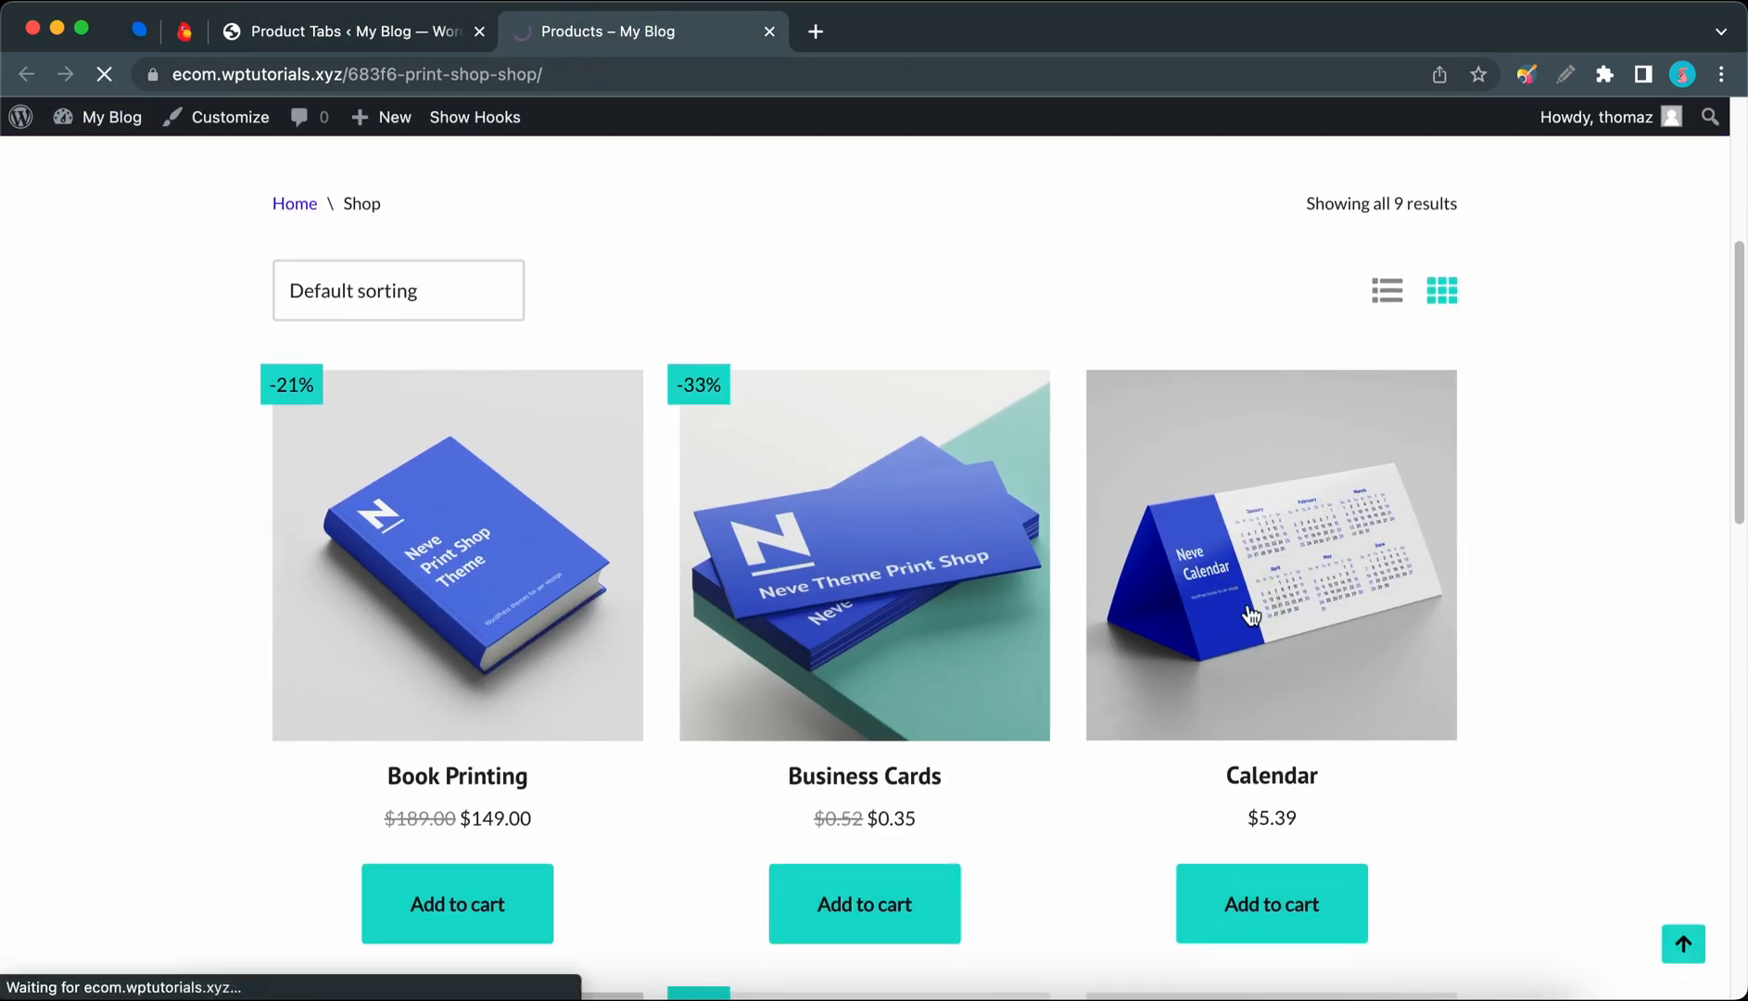
click(1270, 555)
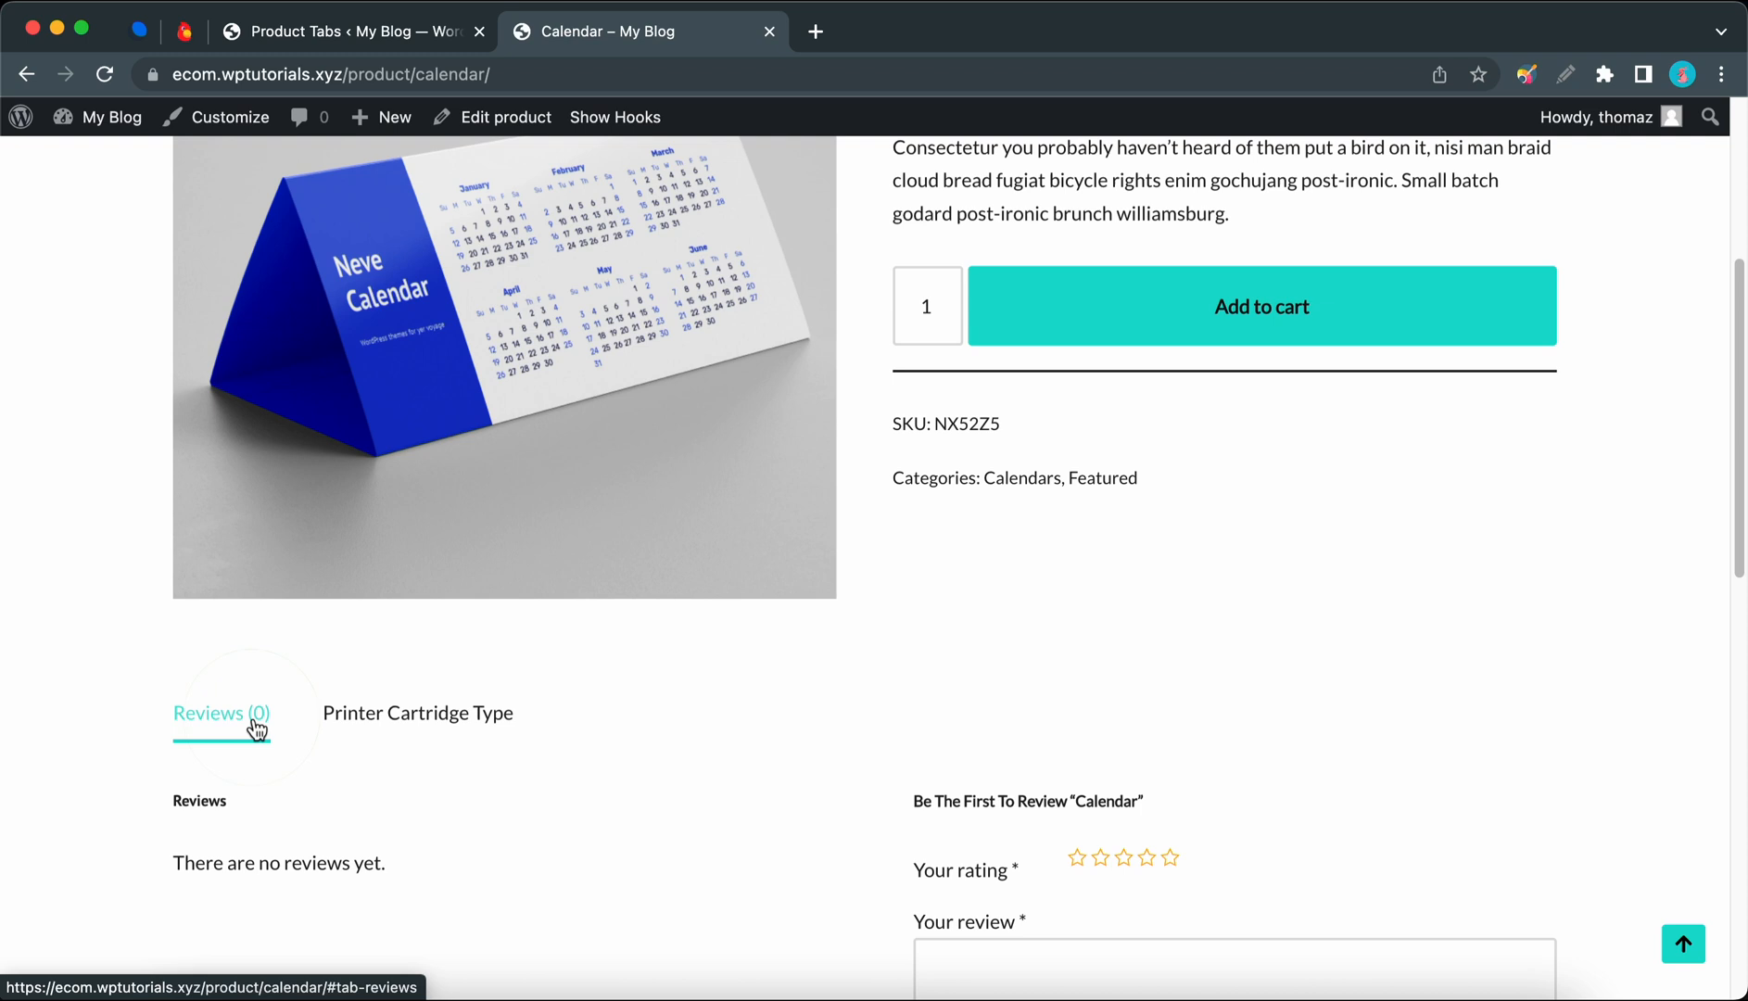
click(351, 31)
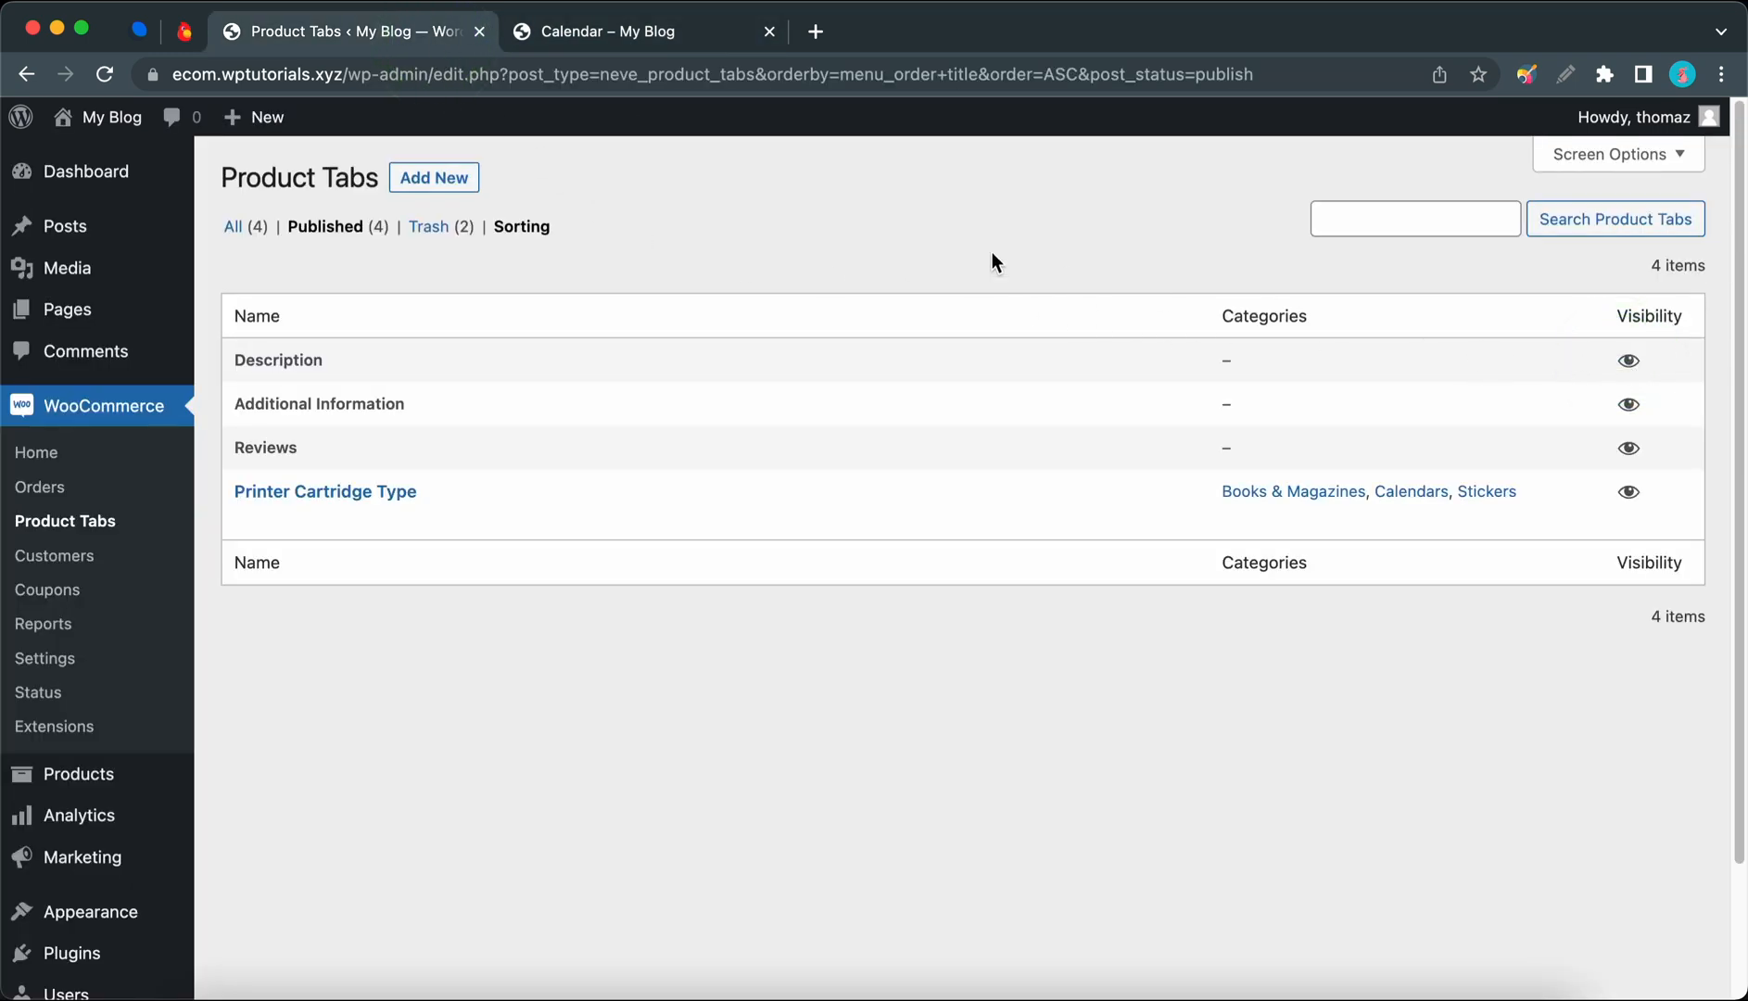
click(608, 31)
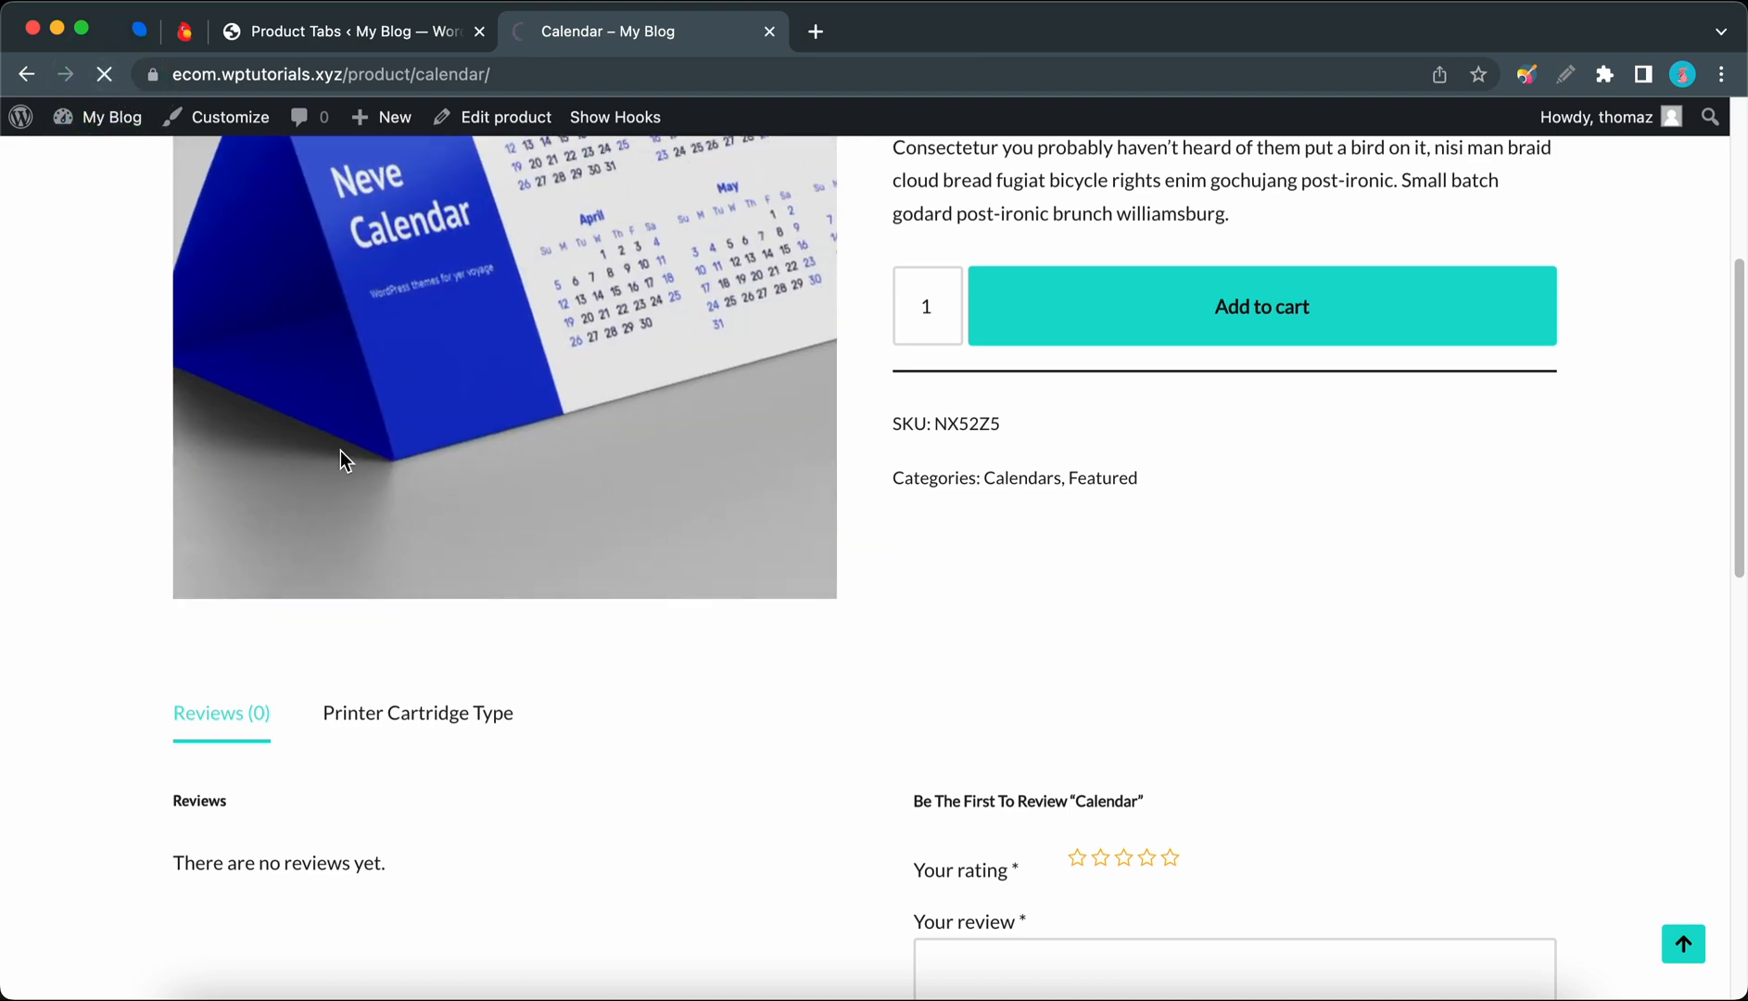
click(222, 713)
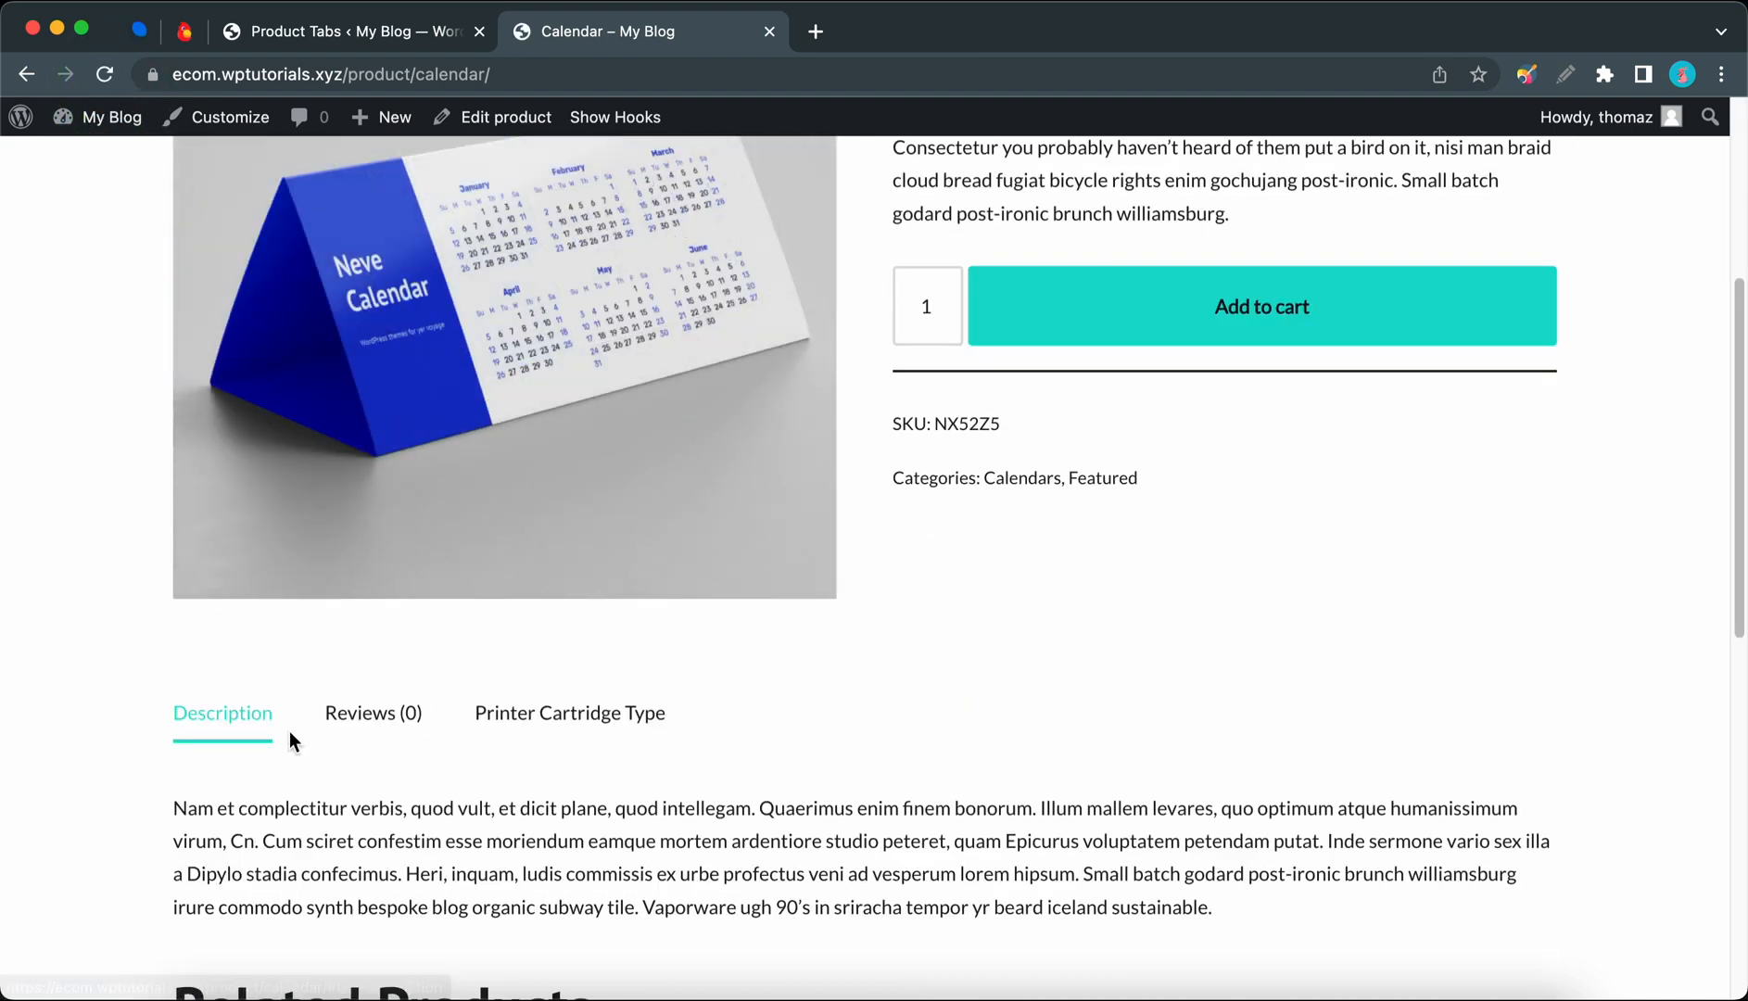
click(351, 32)
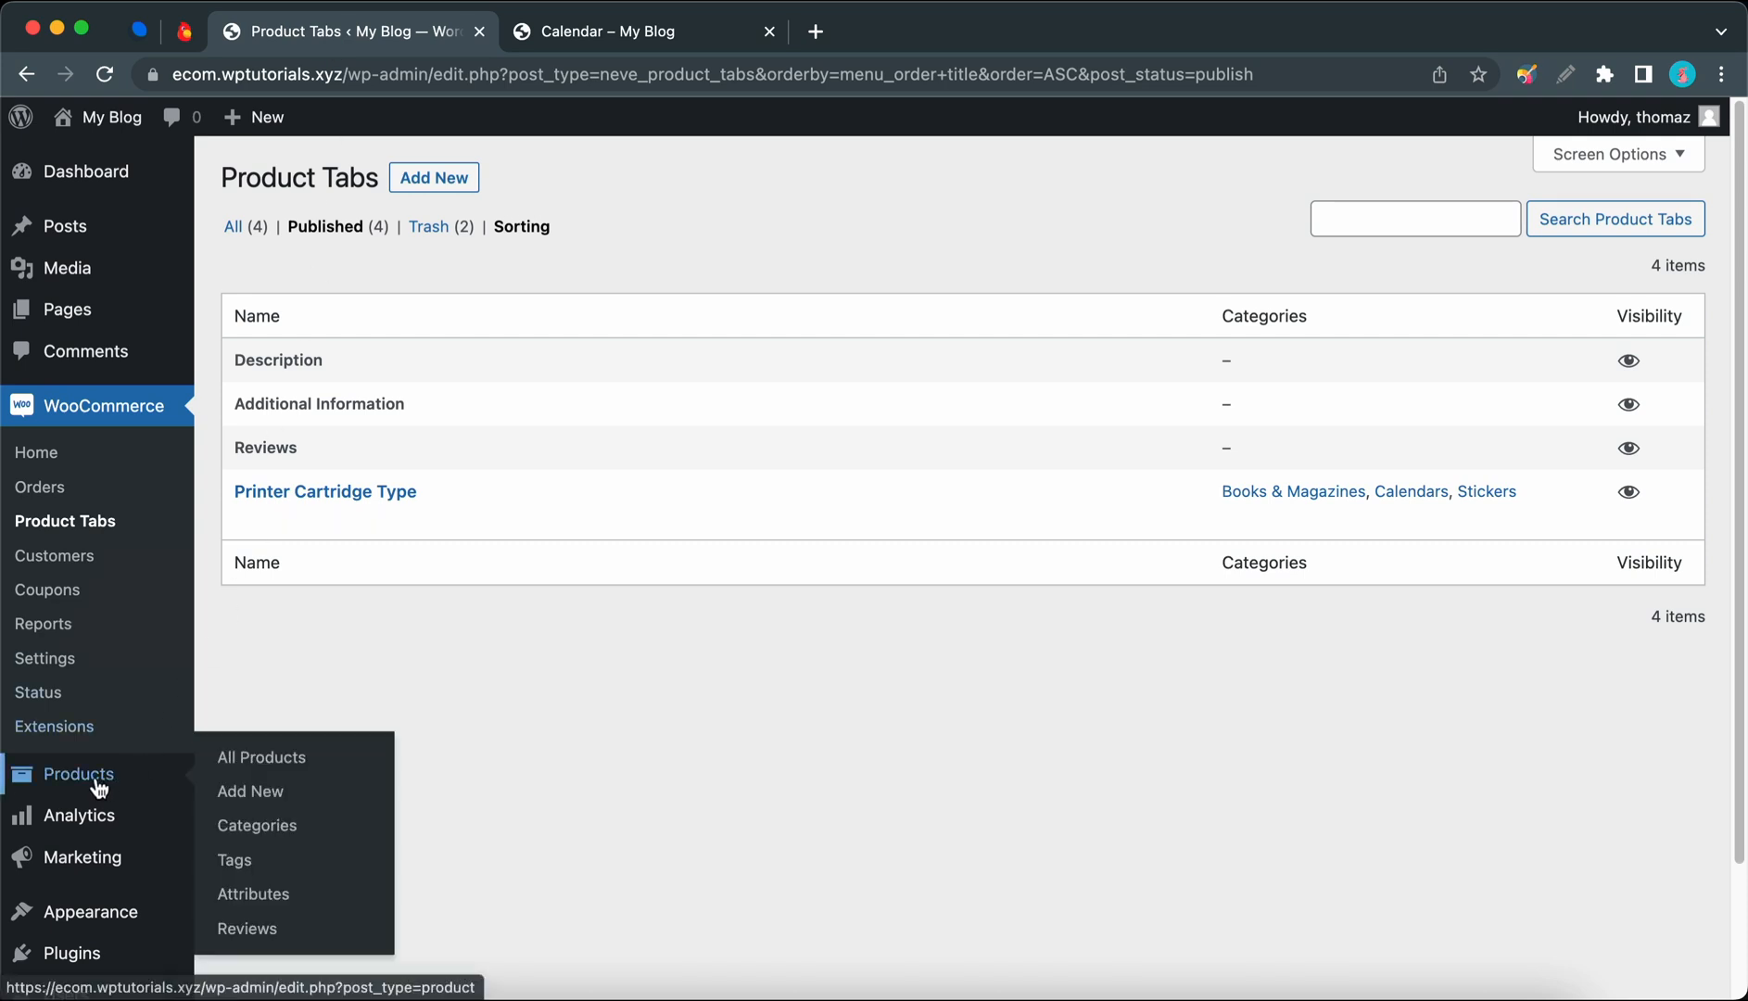
Step: Open the Book Printing product from the All Products list for editing
click(262, 757)
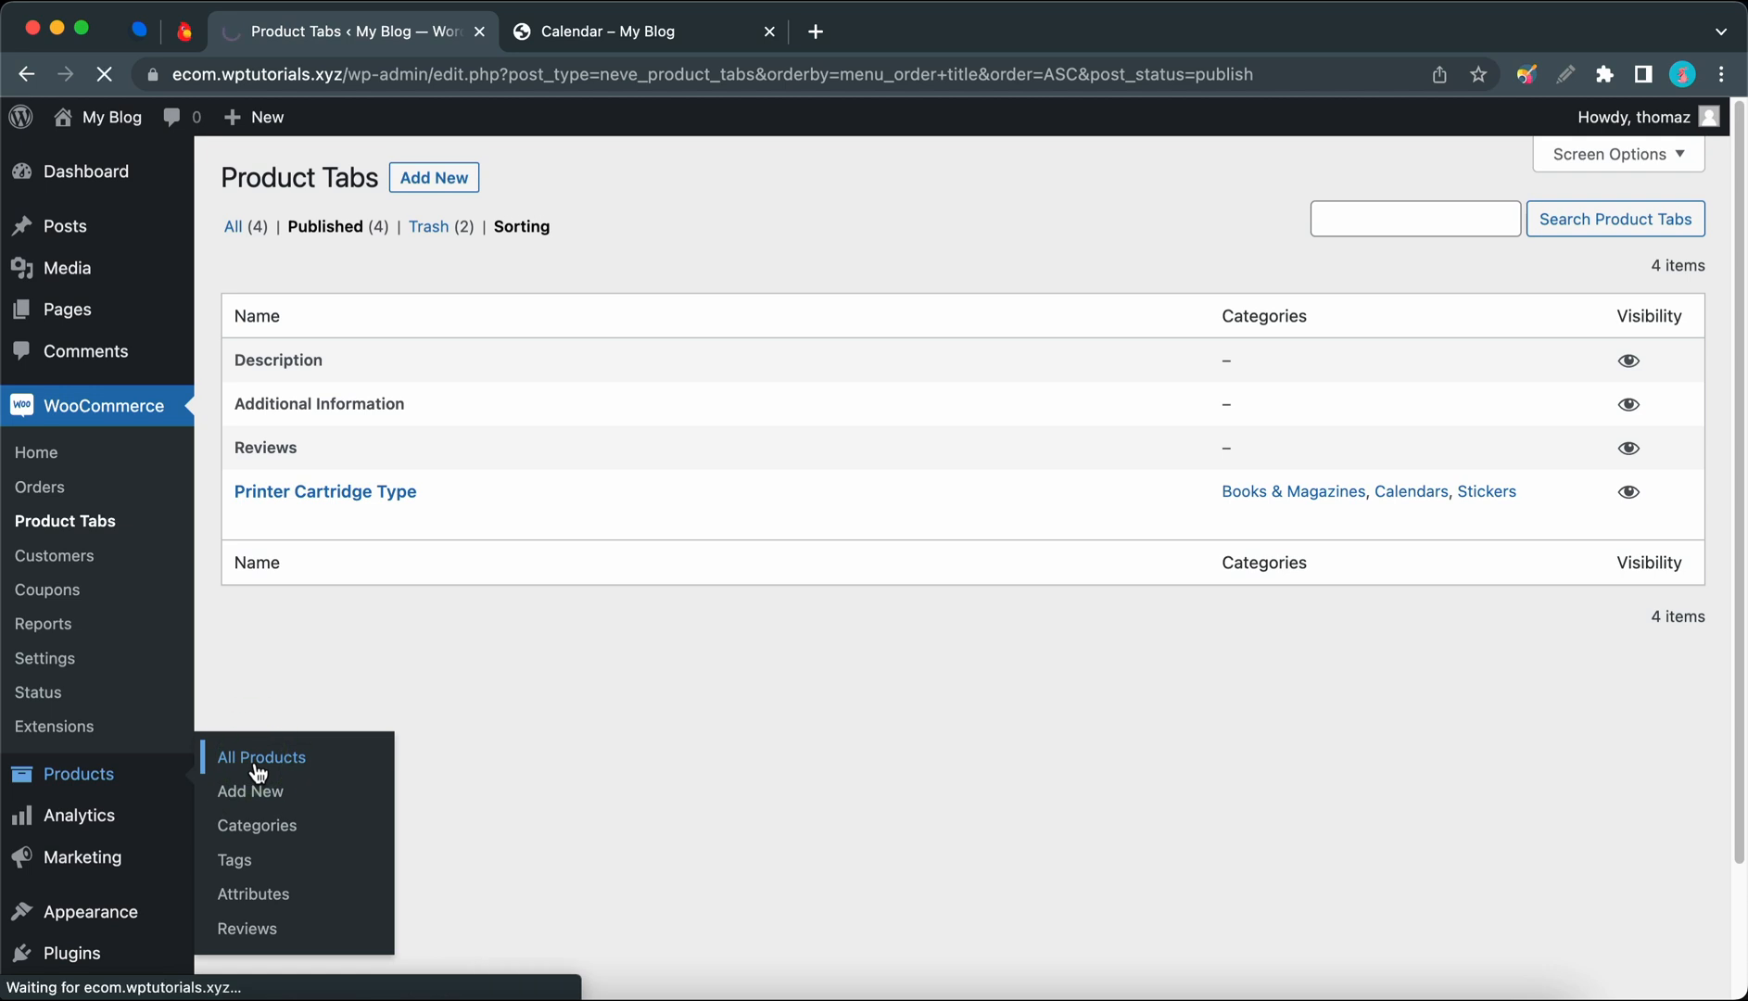
click(259, 757)
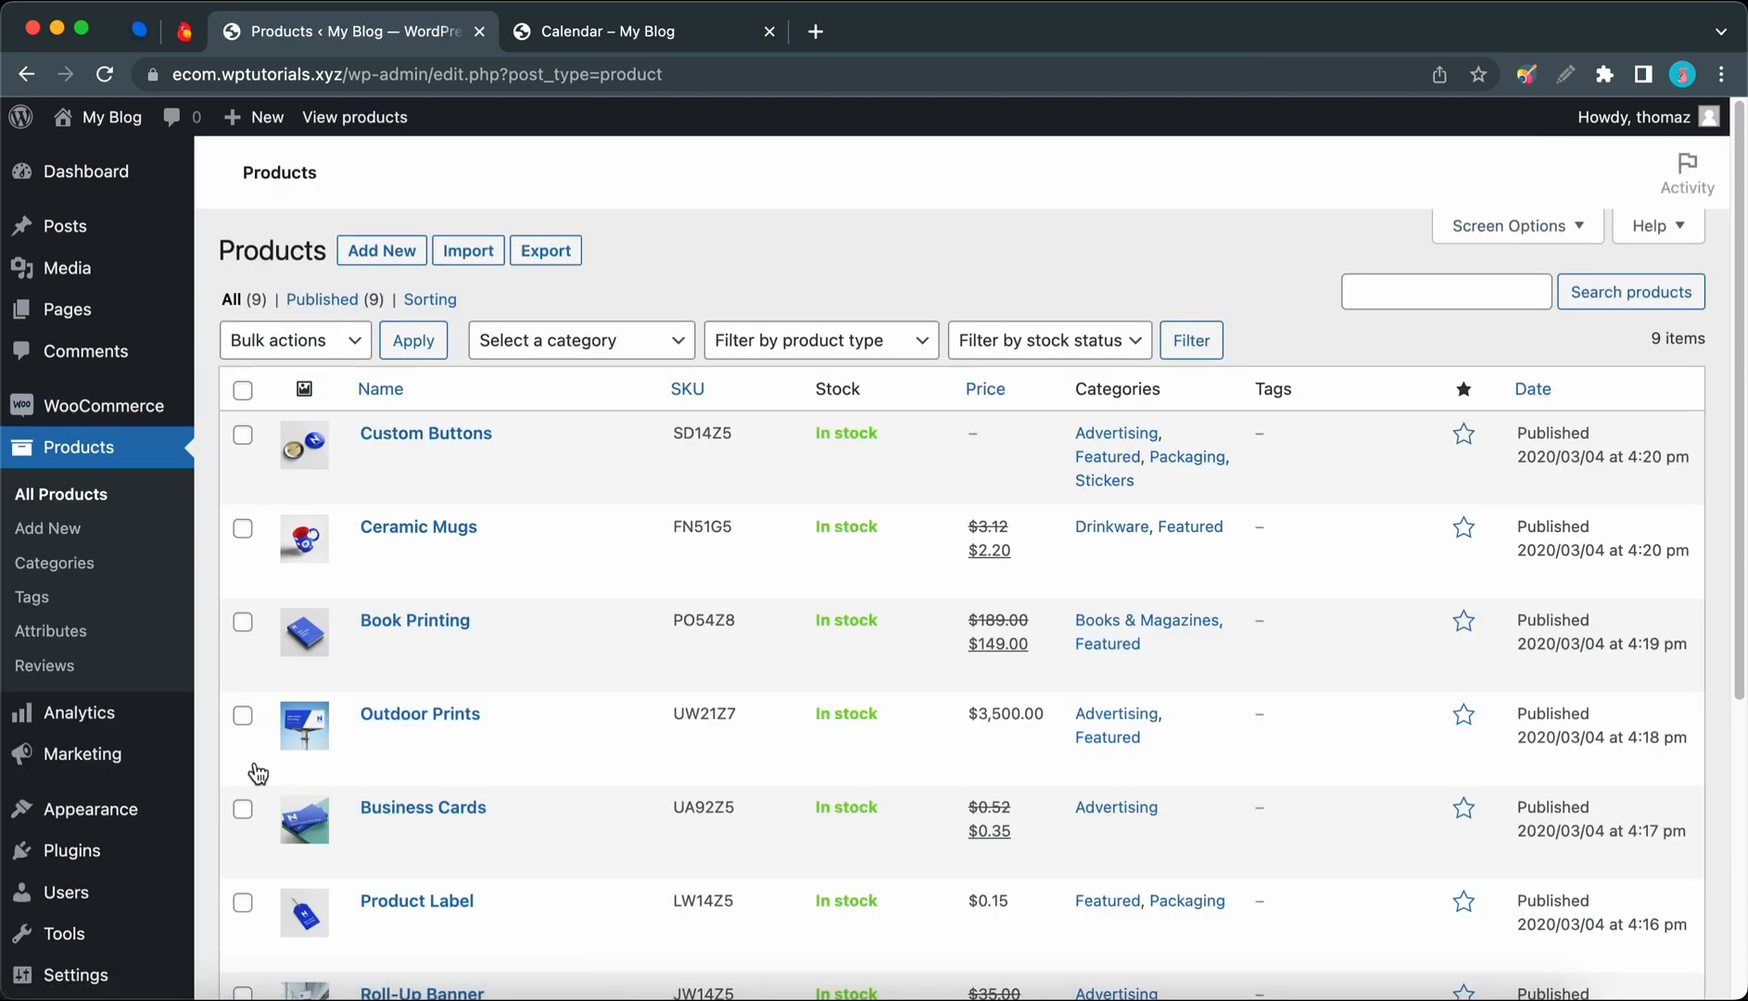
scroll(down, 3)
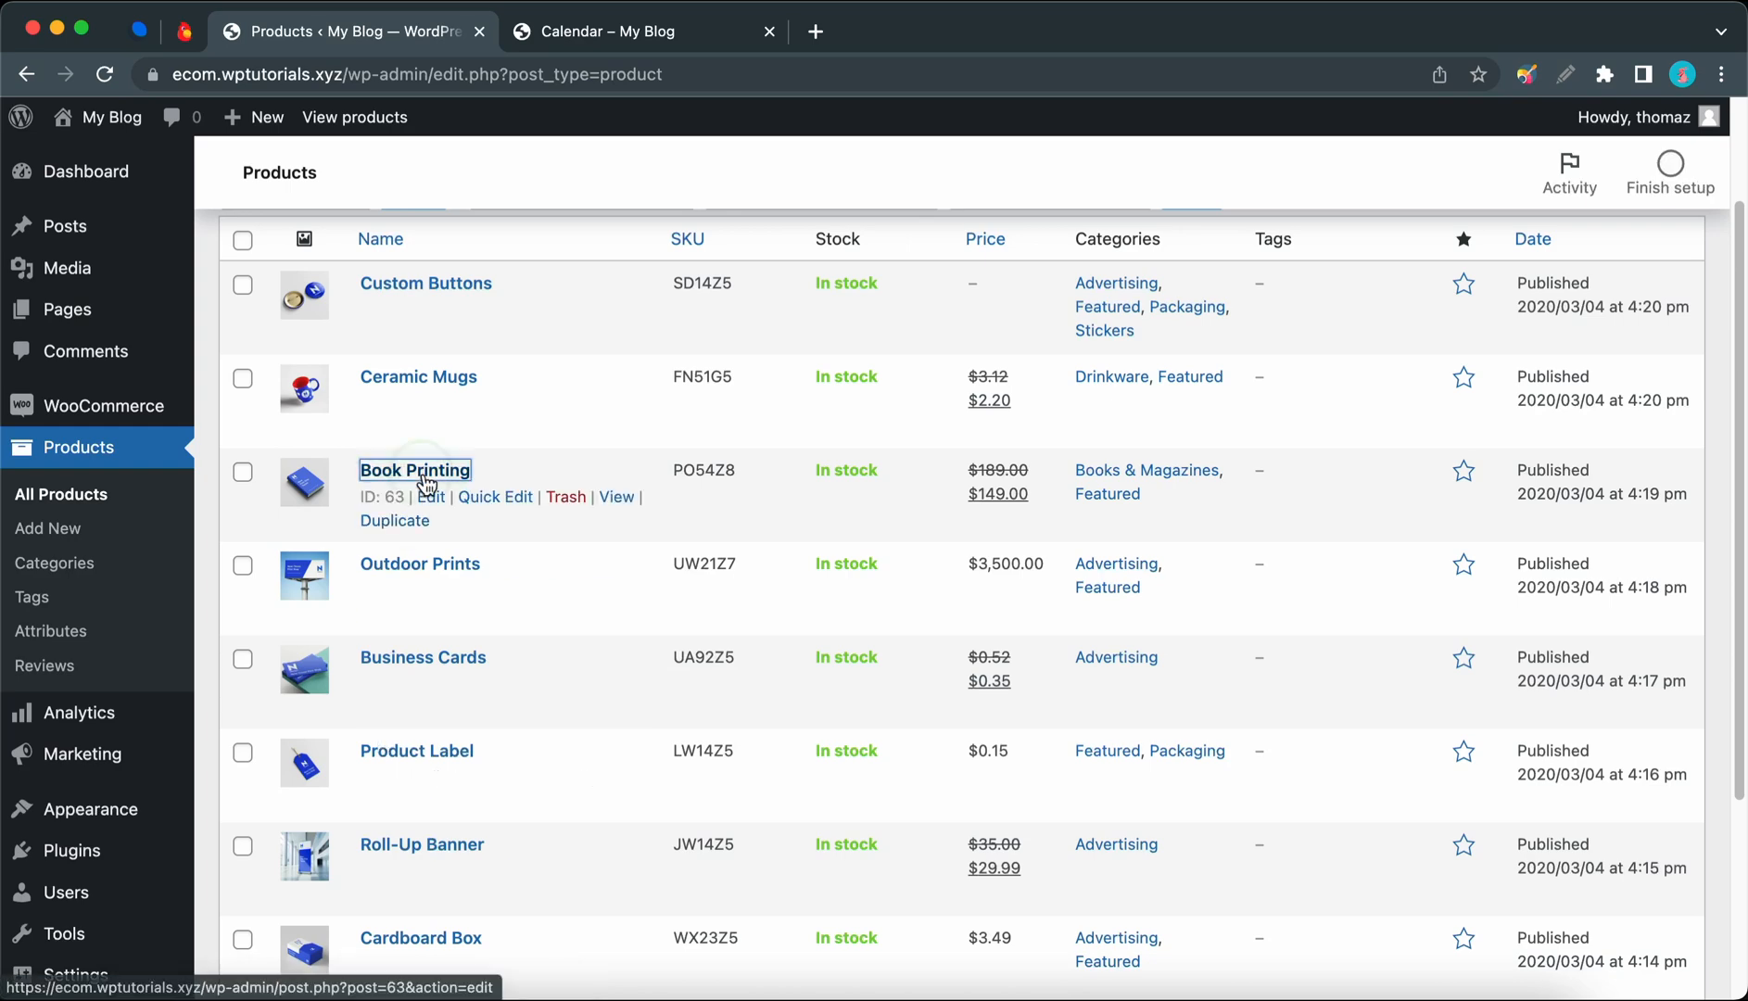
click(414, 469)
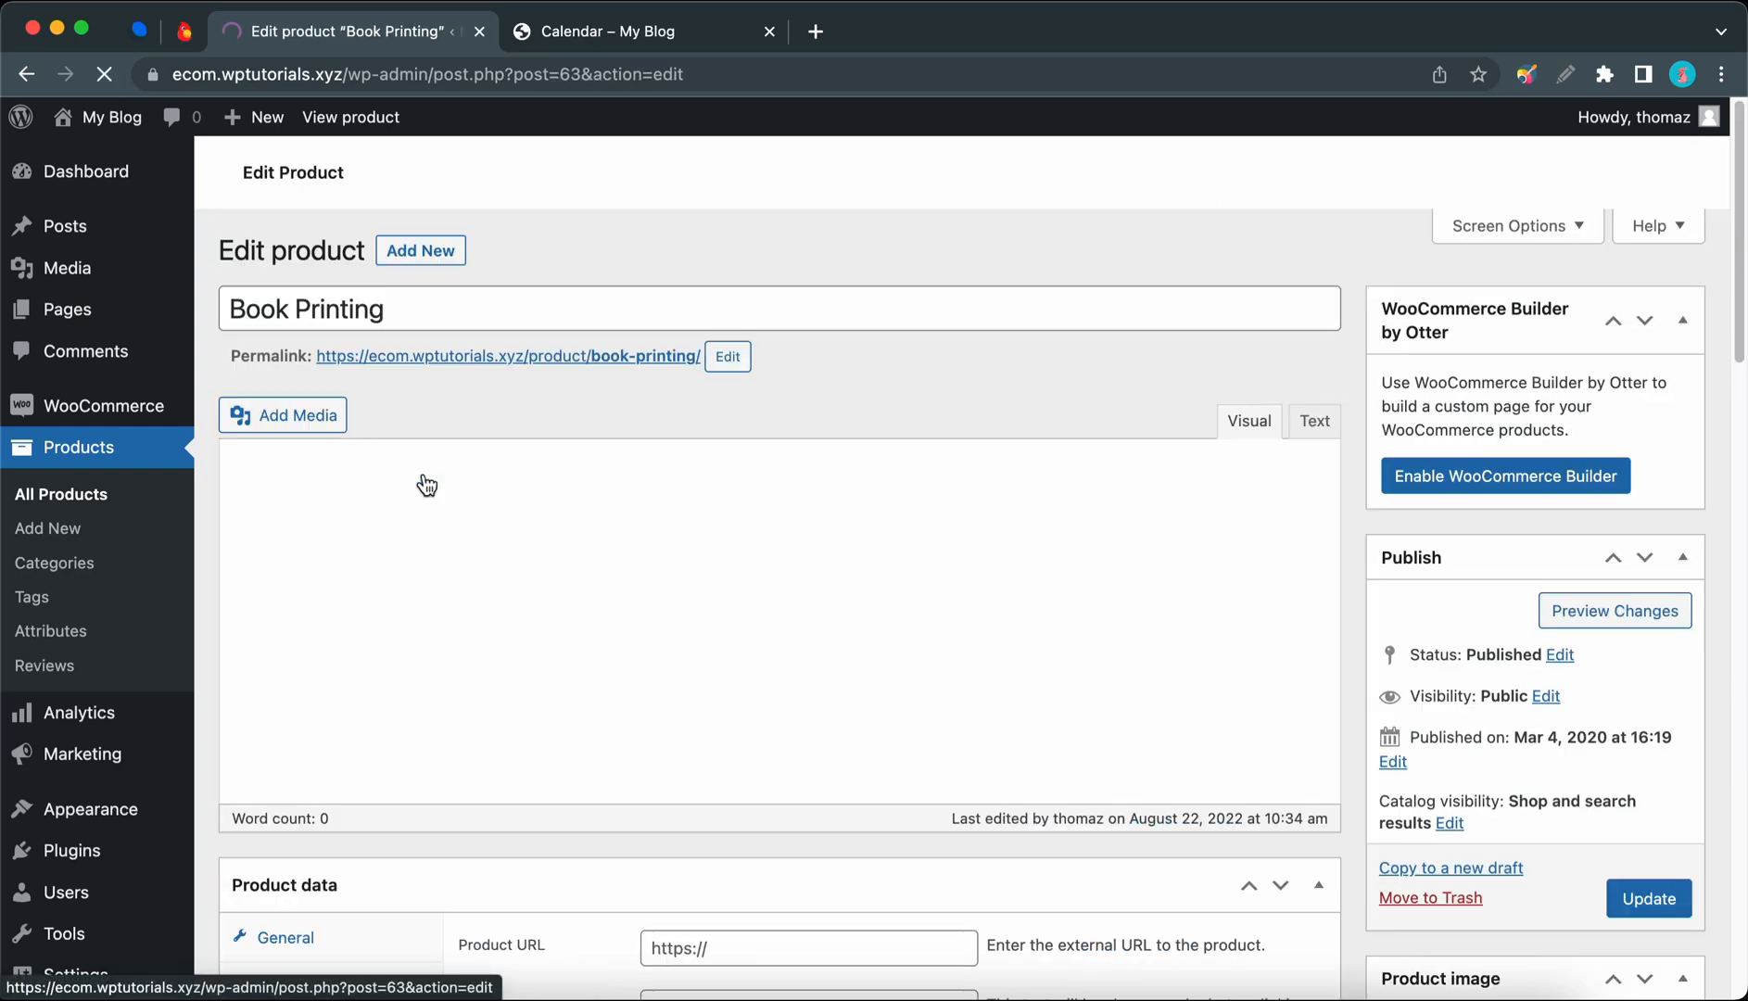
scroll(down, 3)
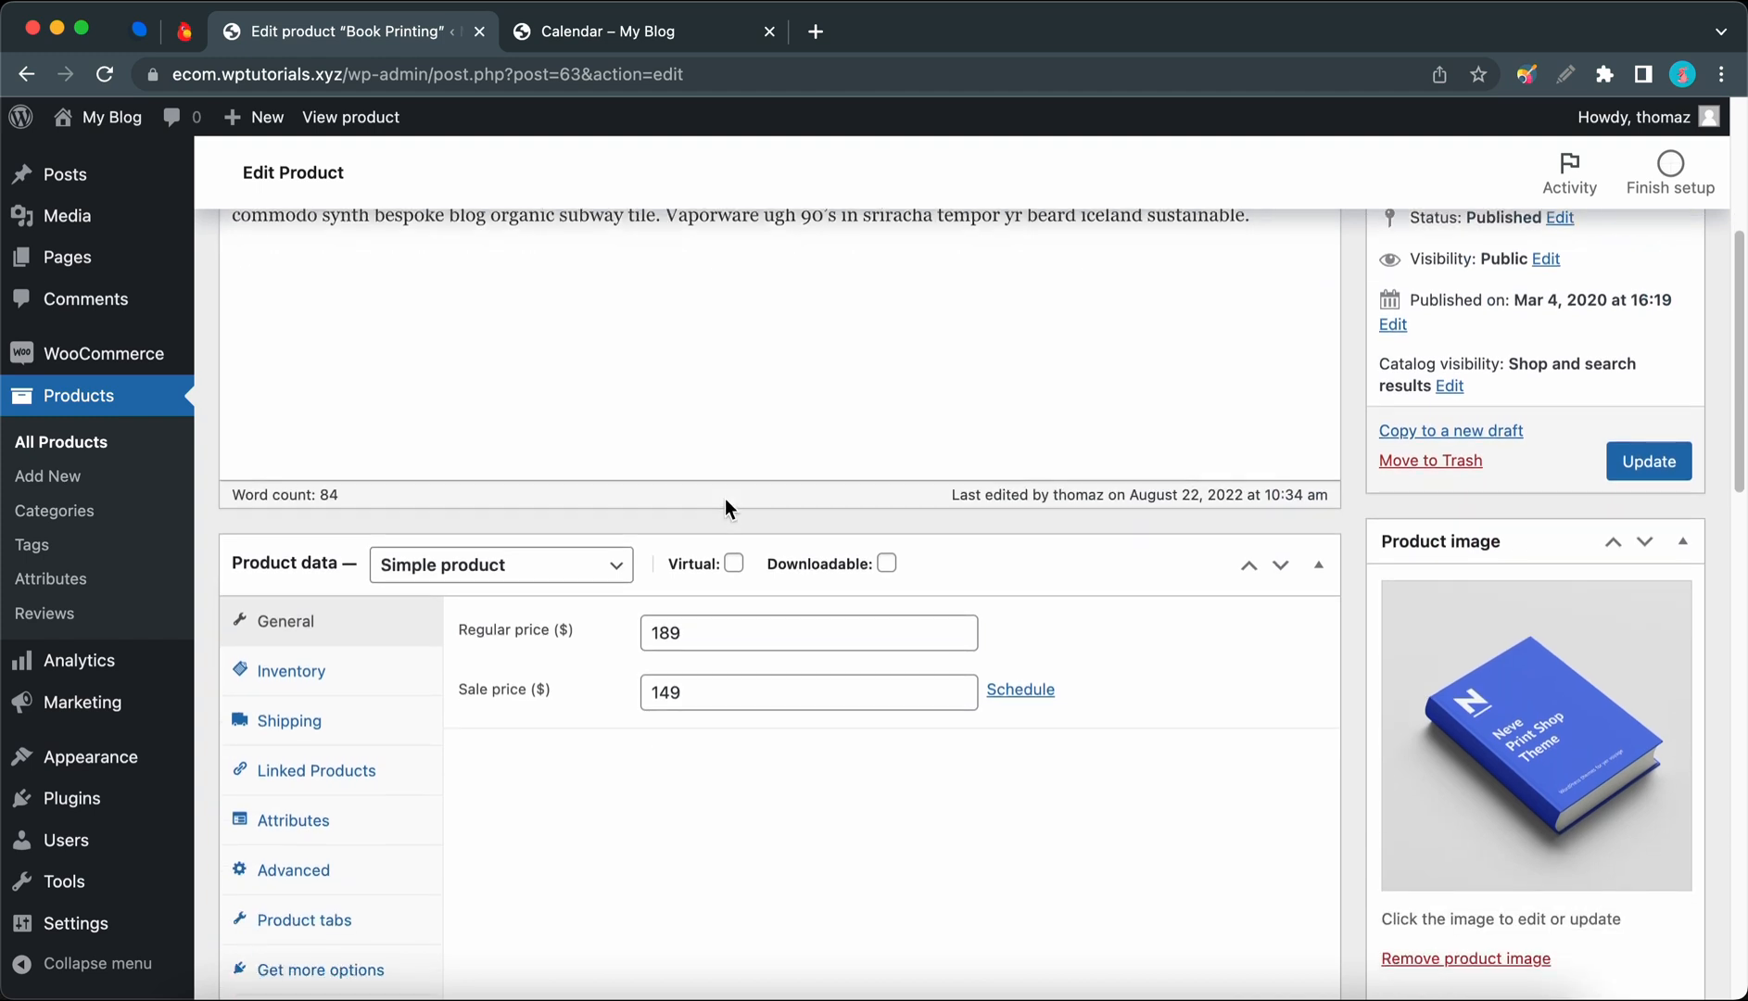
scroll(down, 3)
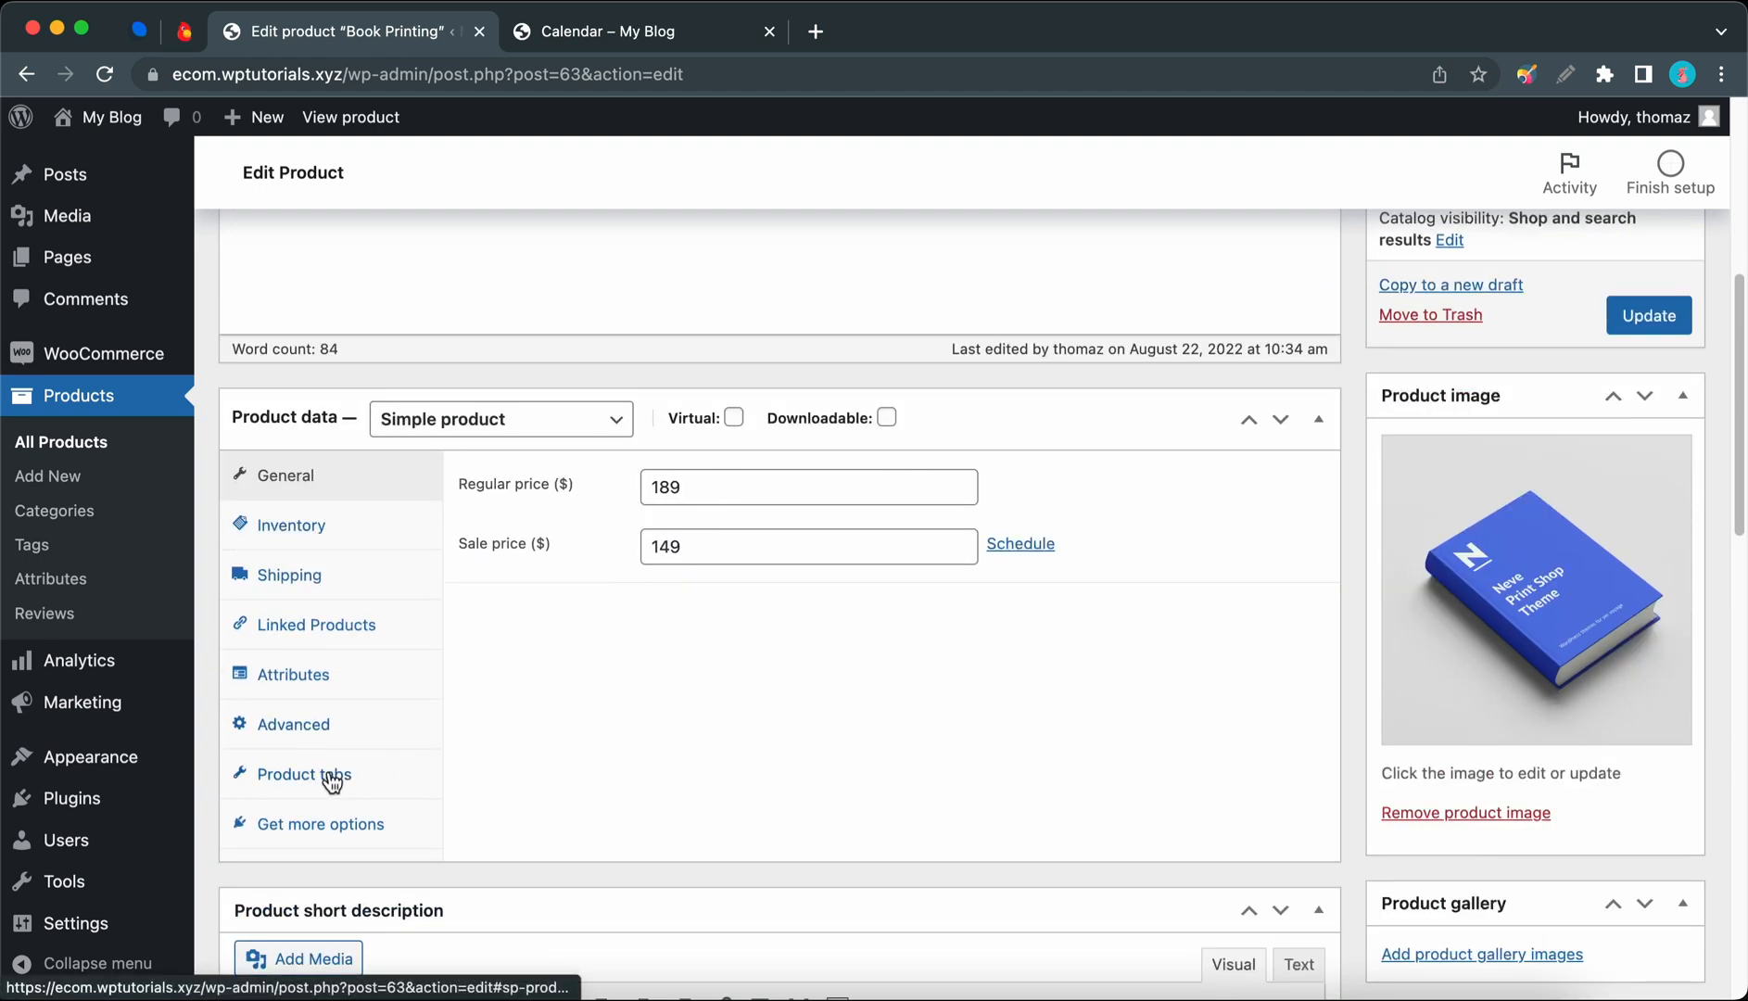
Step: Enable a custom tab layout for Book Printing and add a Custom Tab
click(303, 774)
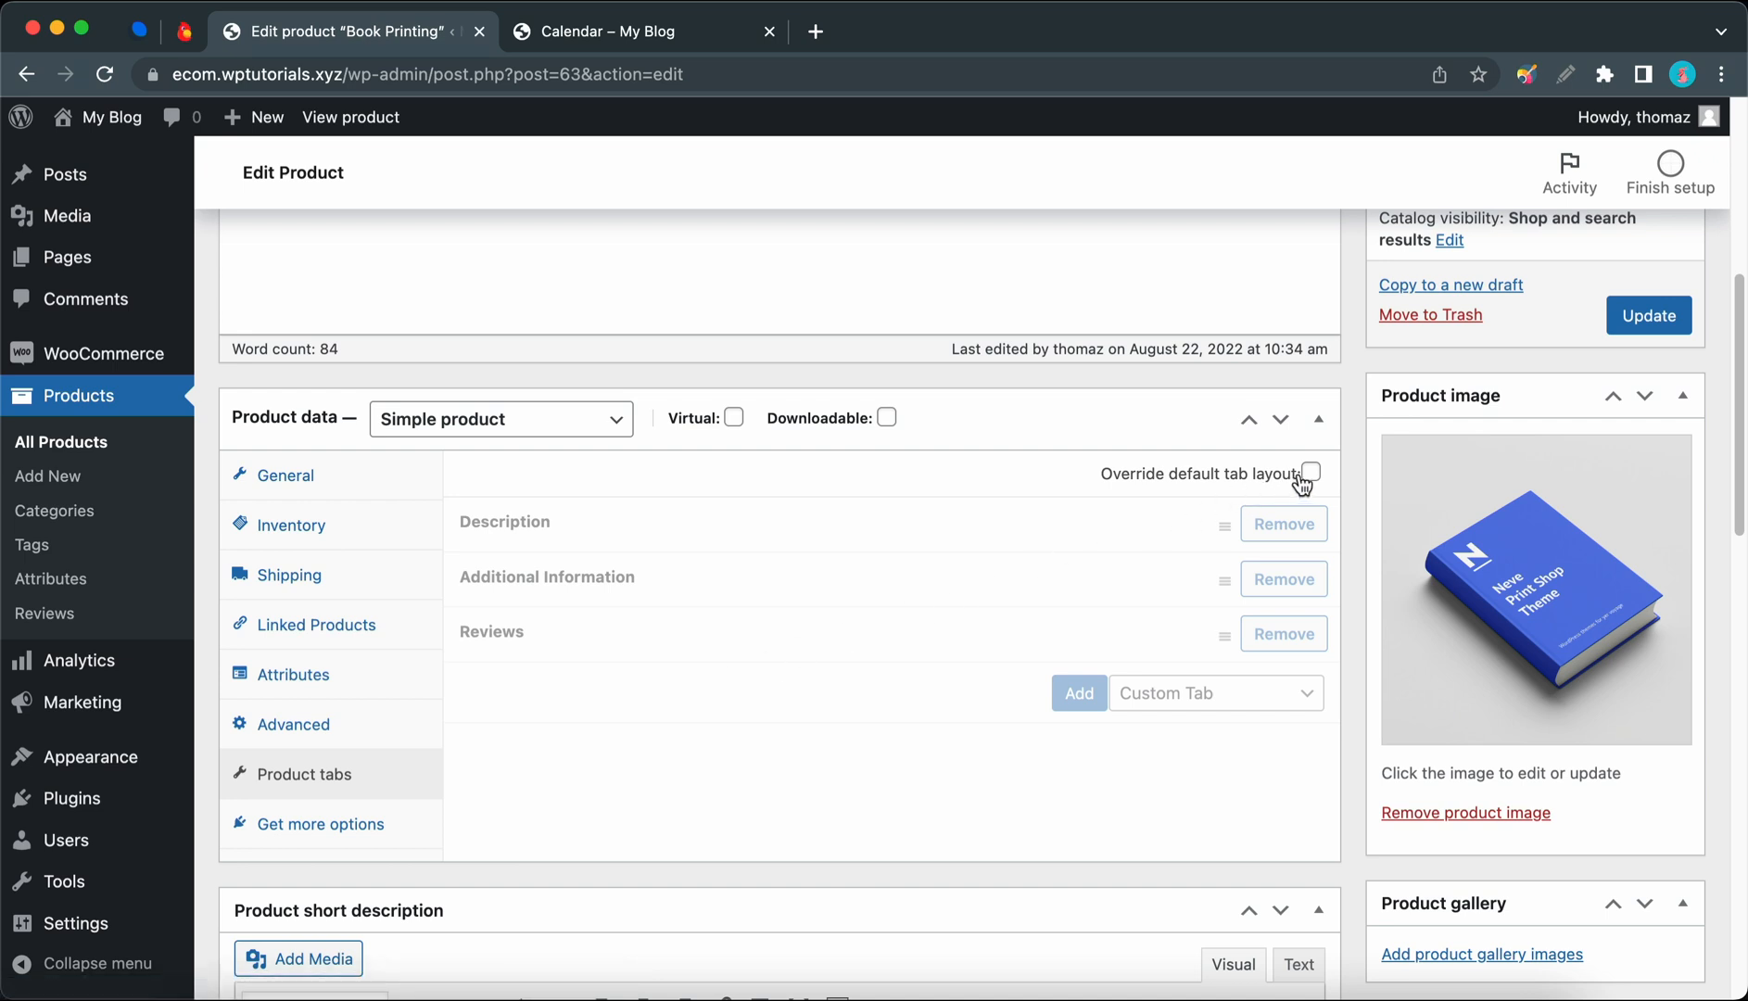
click(1310, 474)
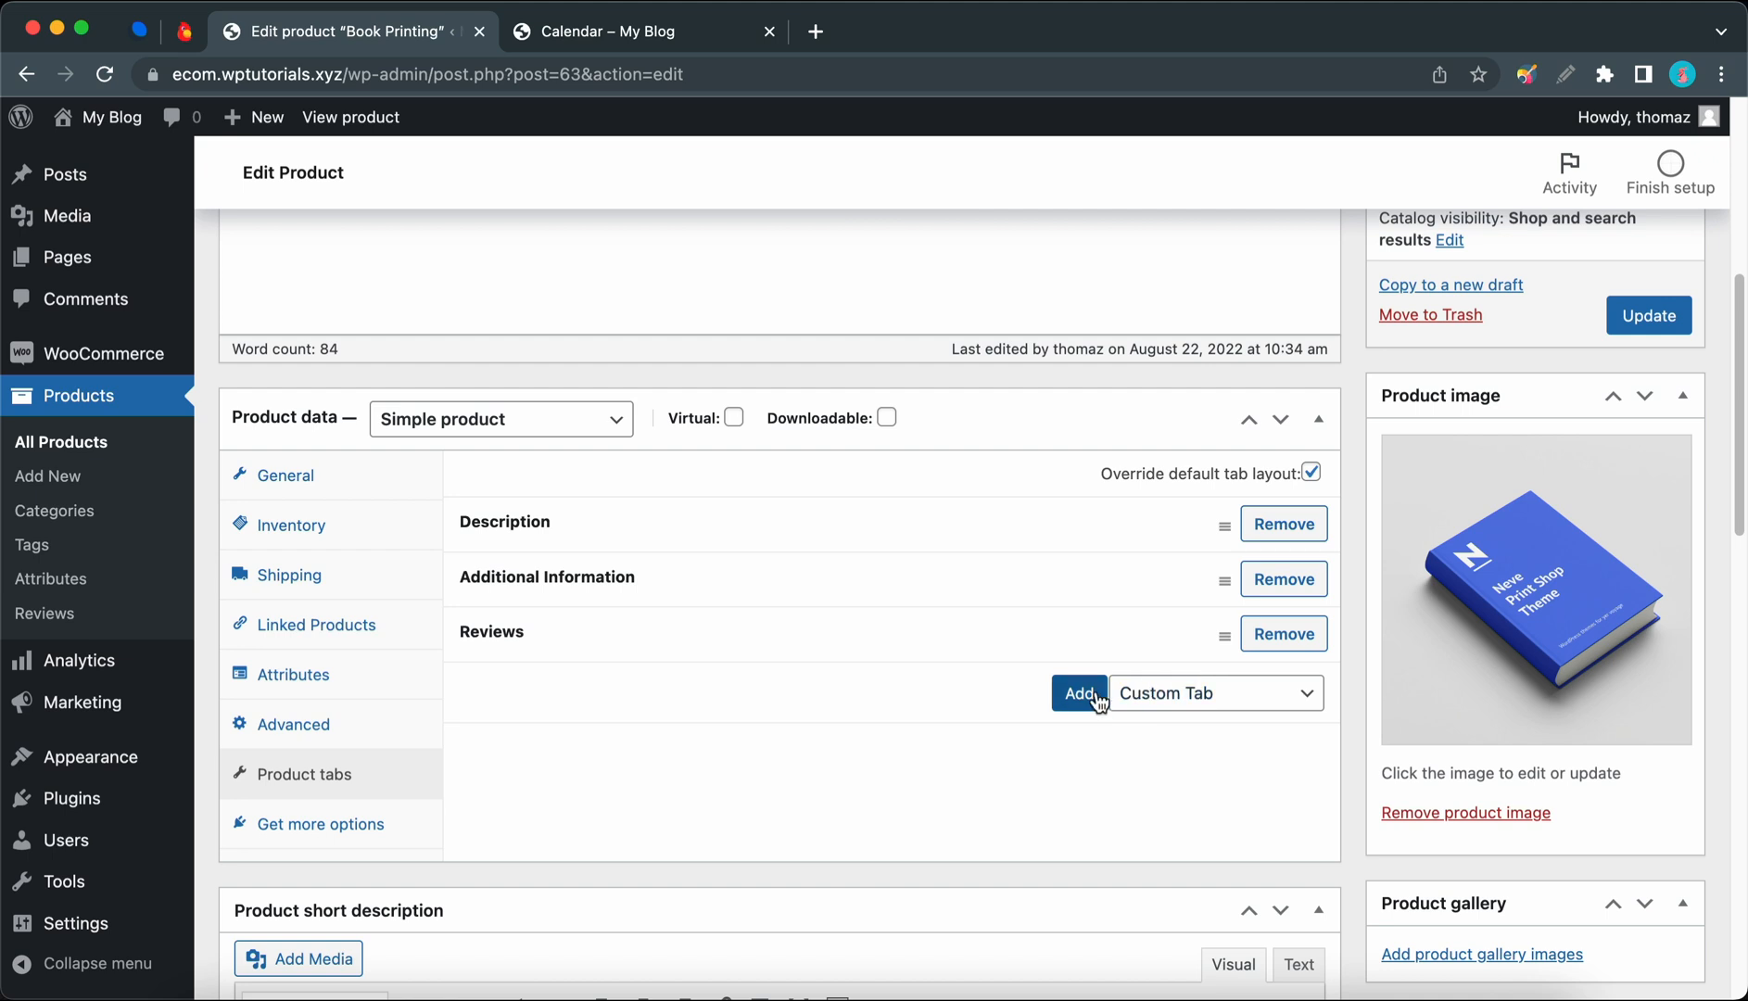
click(1078, 692)
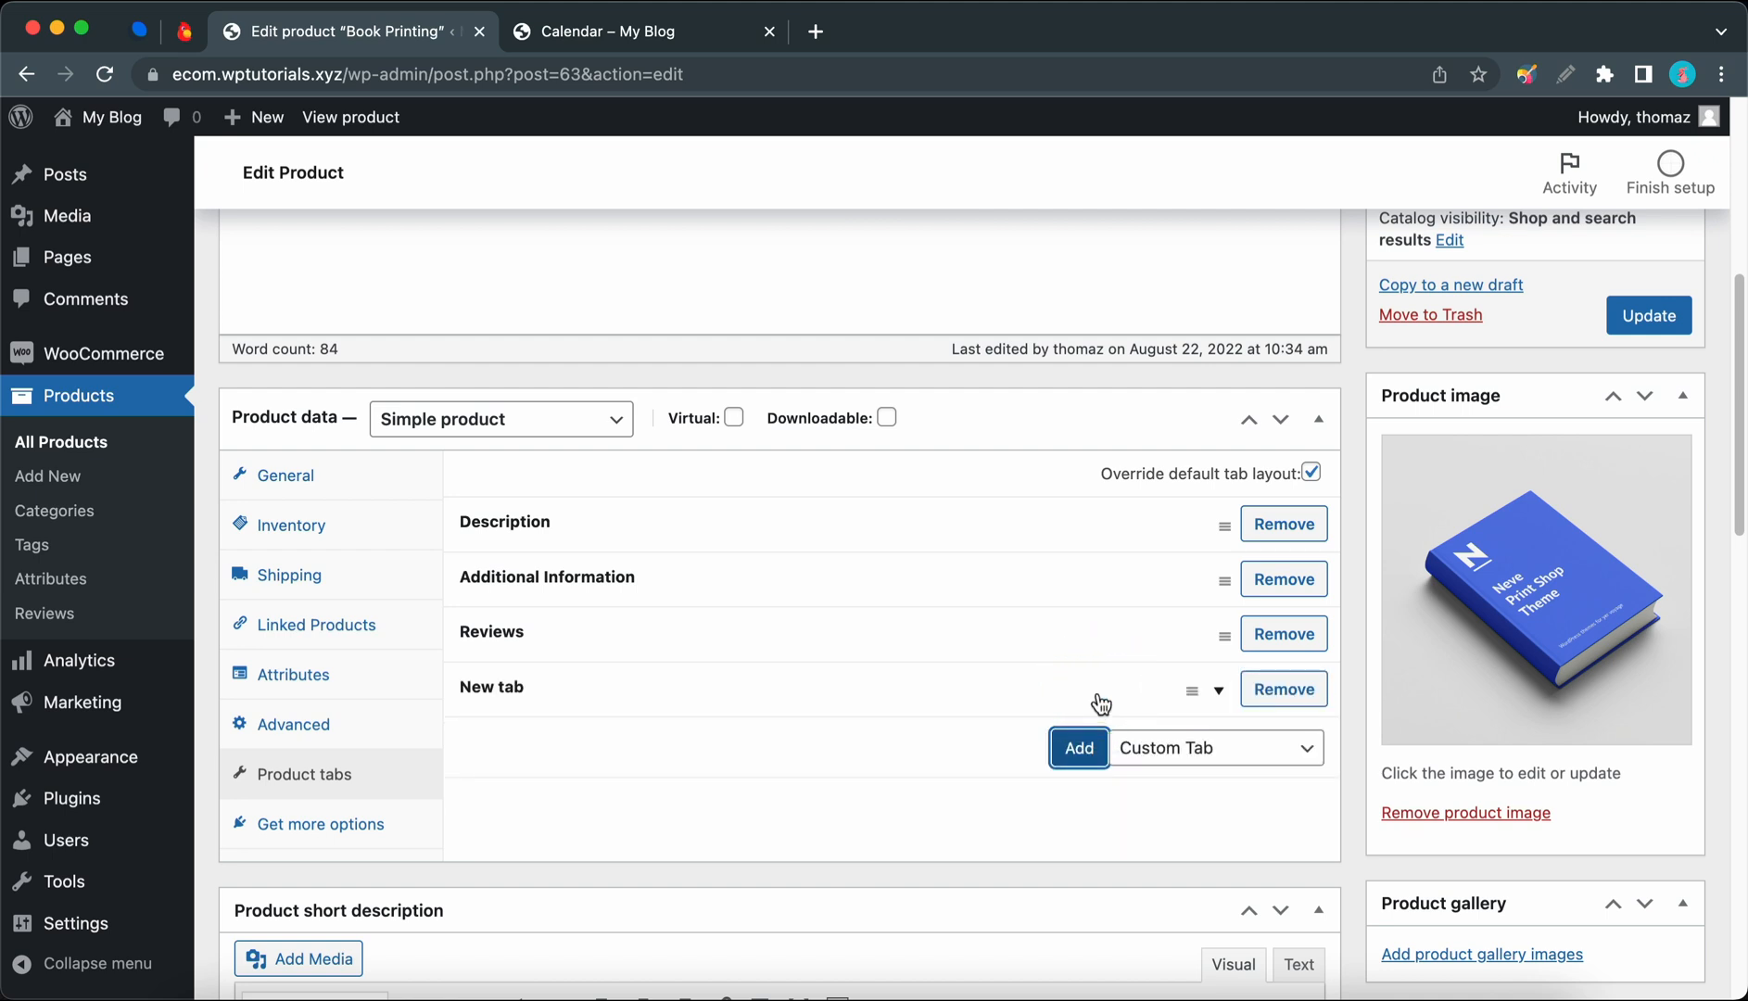
Step: Title the new tab 'Printer Type' and give it Lorem ipsum content
click(1077, 748)
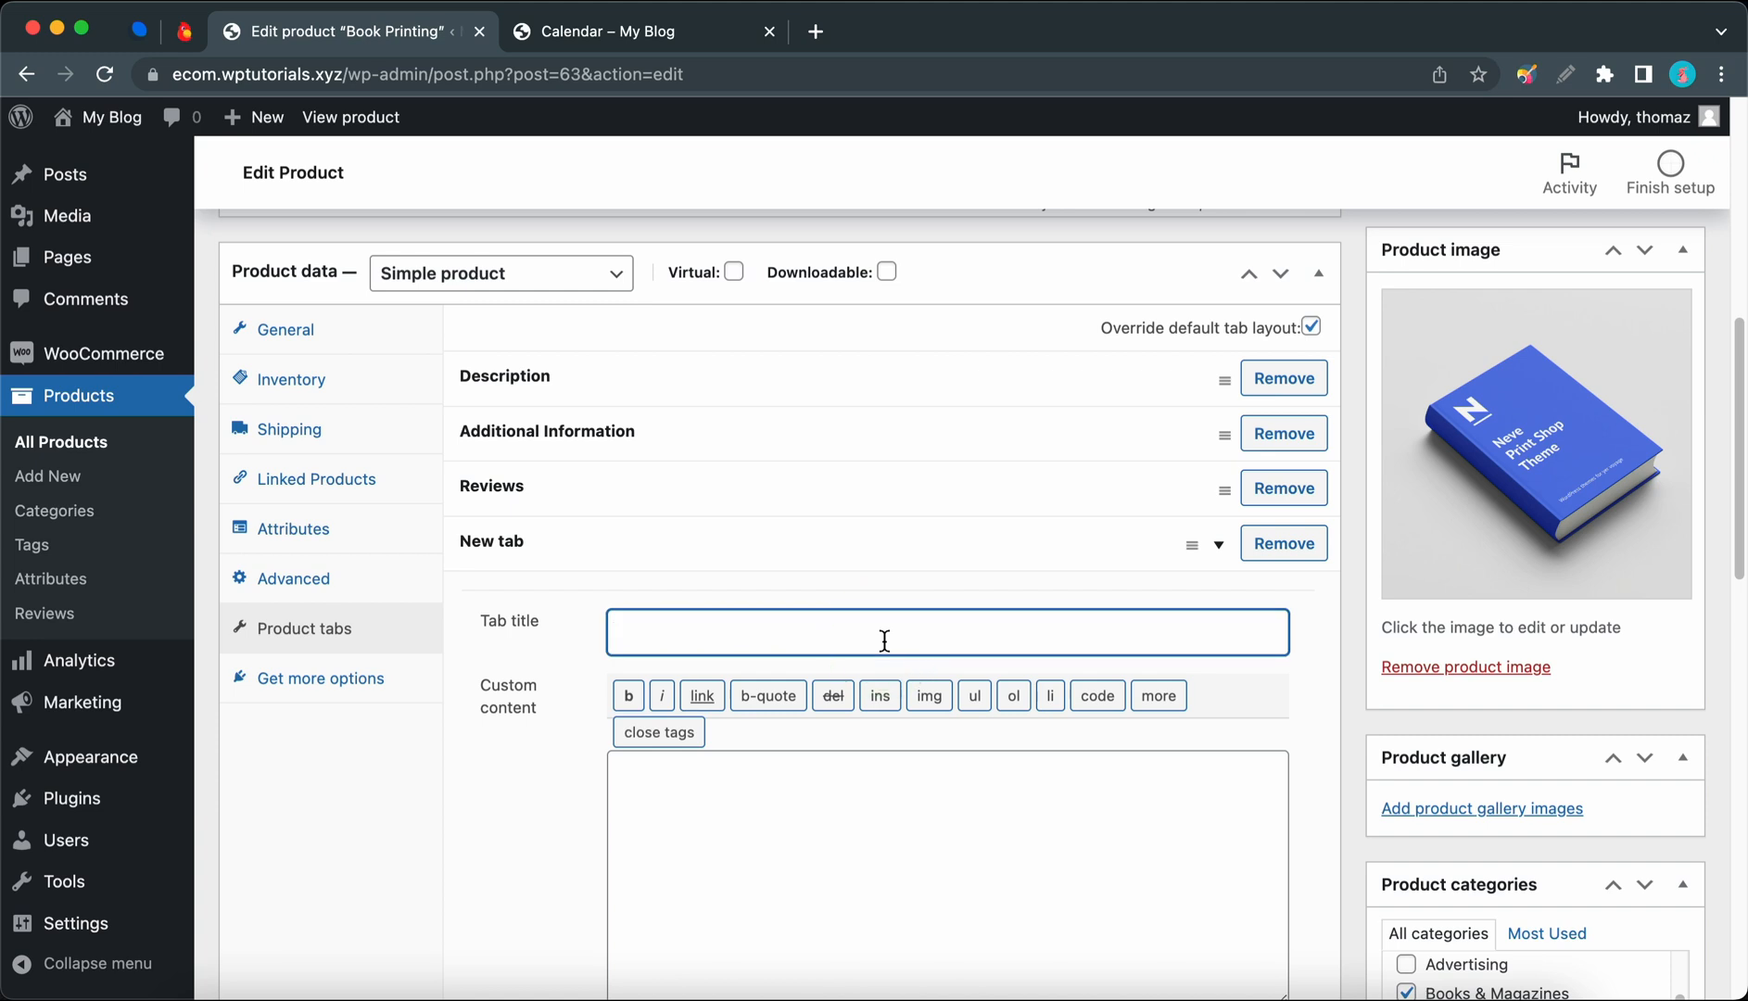
text(Printer Ty)
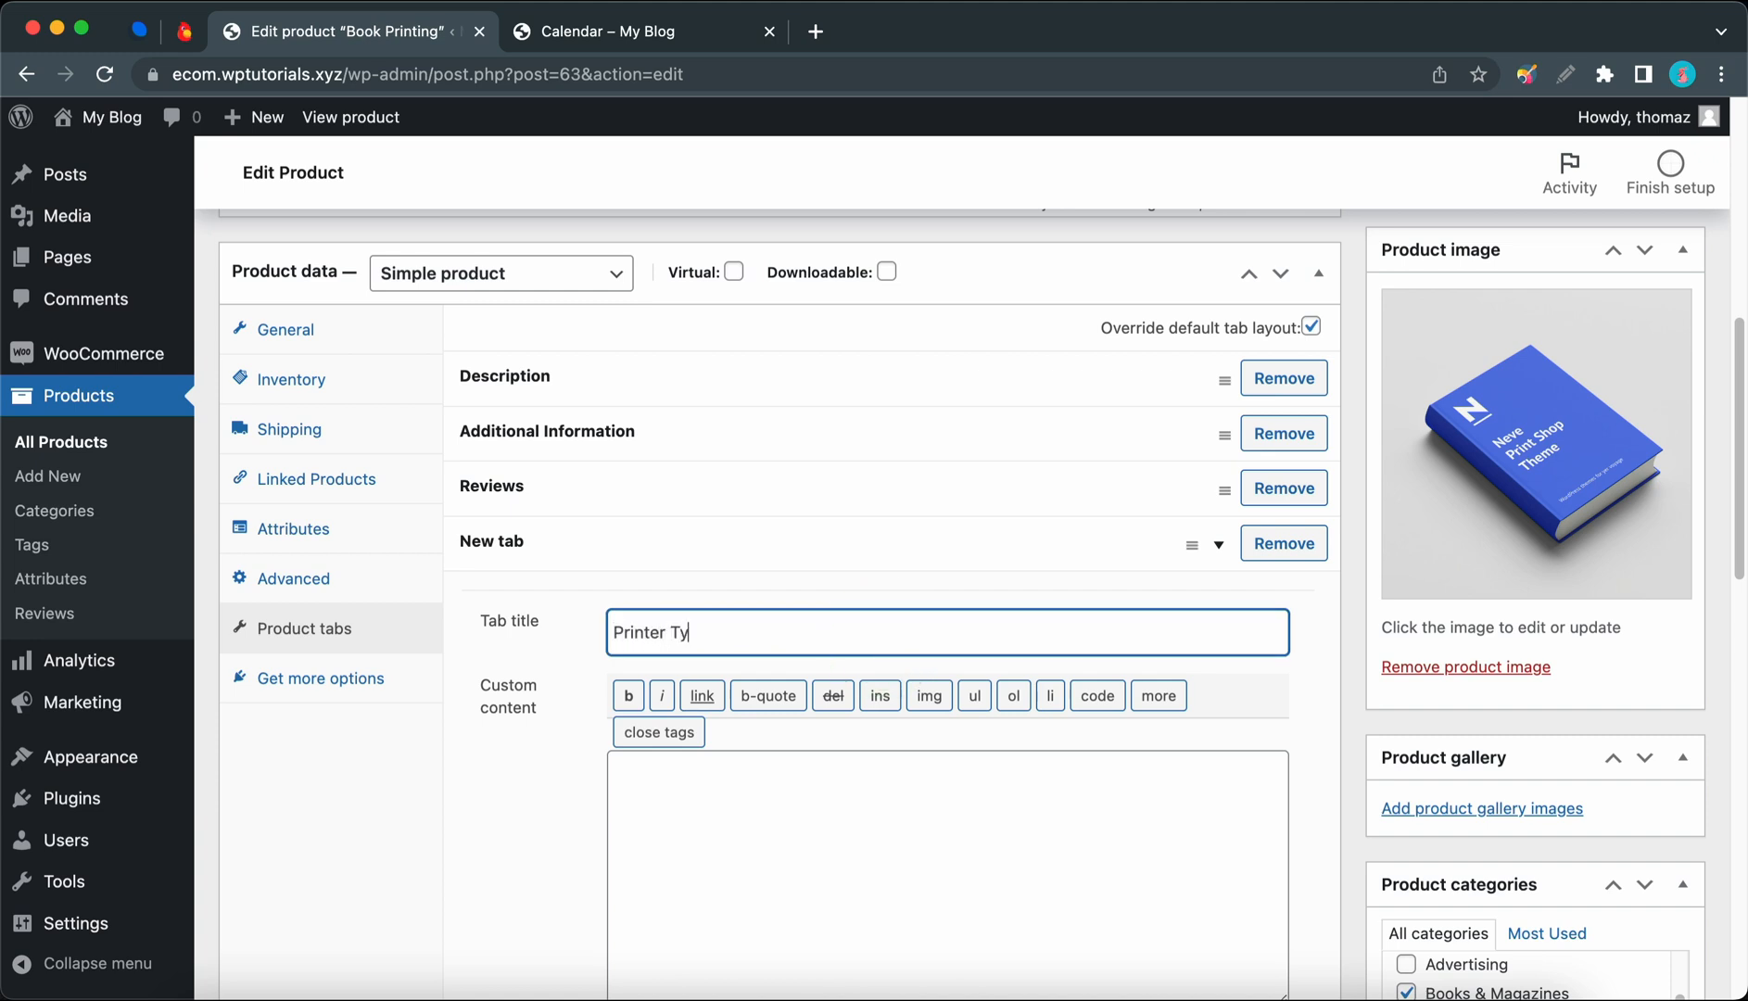
text(pe)
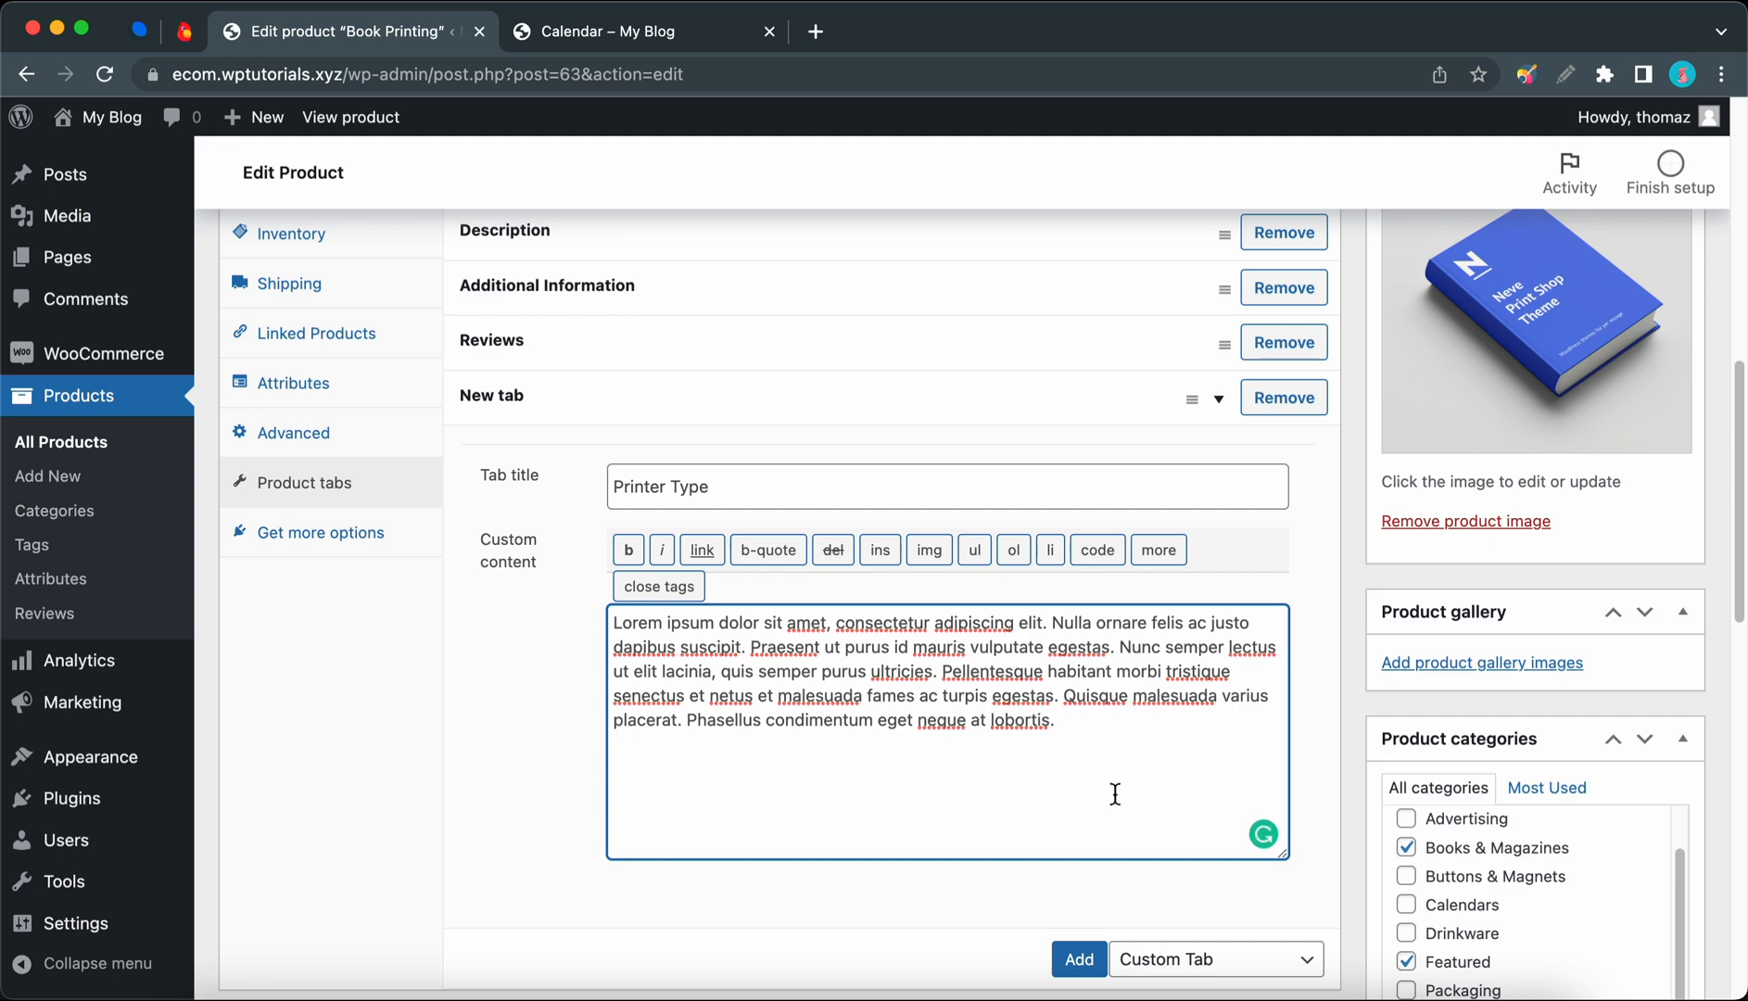
scroll(up, 3)
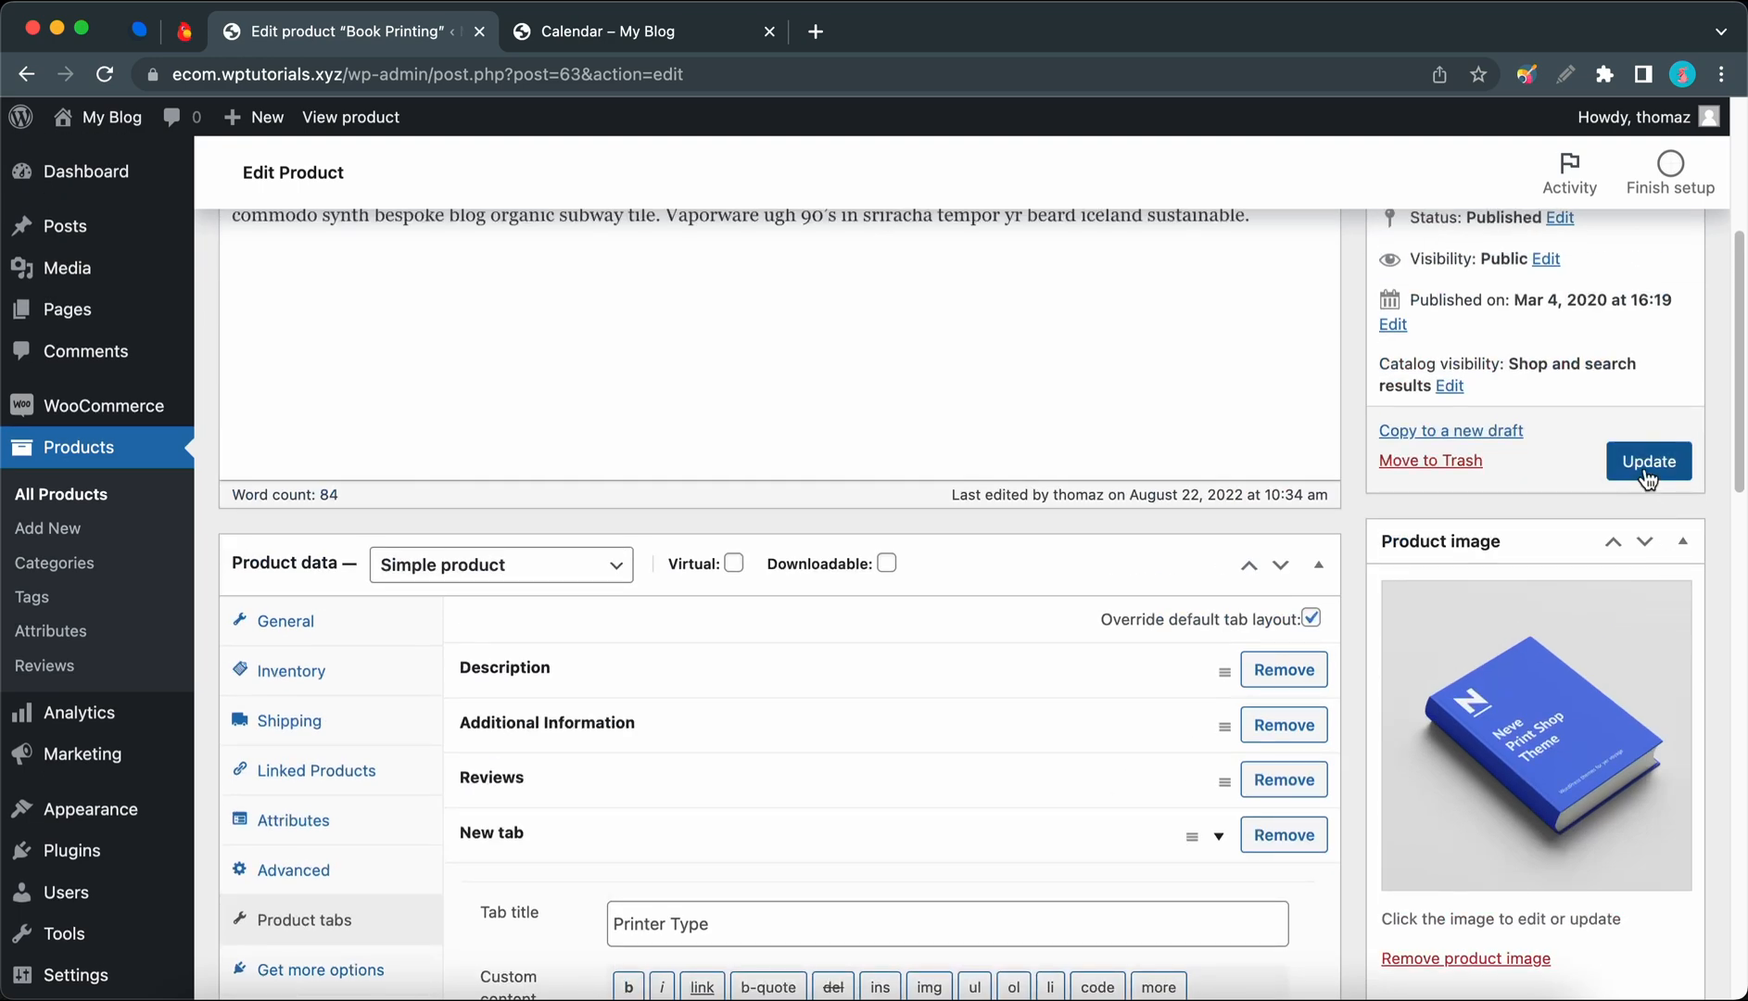
Step: Update Book Printing and open its public product page
click(1648, 460)
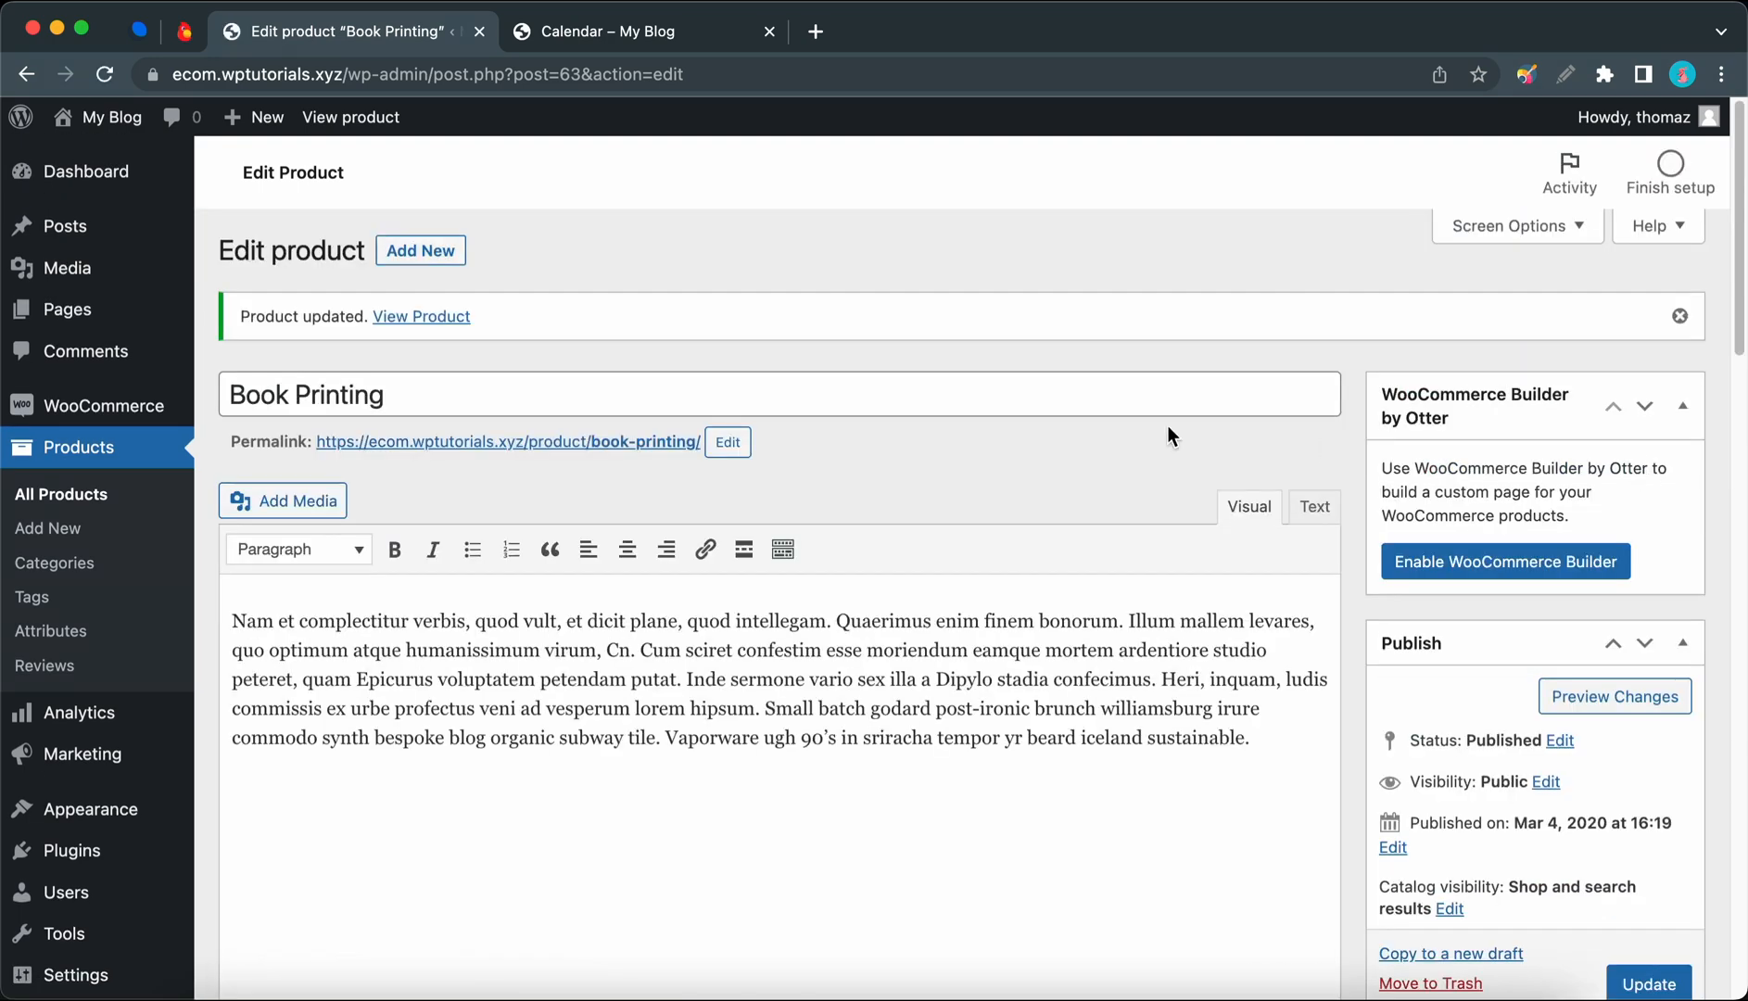
click(419, 317)
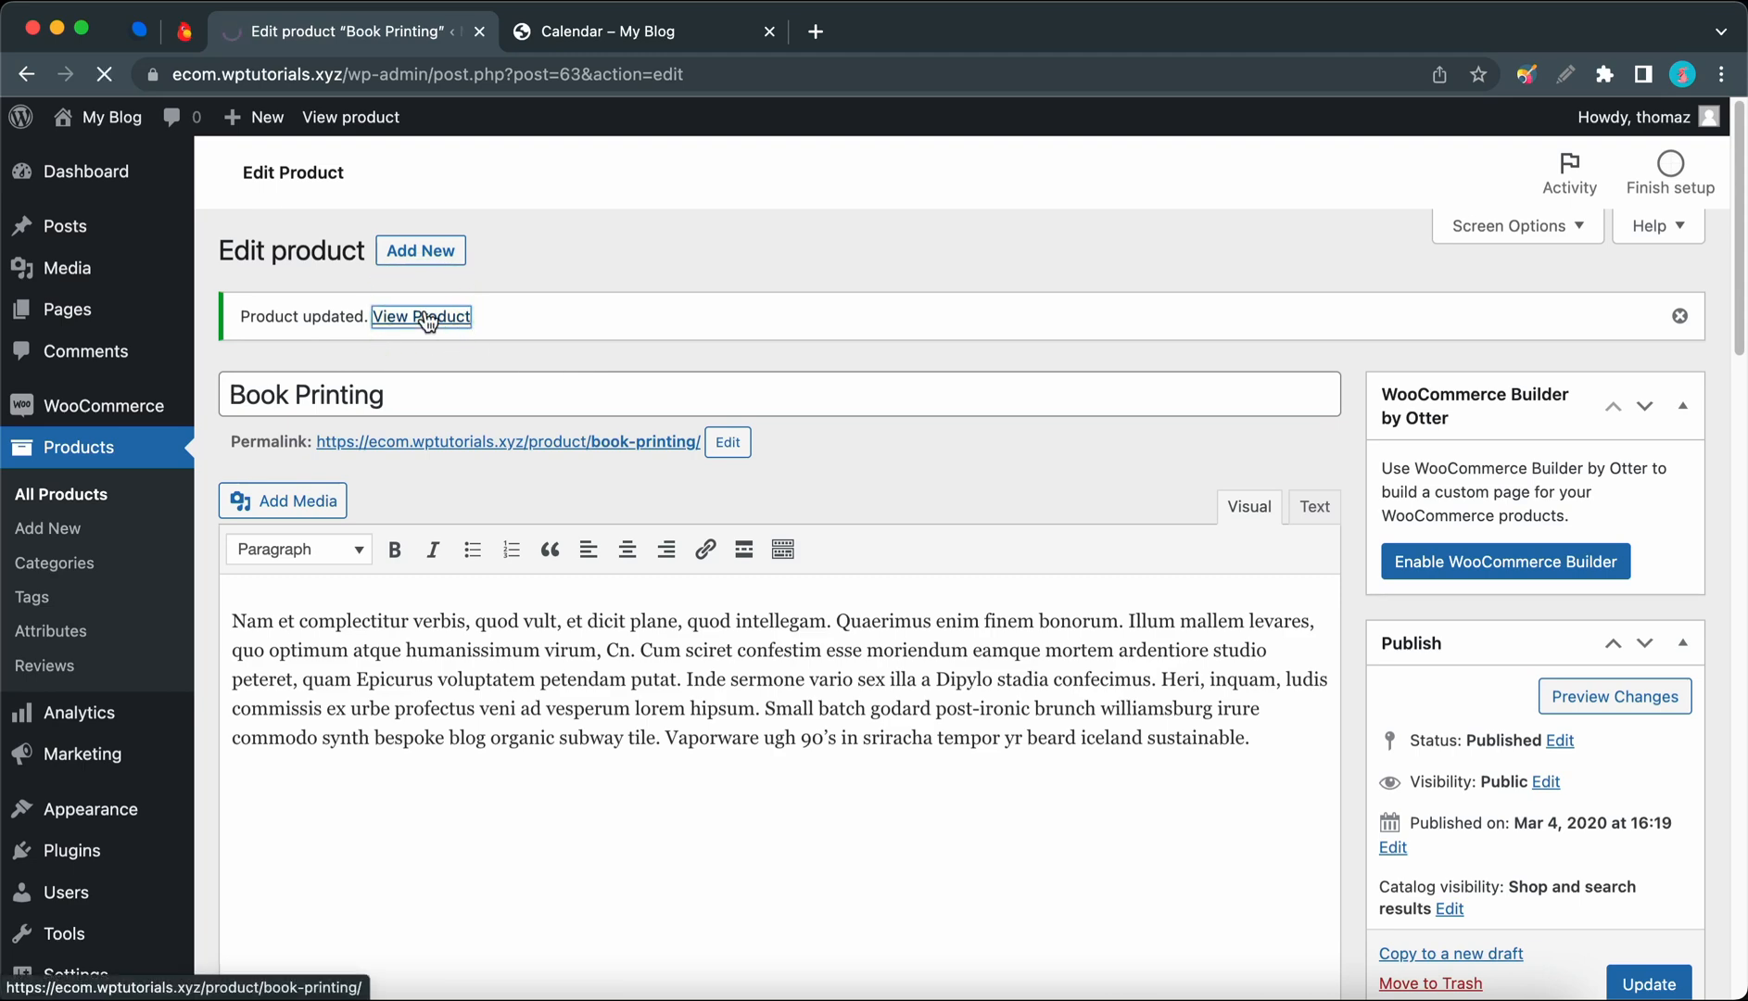
click(422, 317)
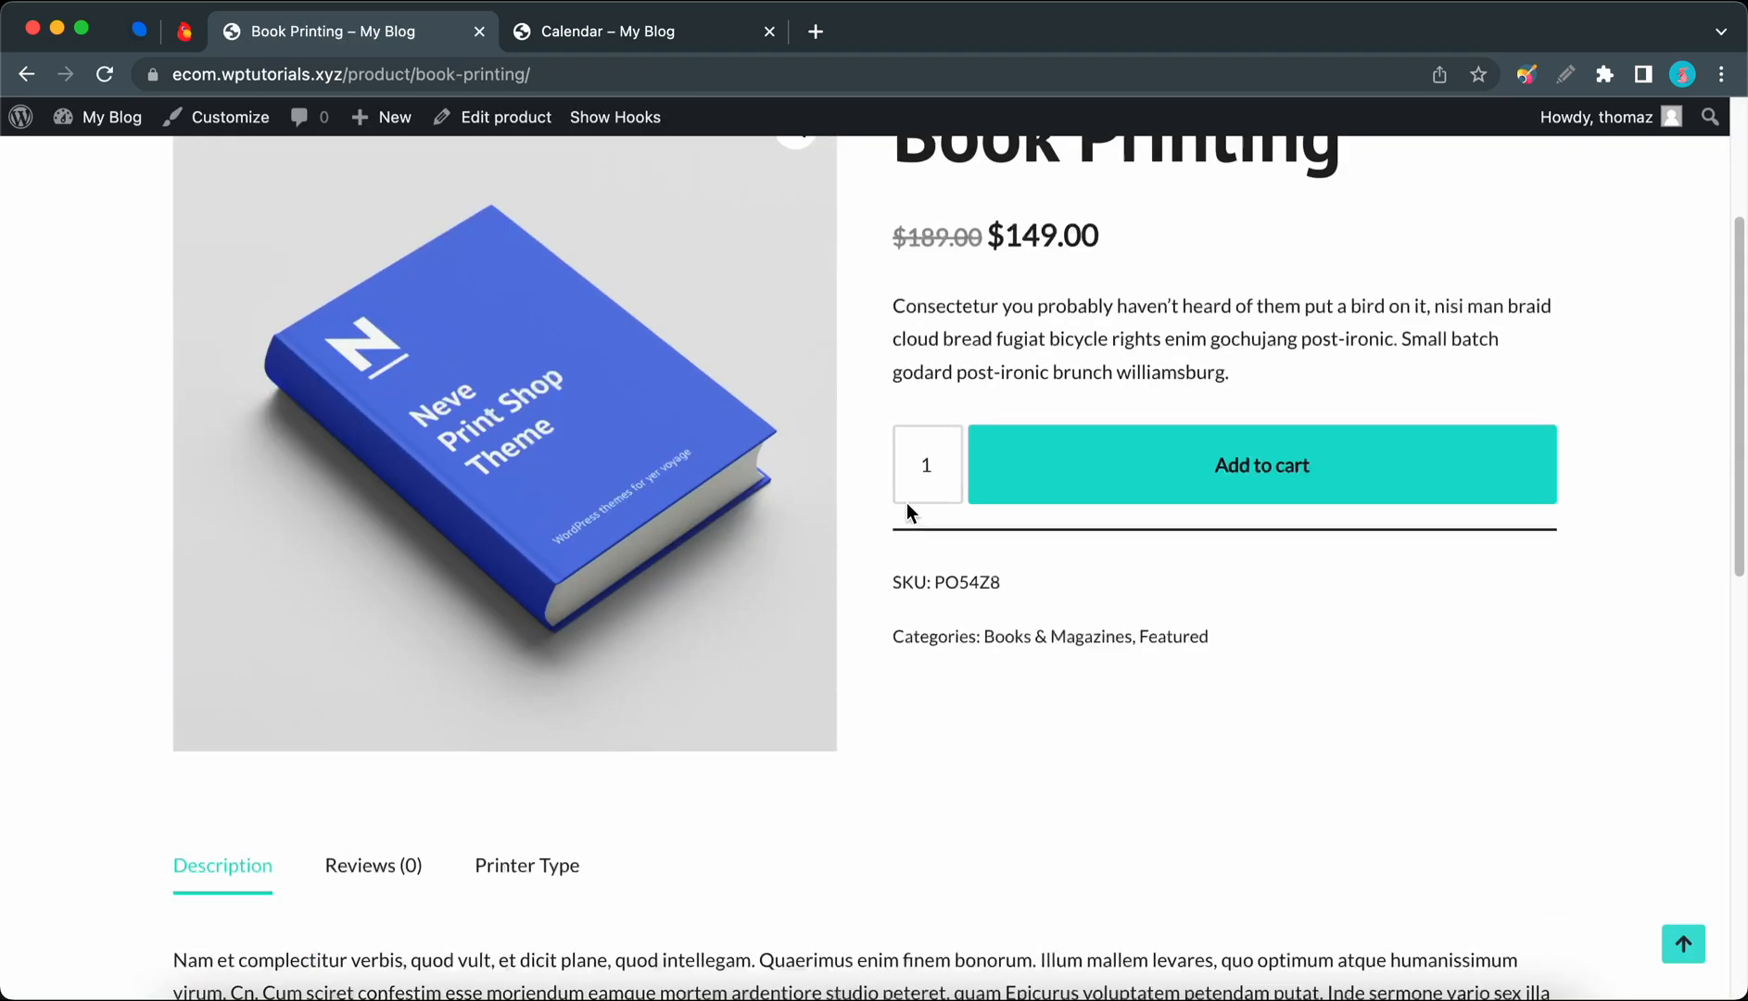
Step: View the Printer Type tab content on the storefront, then return to the product editor
scroll(down, 3)
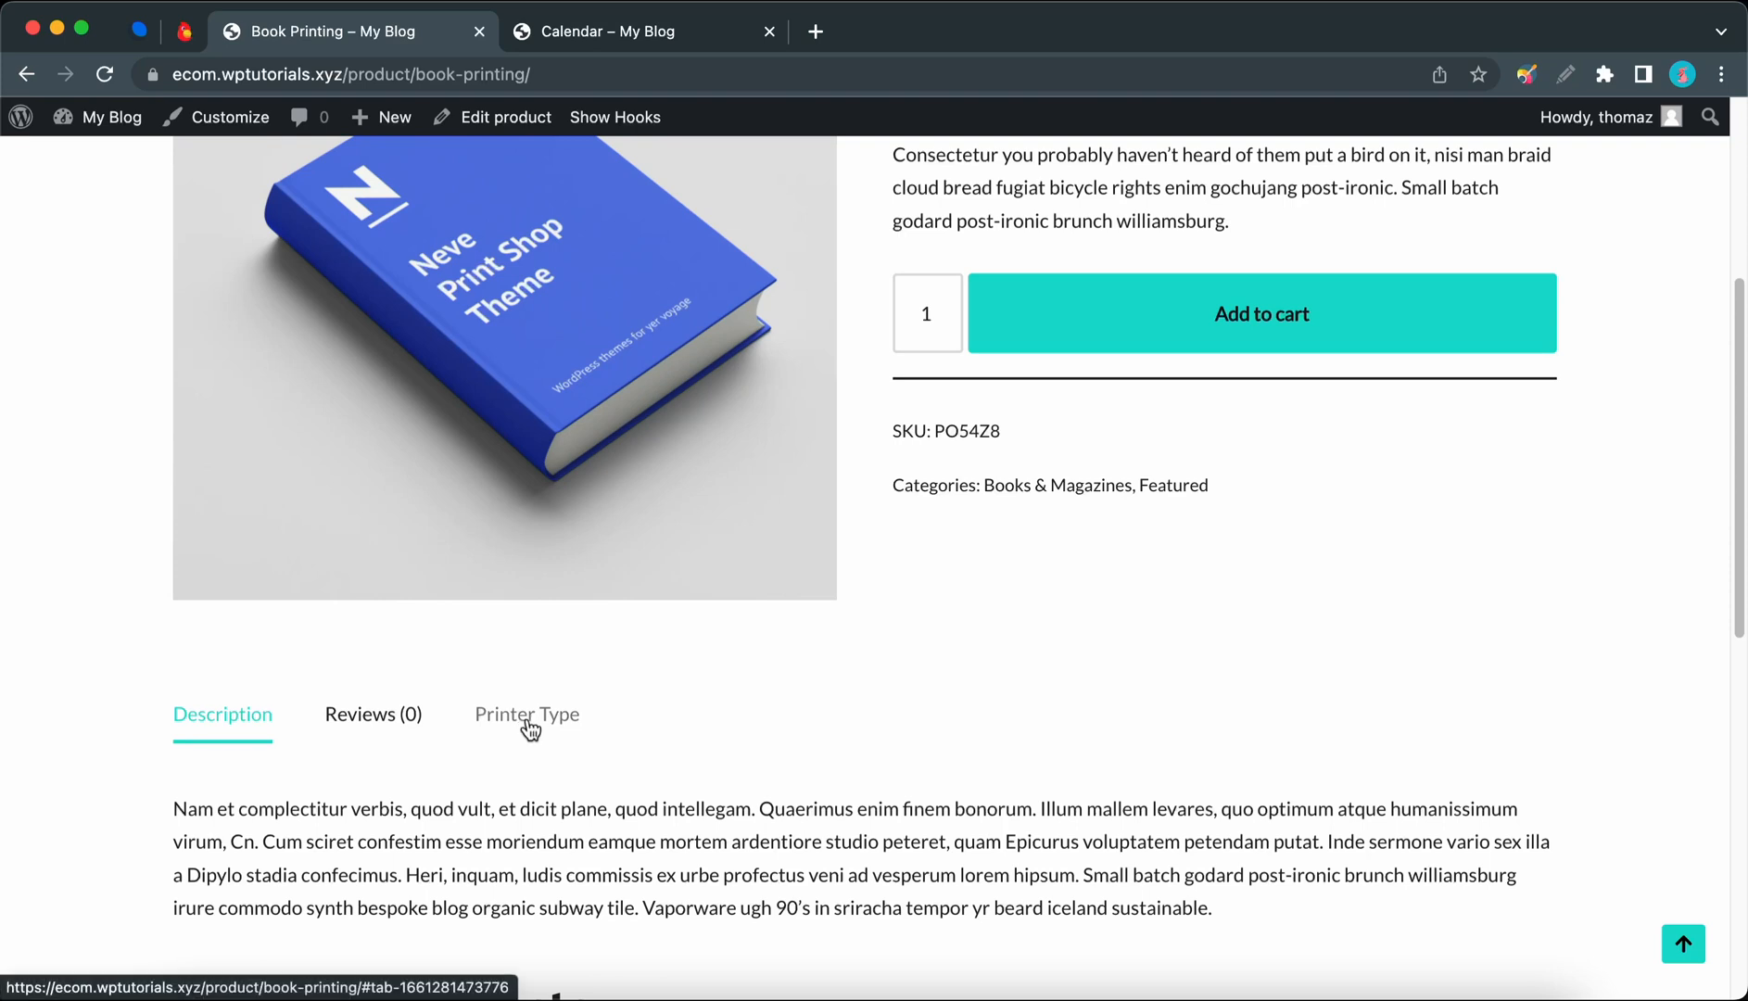
click(526, 713)
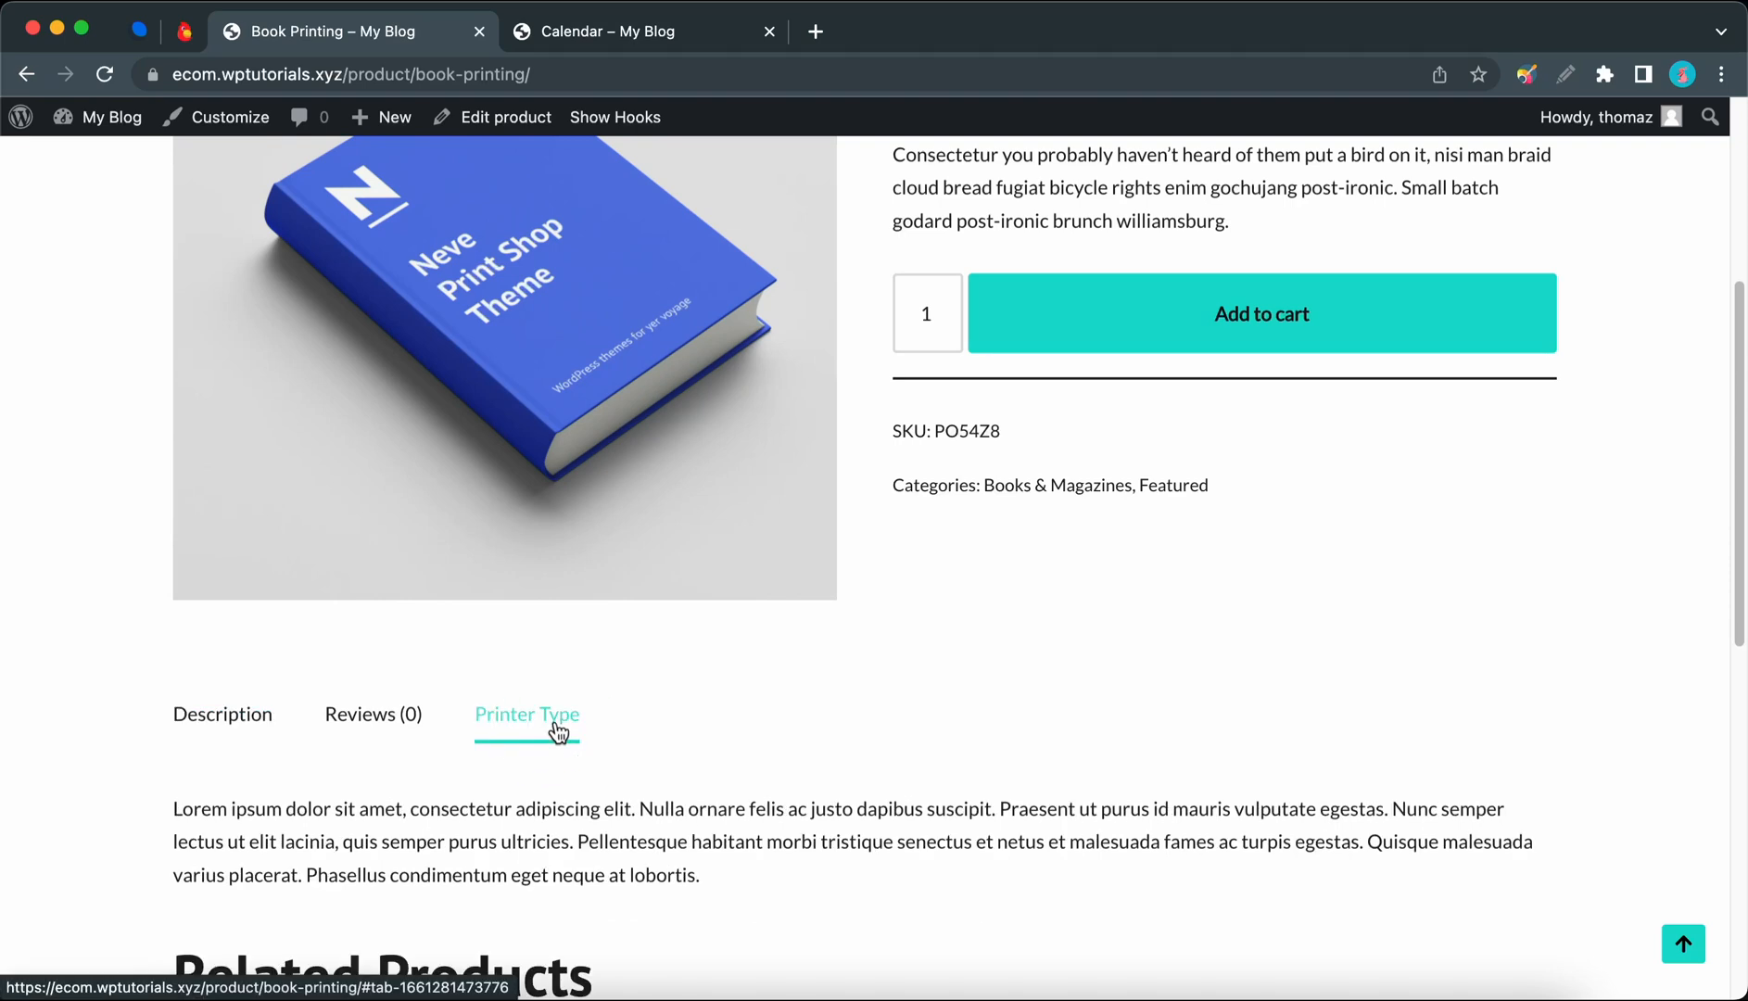
scroll(down, 3)
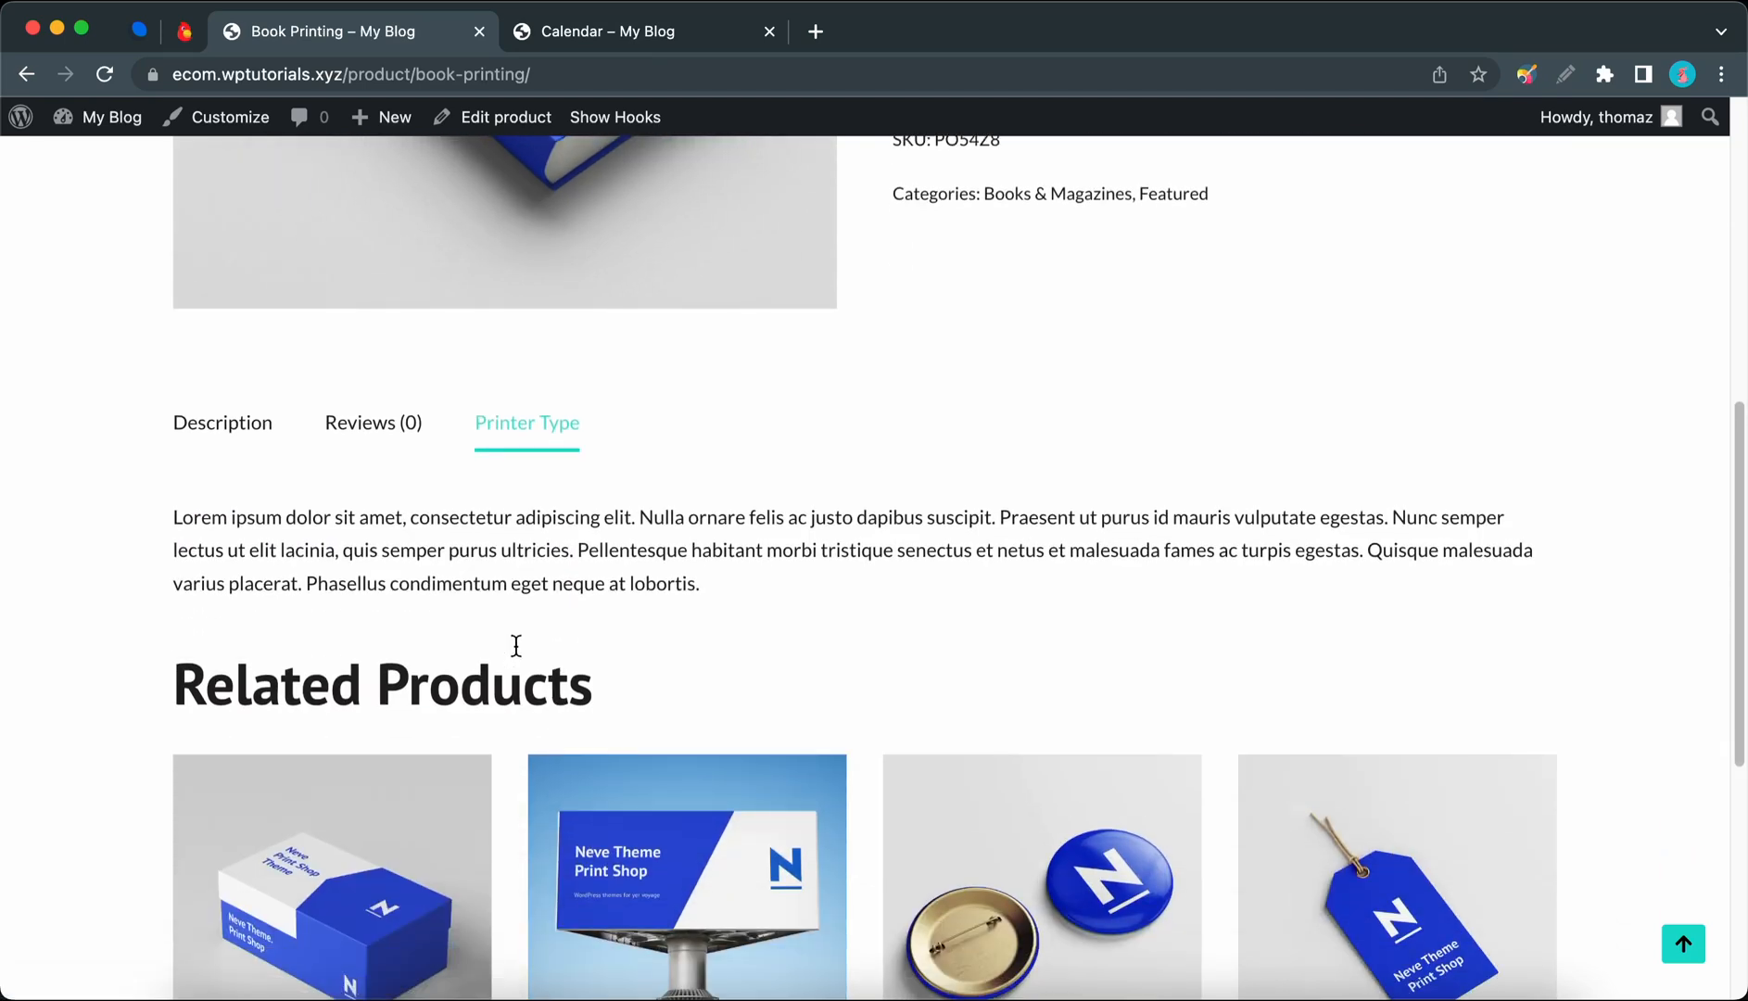
mouse_move(534, 540)
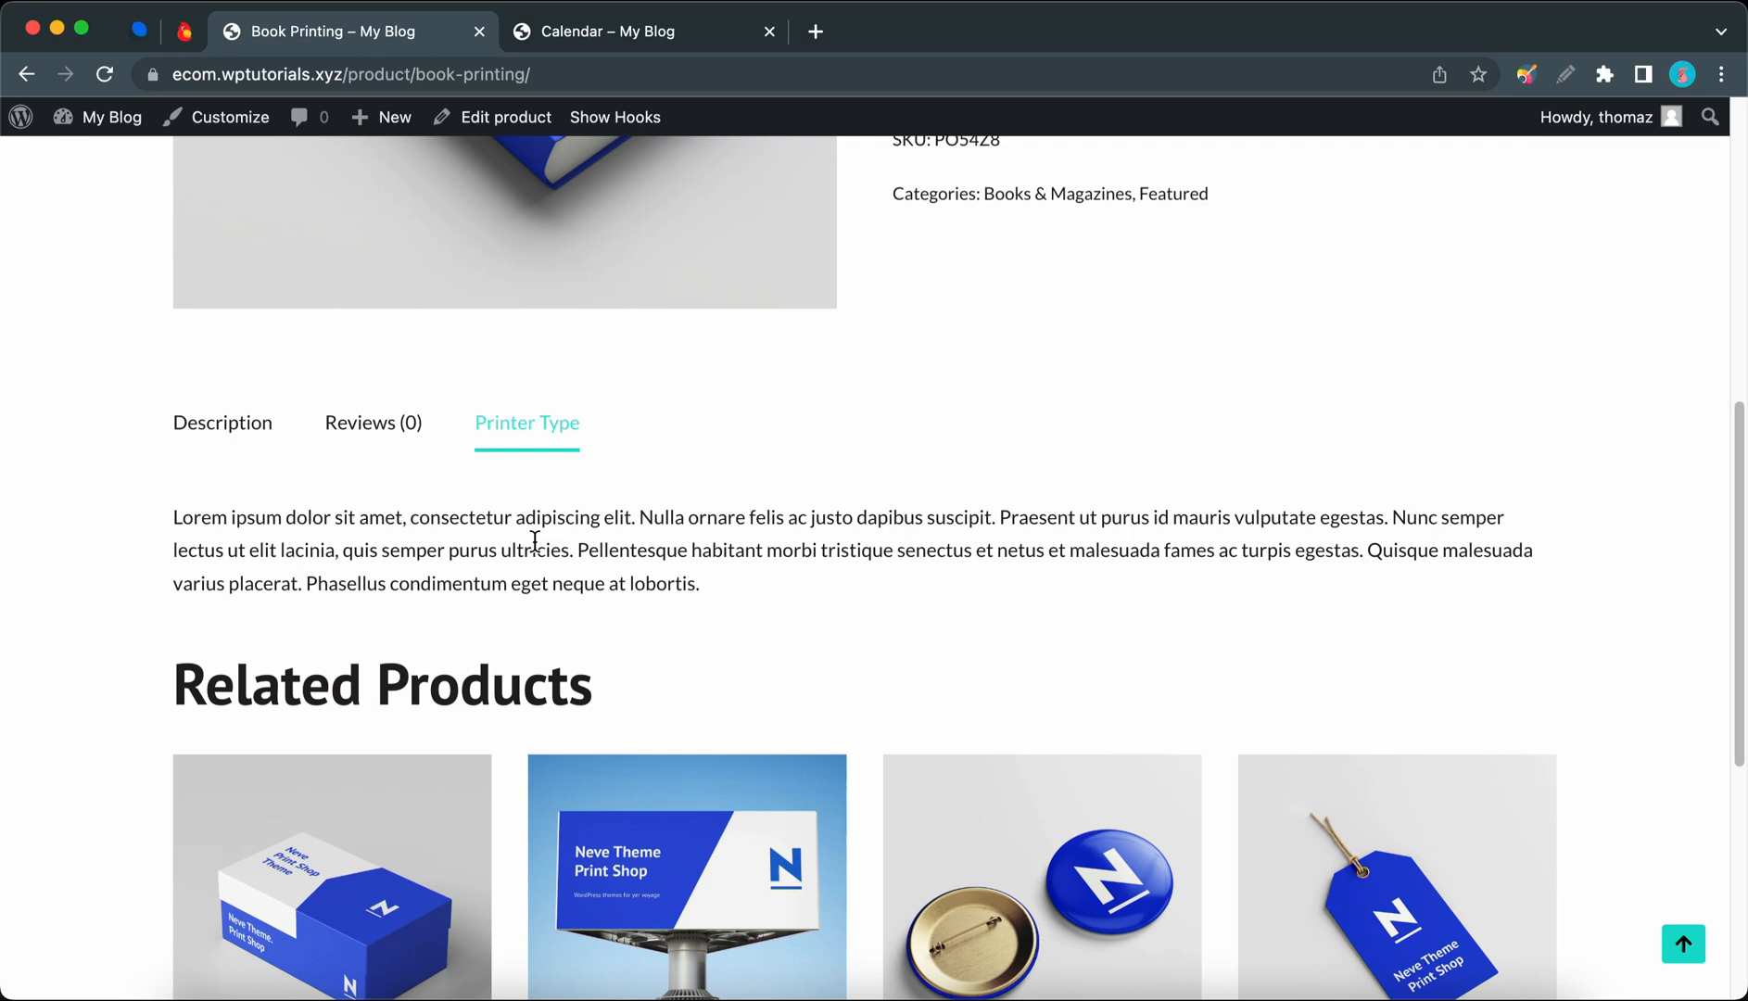
click(504, 117)
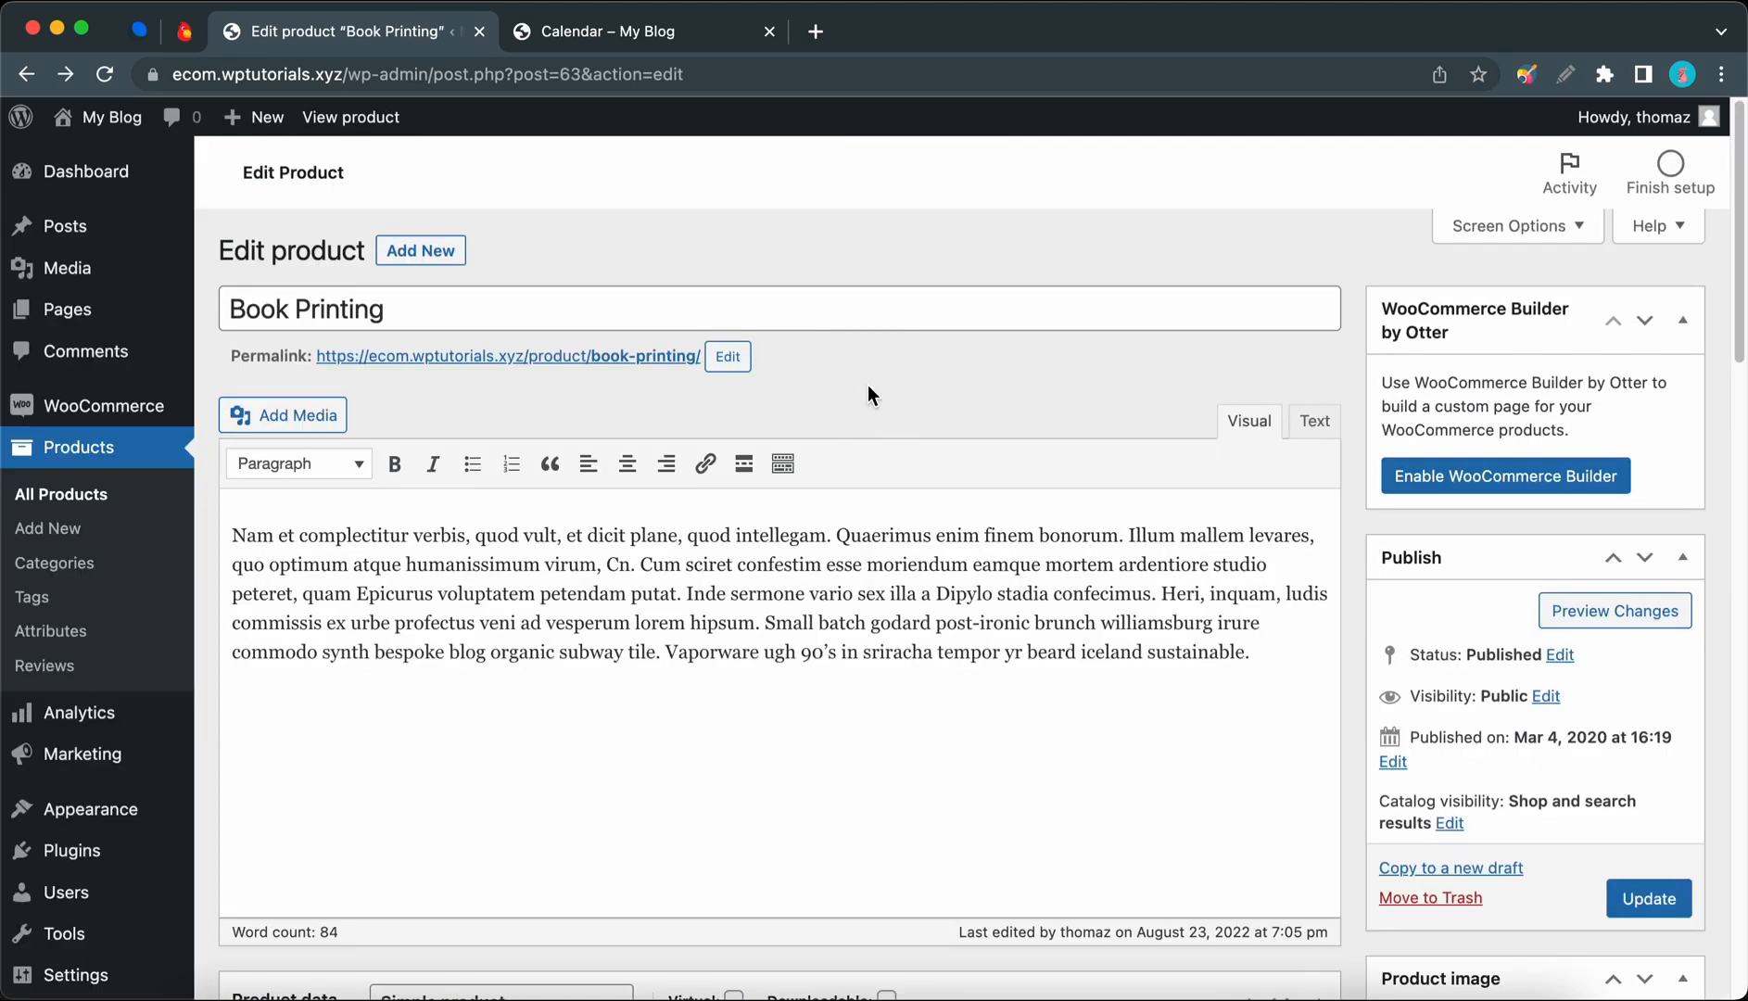
Step: Remove the Description tab from Book Printing's layout, then add Description back
scroll(down, 3)
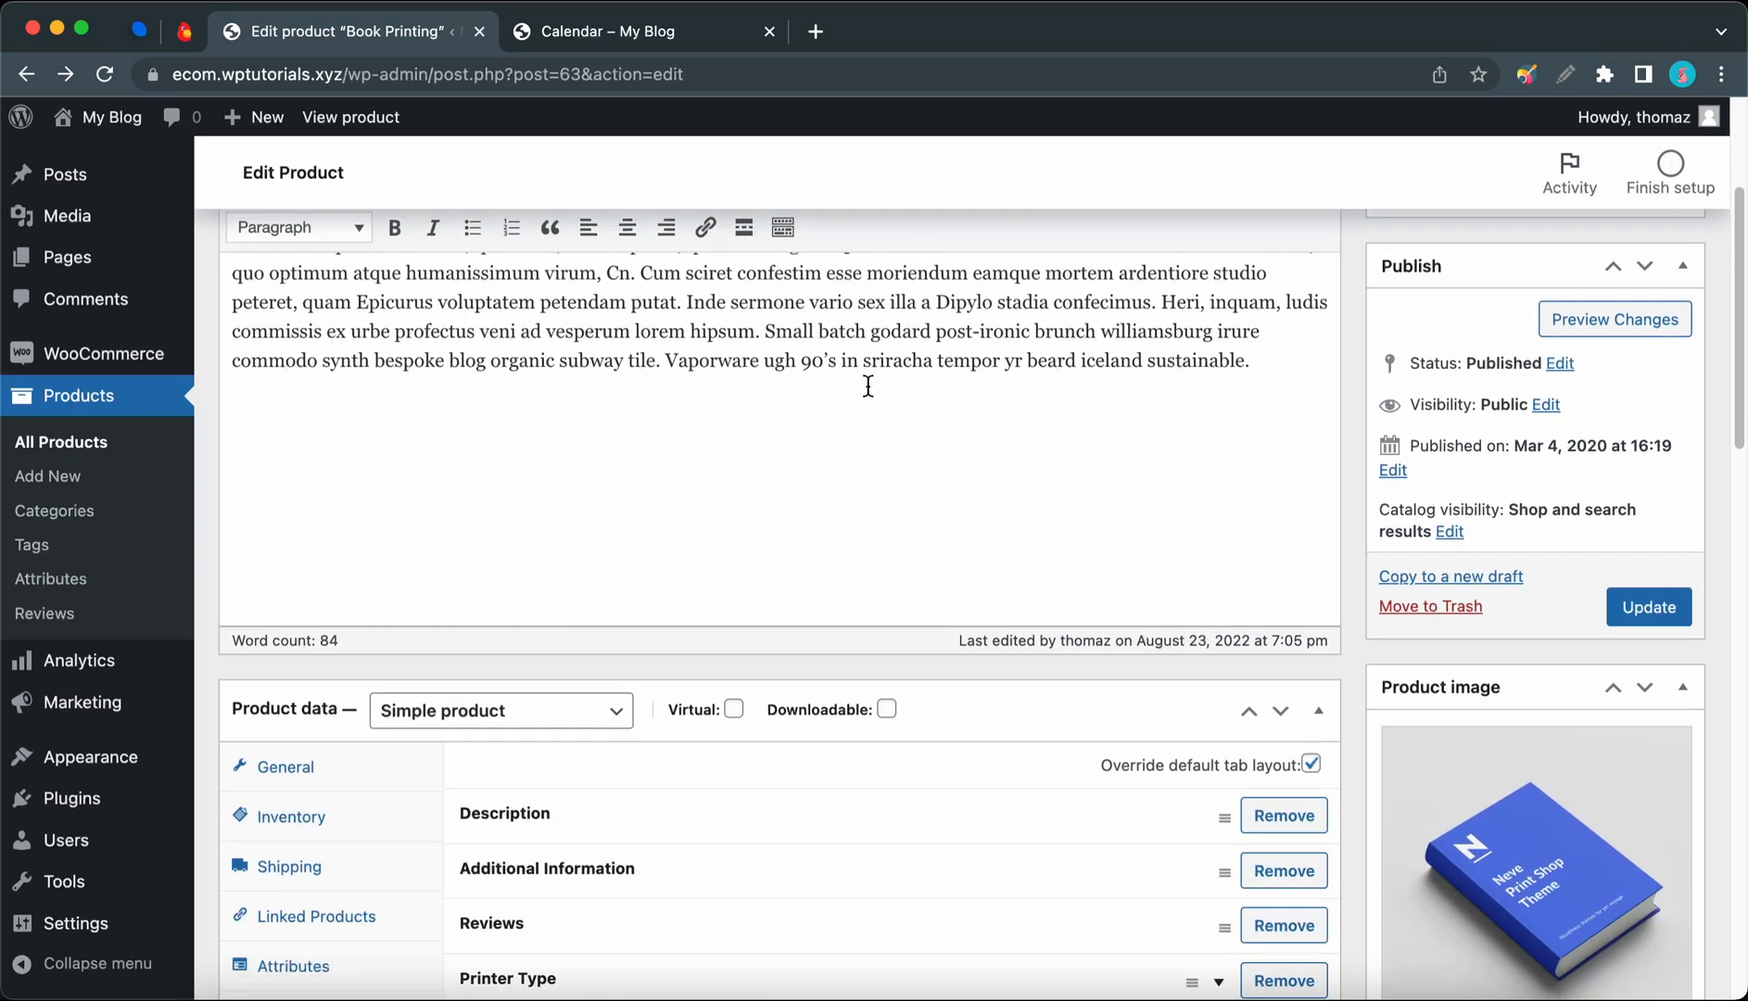
scroll(down, 3)
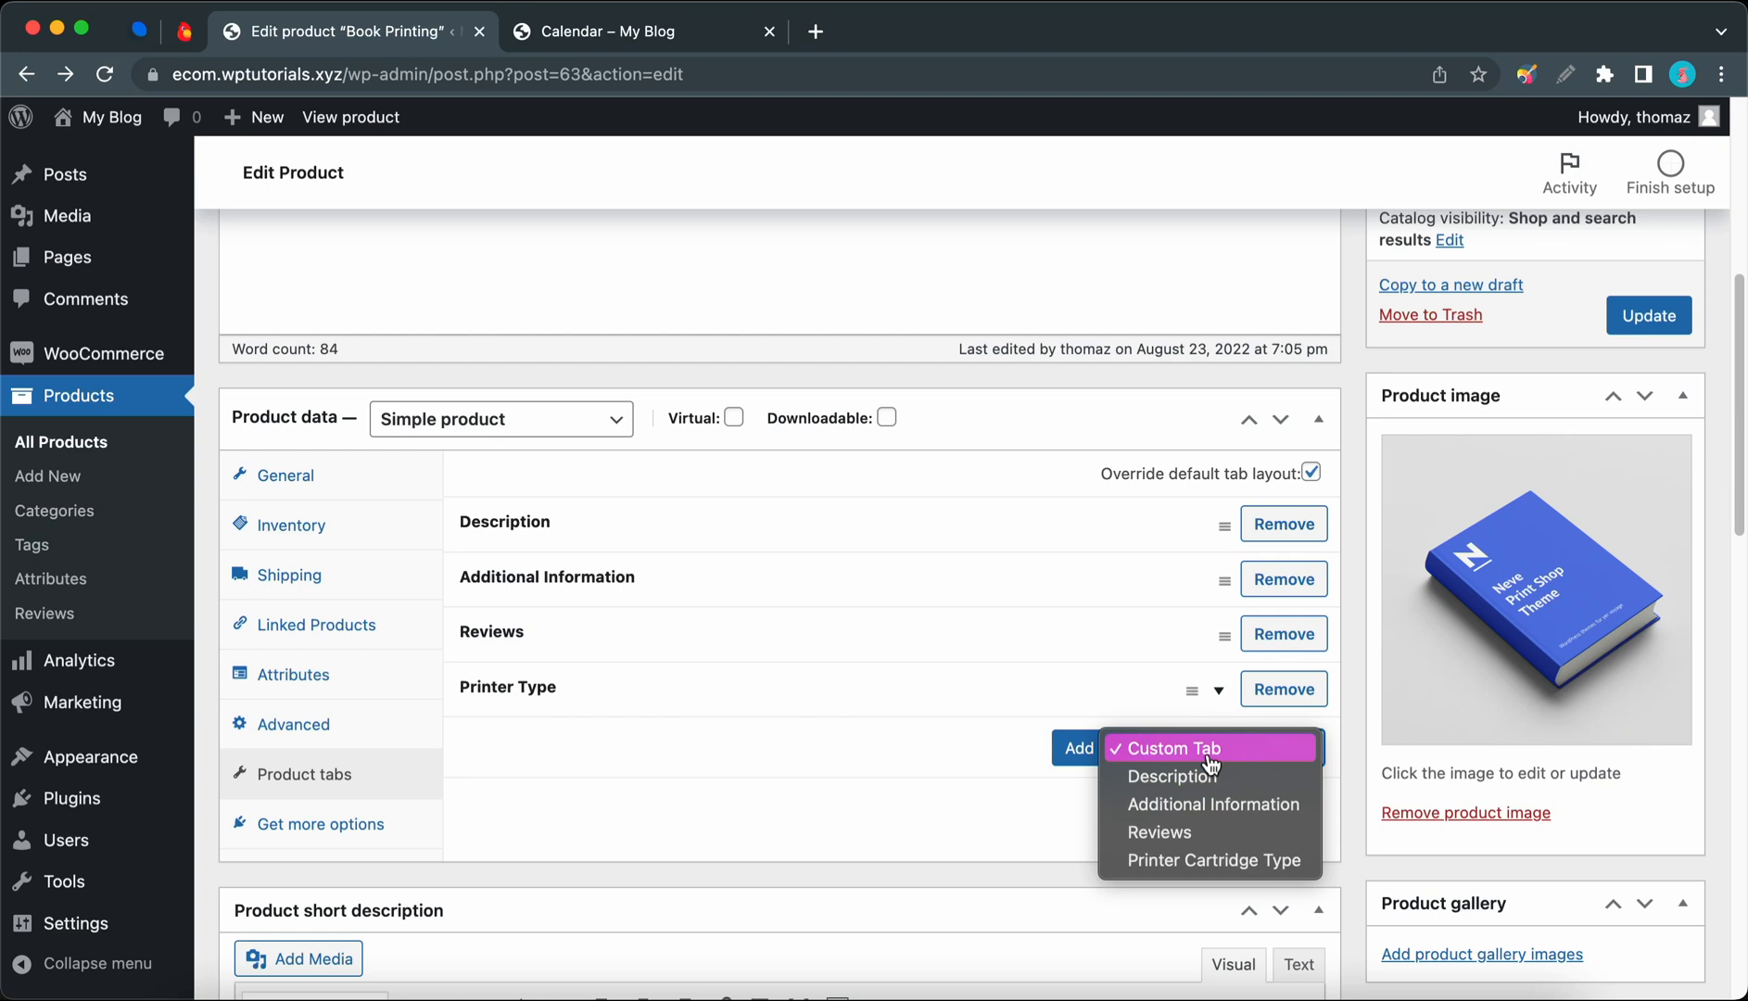
mouse_move(1193, 831)
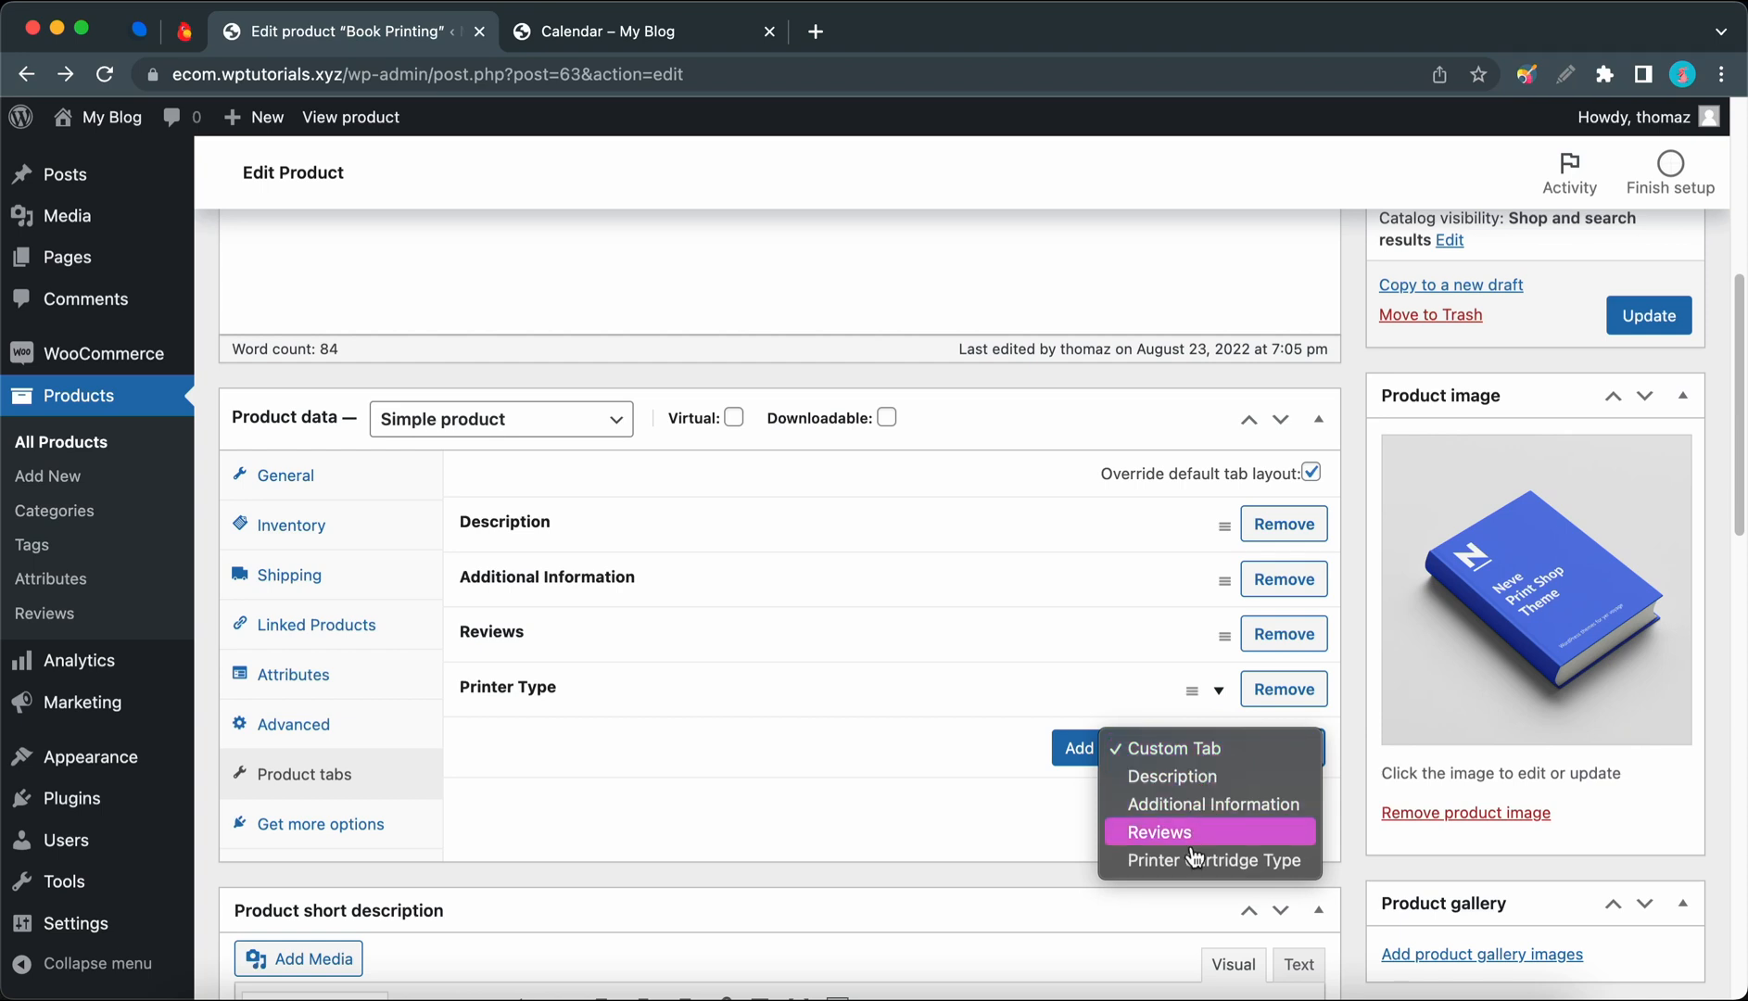
mouse_move(1196, 776)
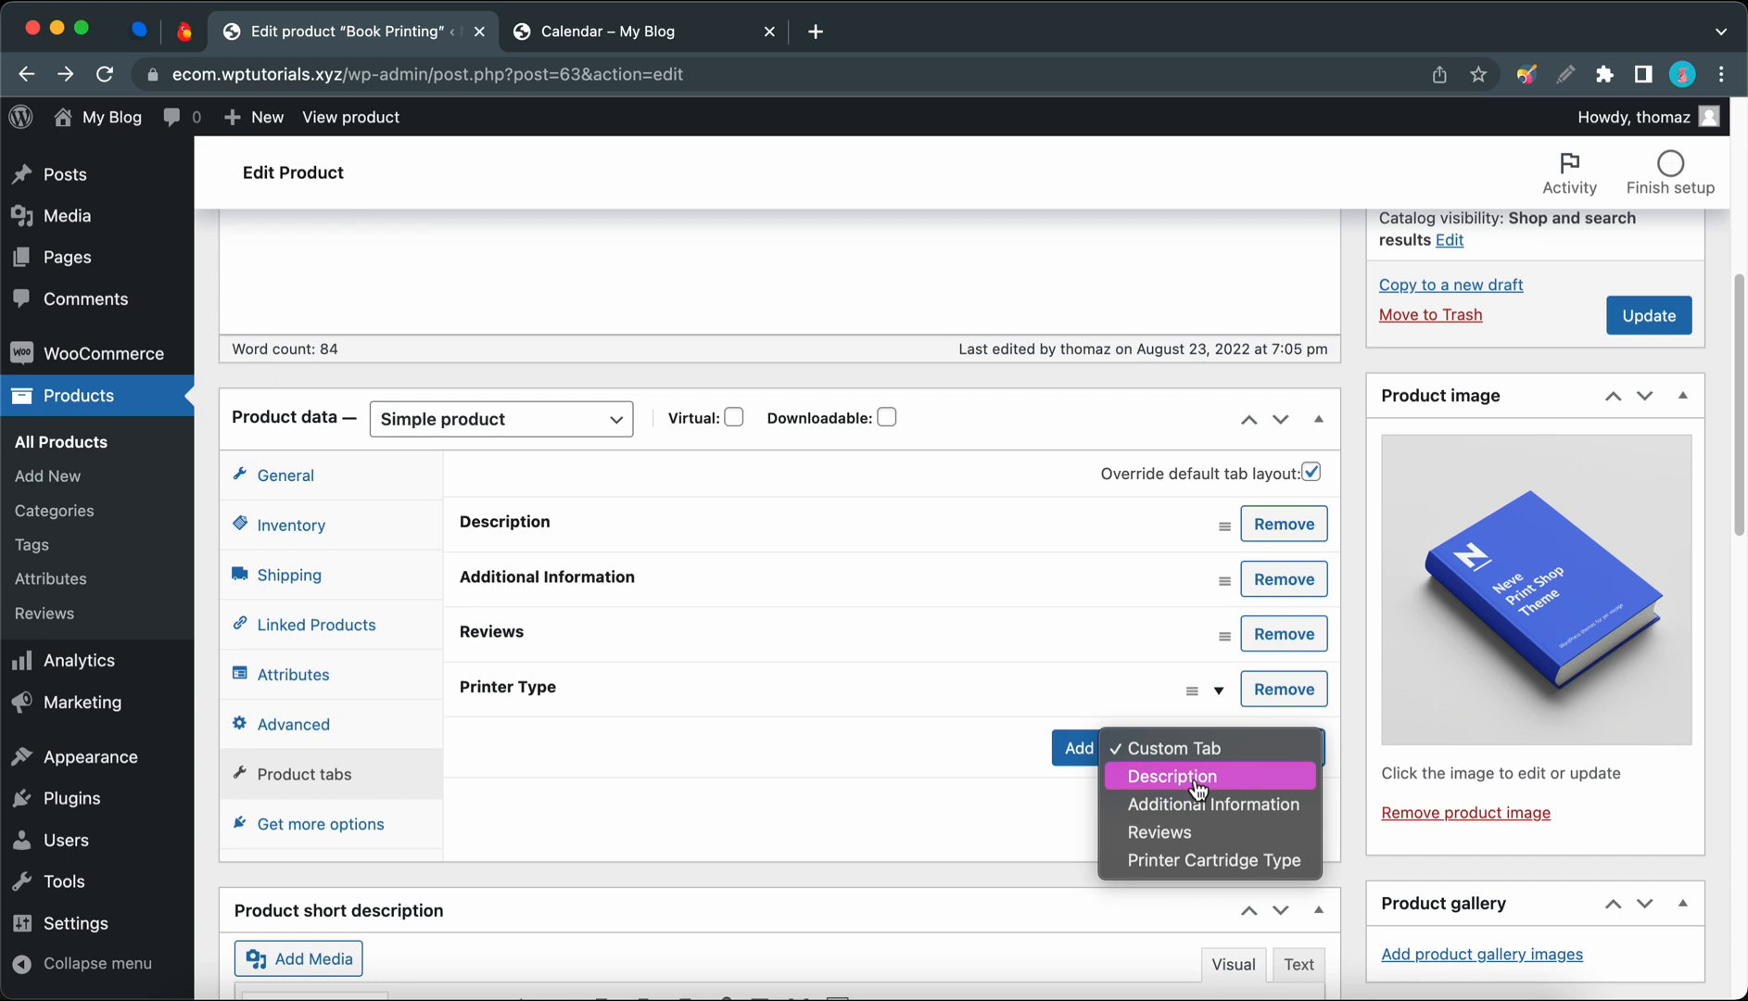
mouse_move(1195, 803)
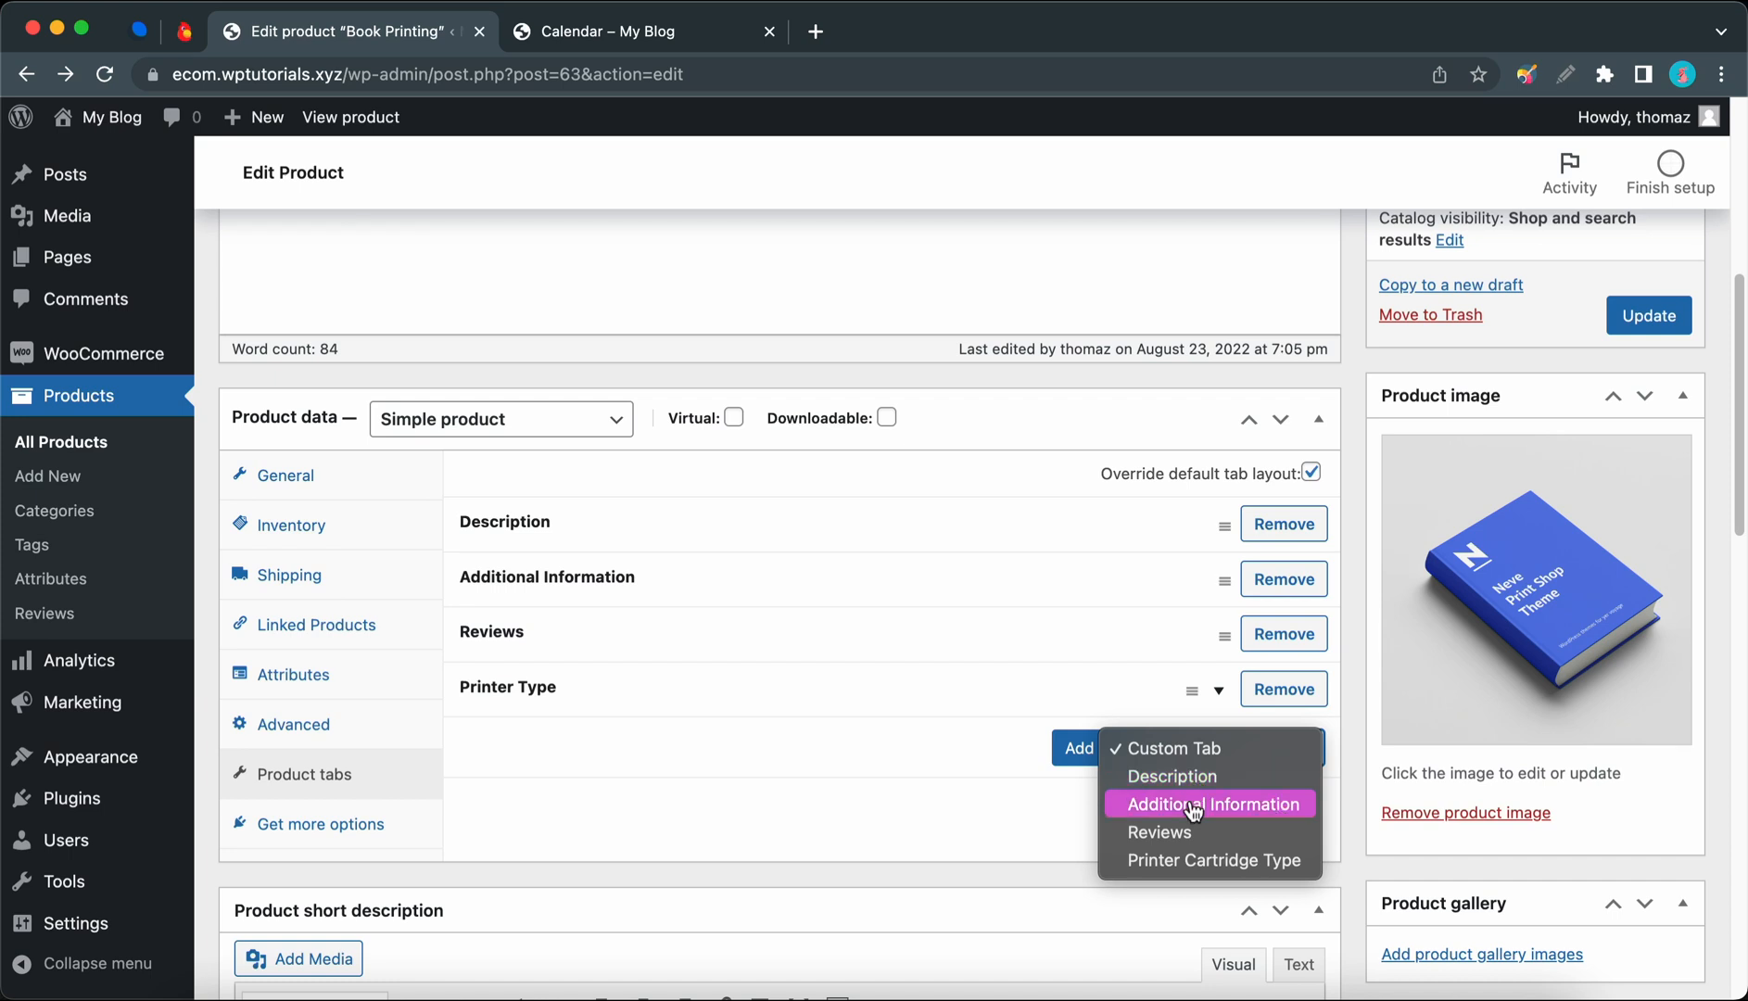
click(1171, 777)
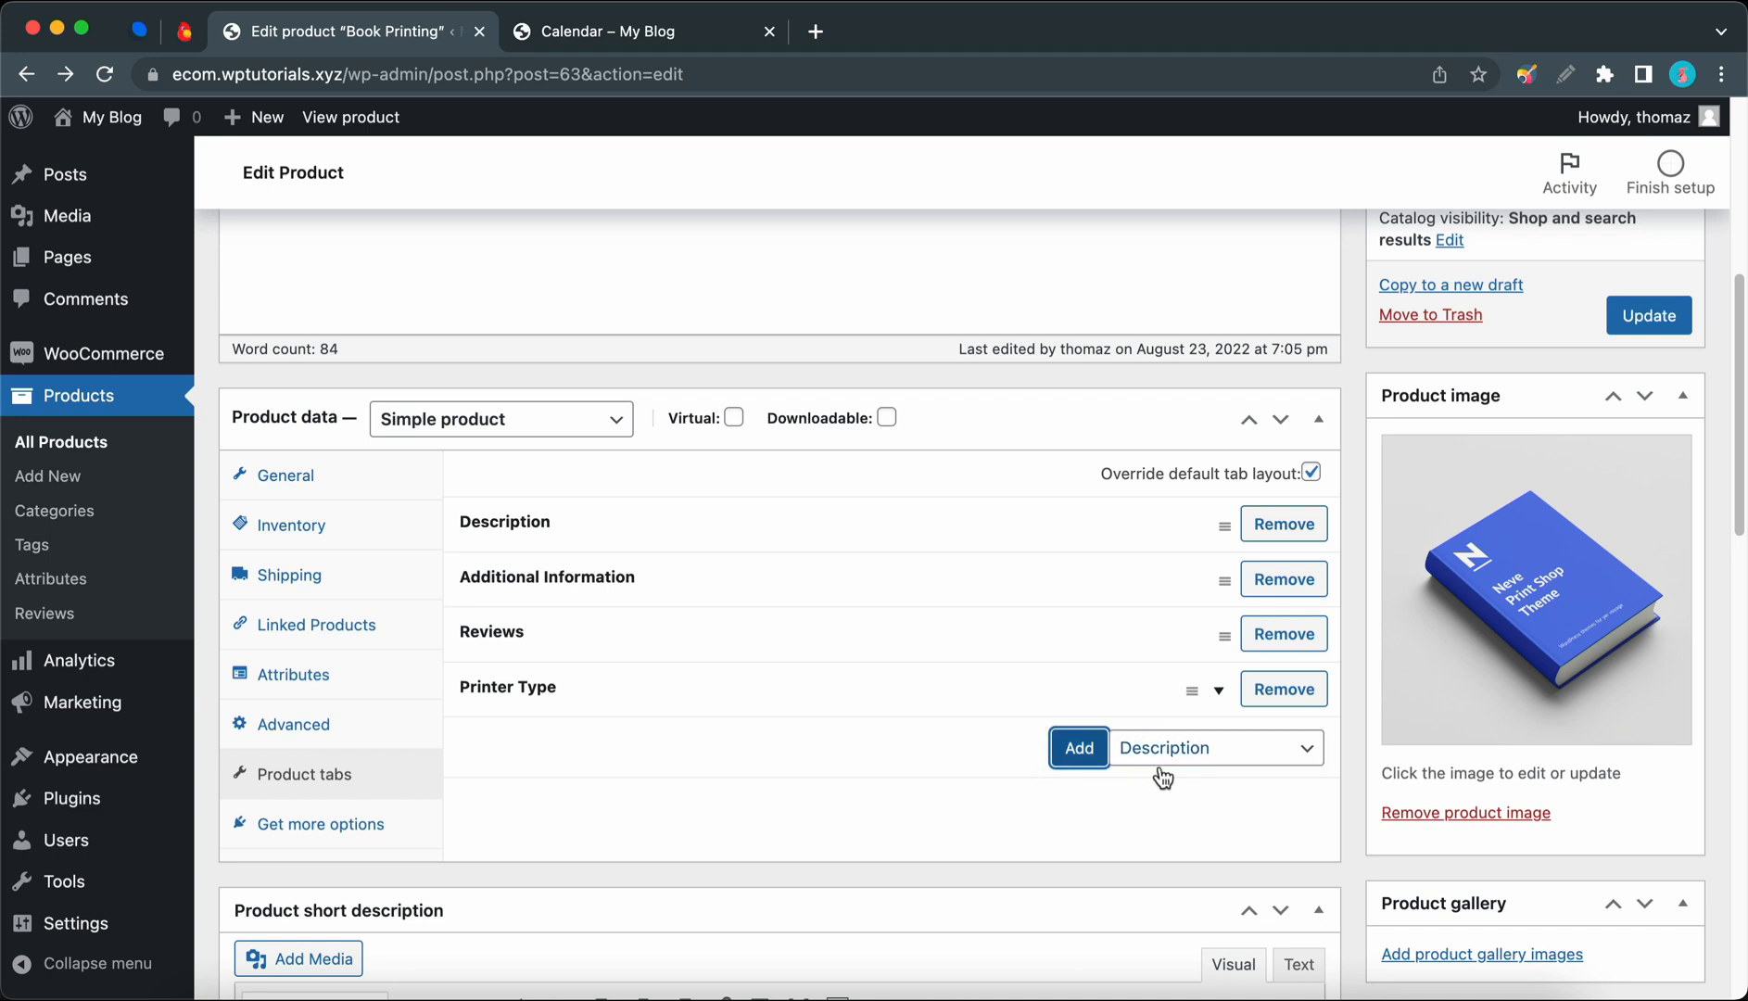
mouse_move(1283, 523)
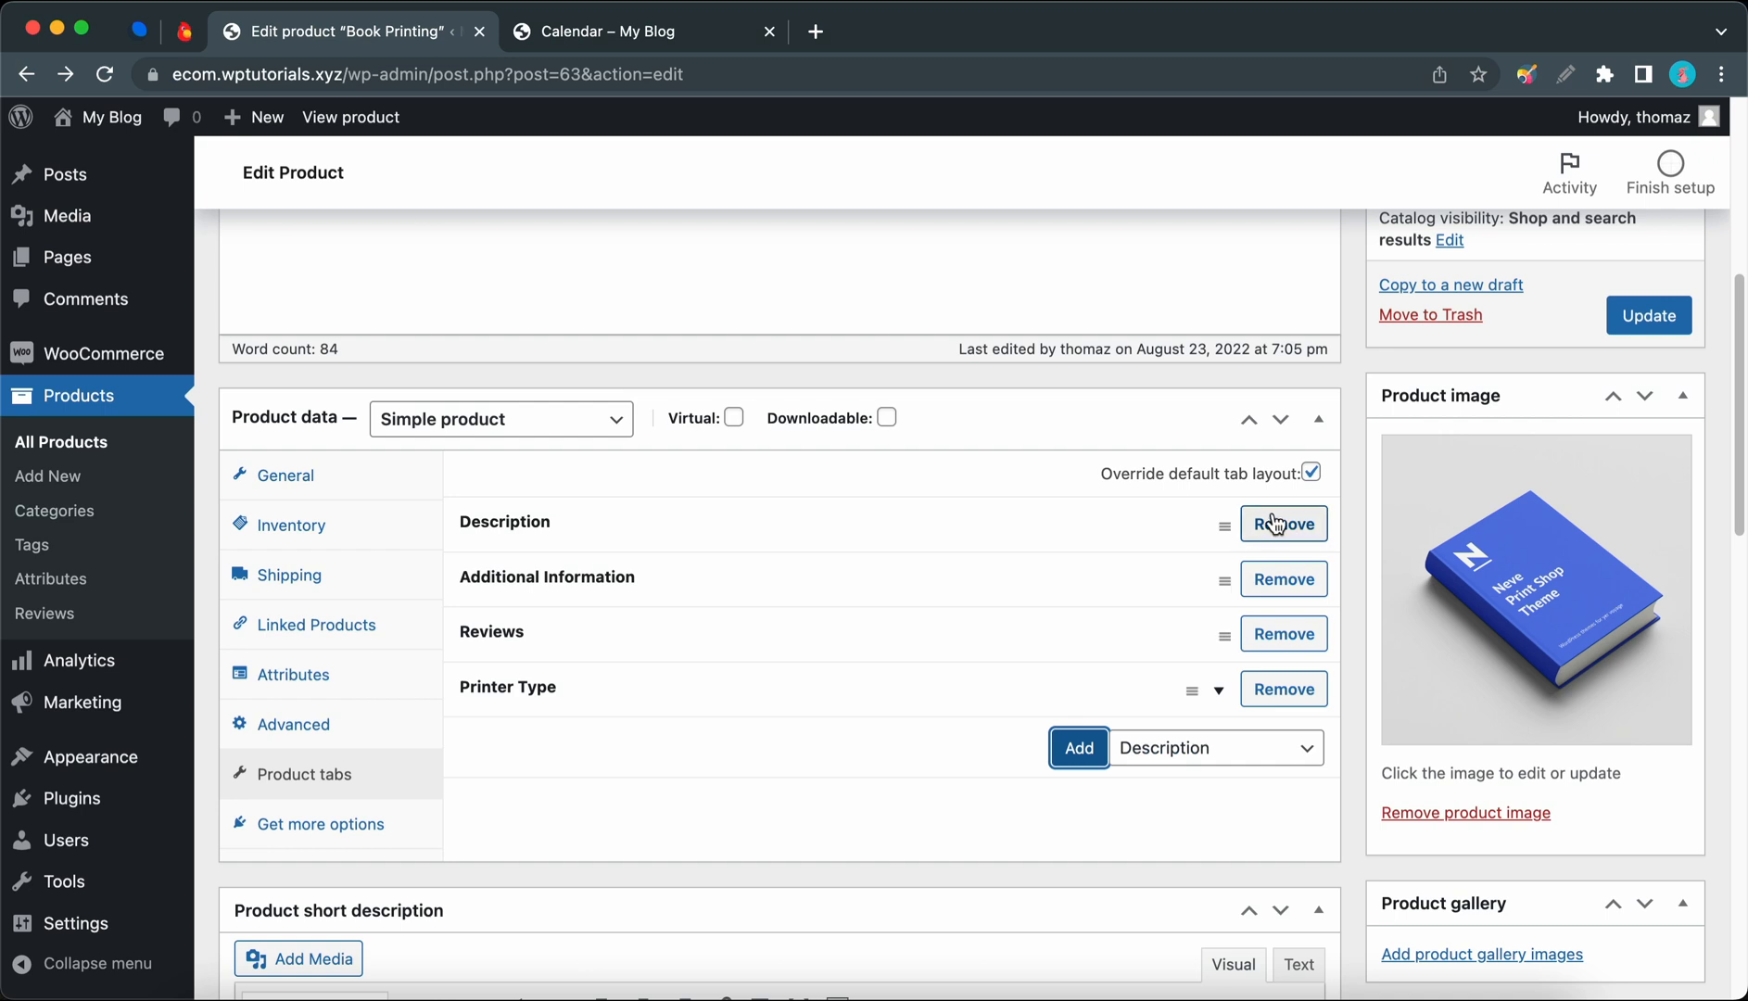
click(1283, 523)
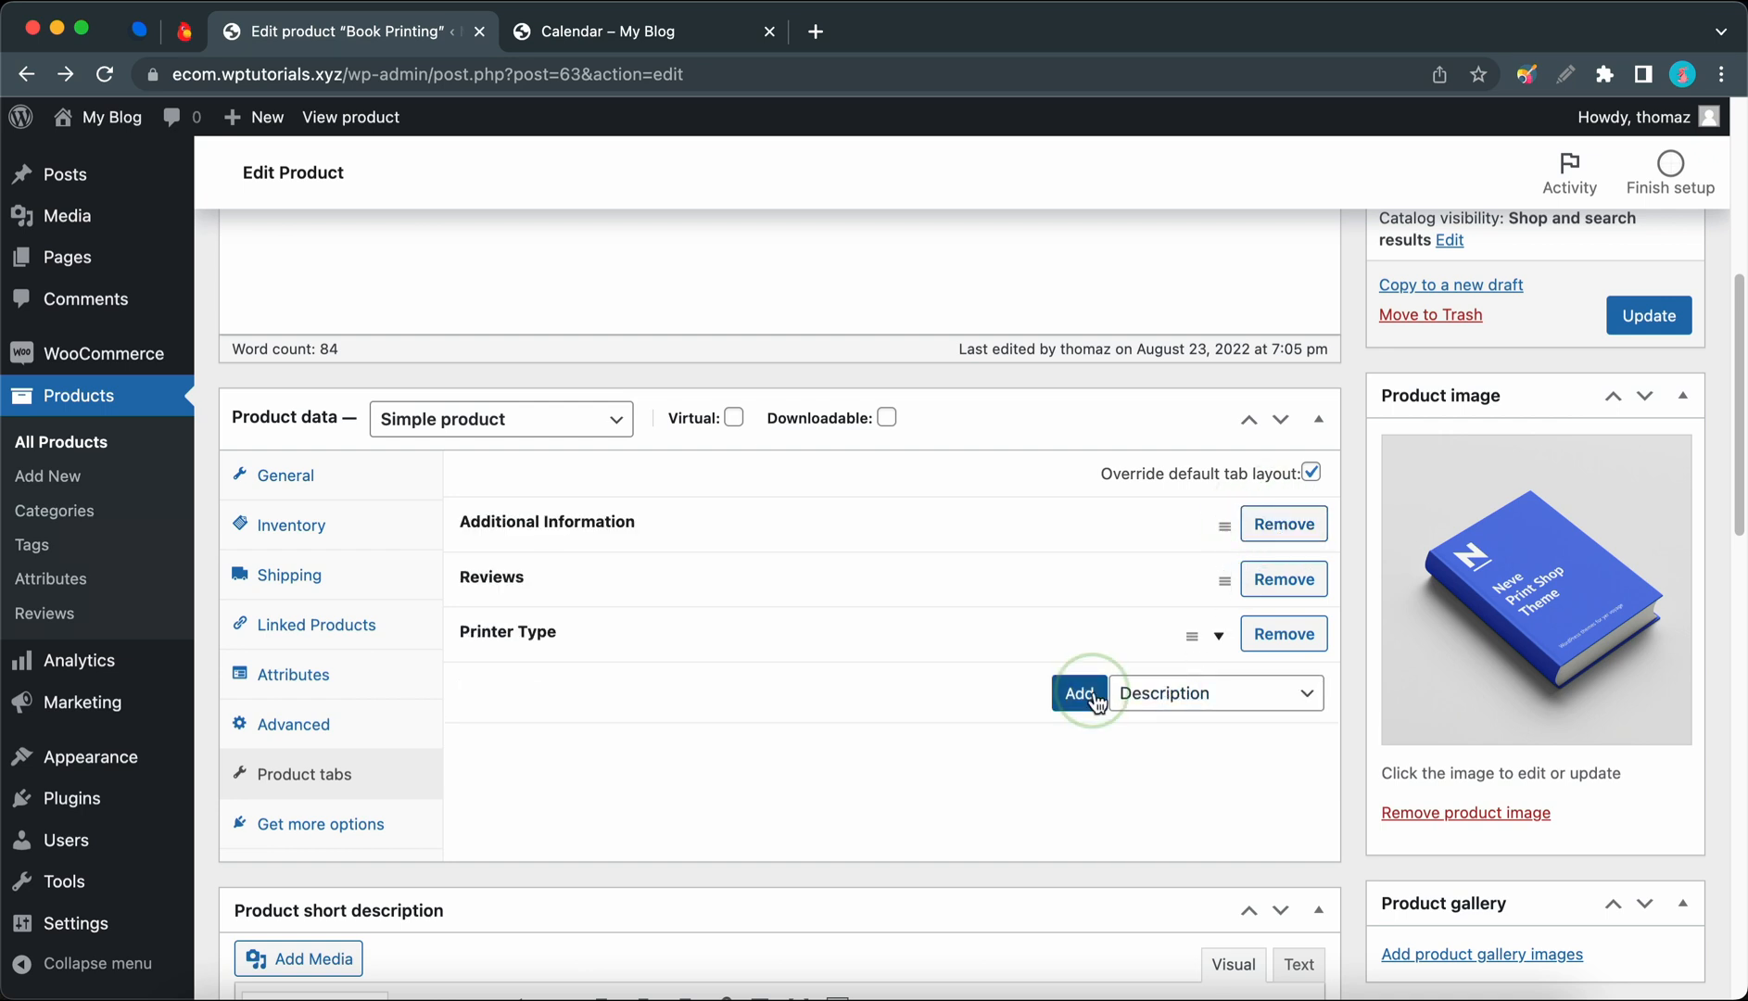
click(1078, 692)
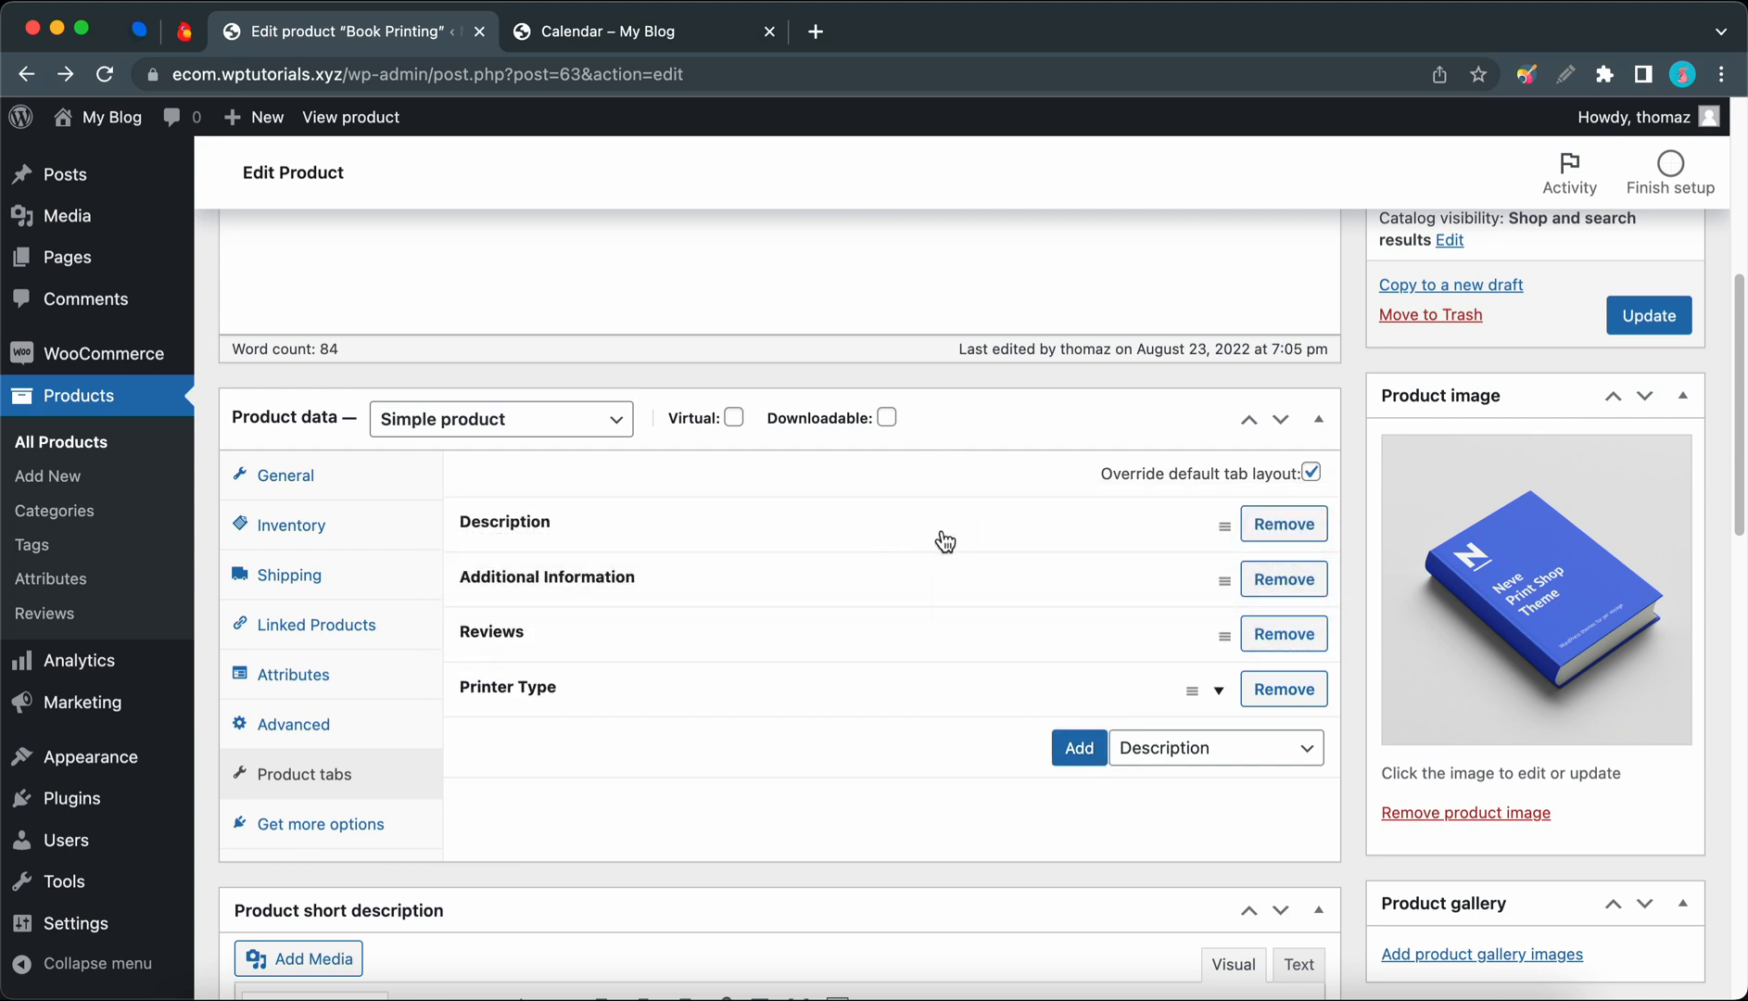
mouse_move(991, 540)
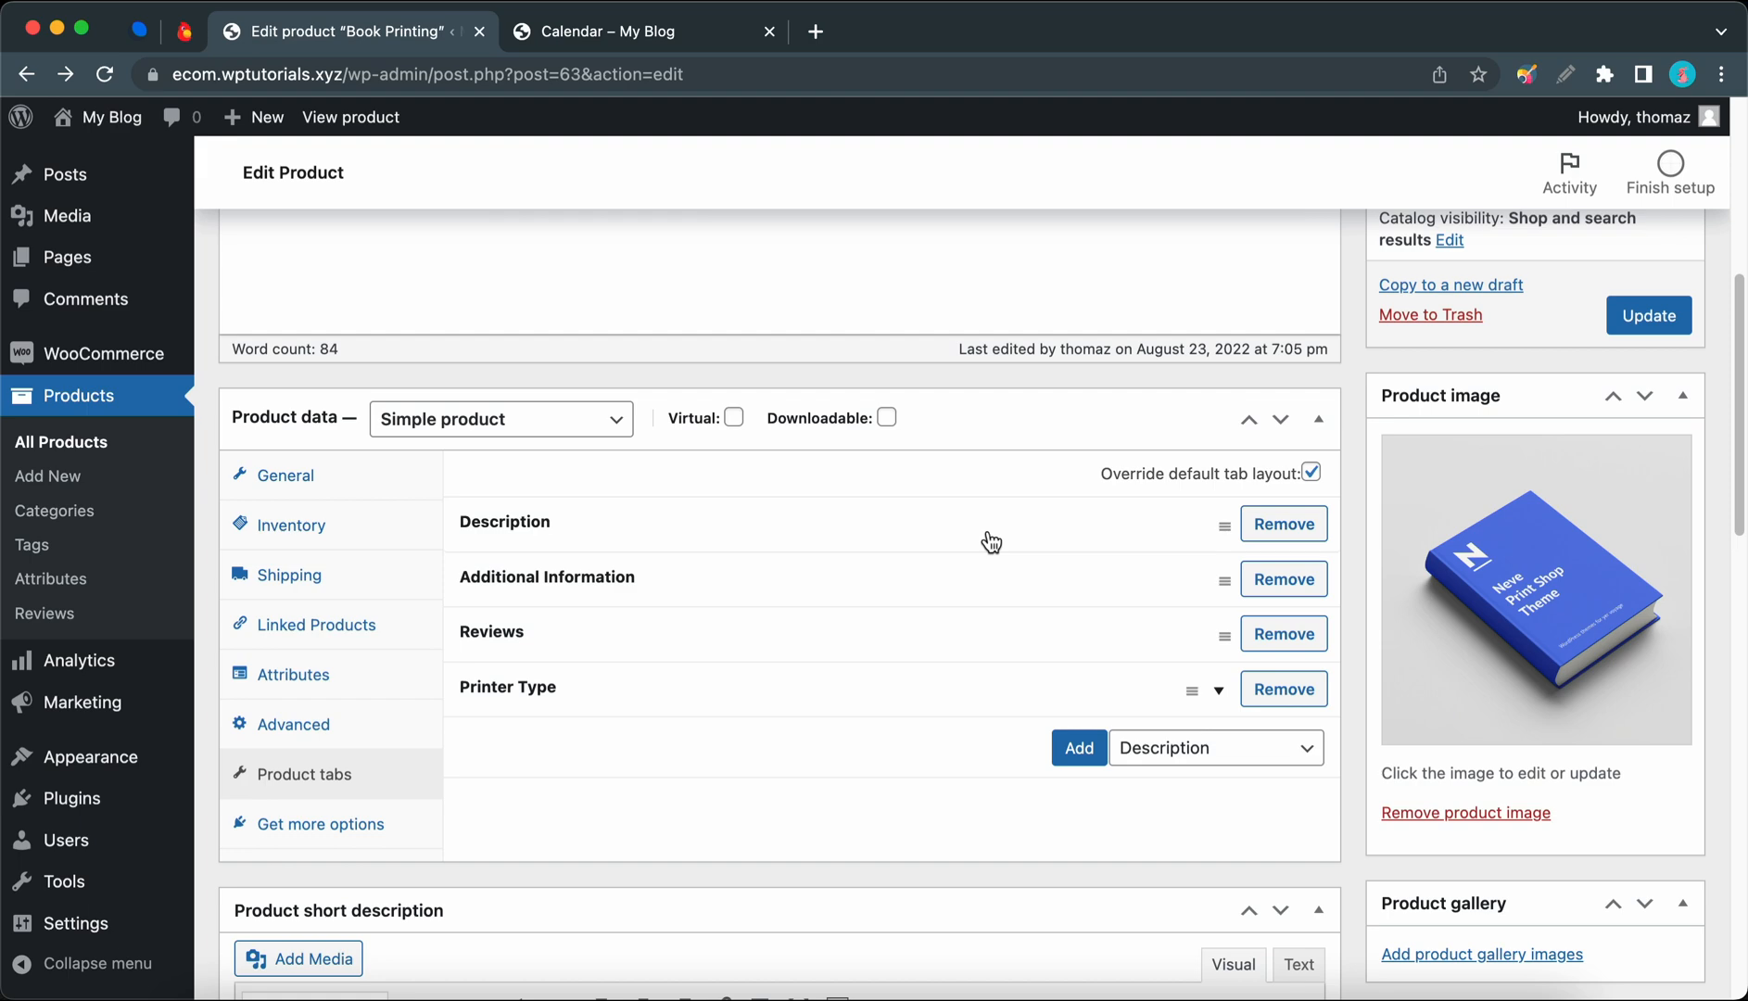
scroll(up, 3)
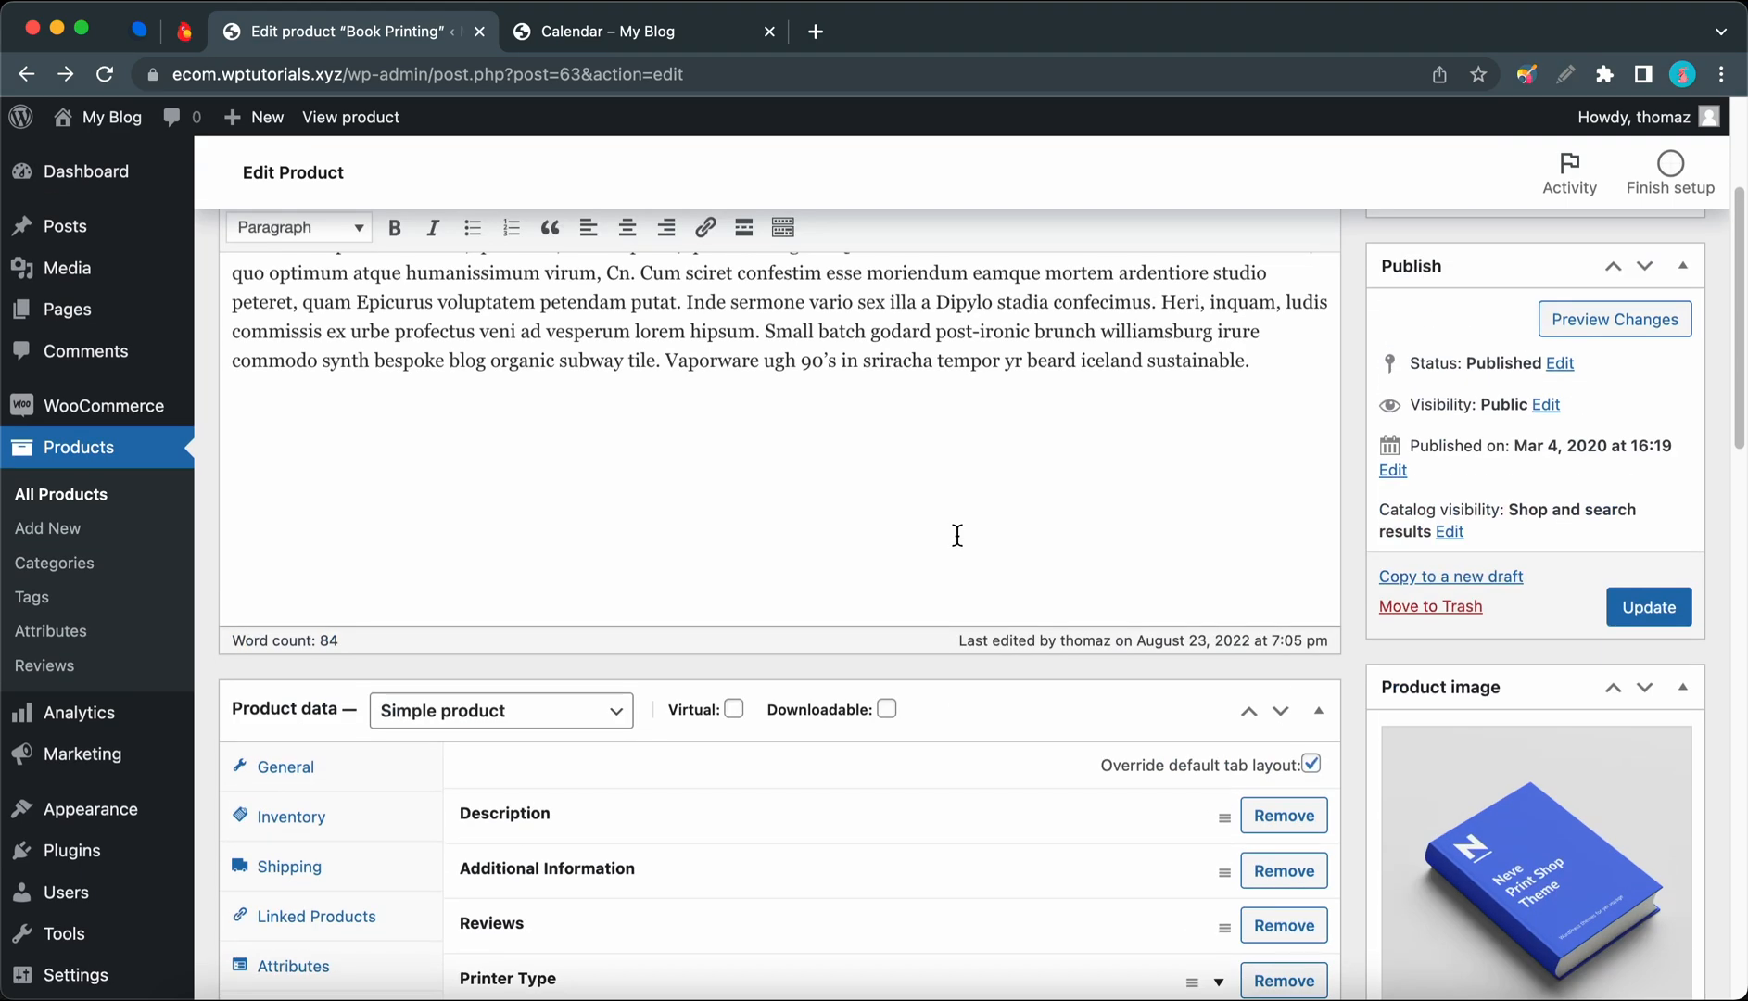
scroll(up, 3)
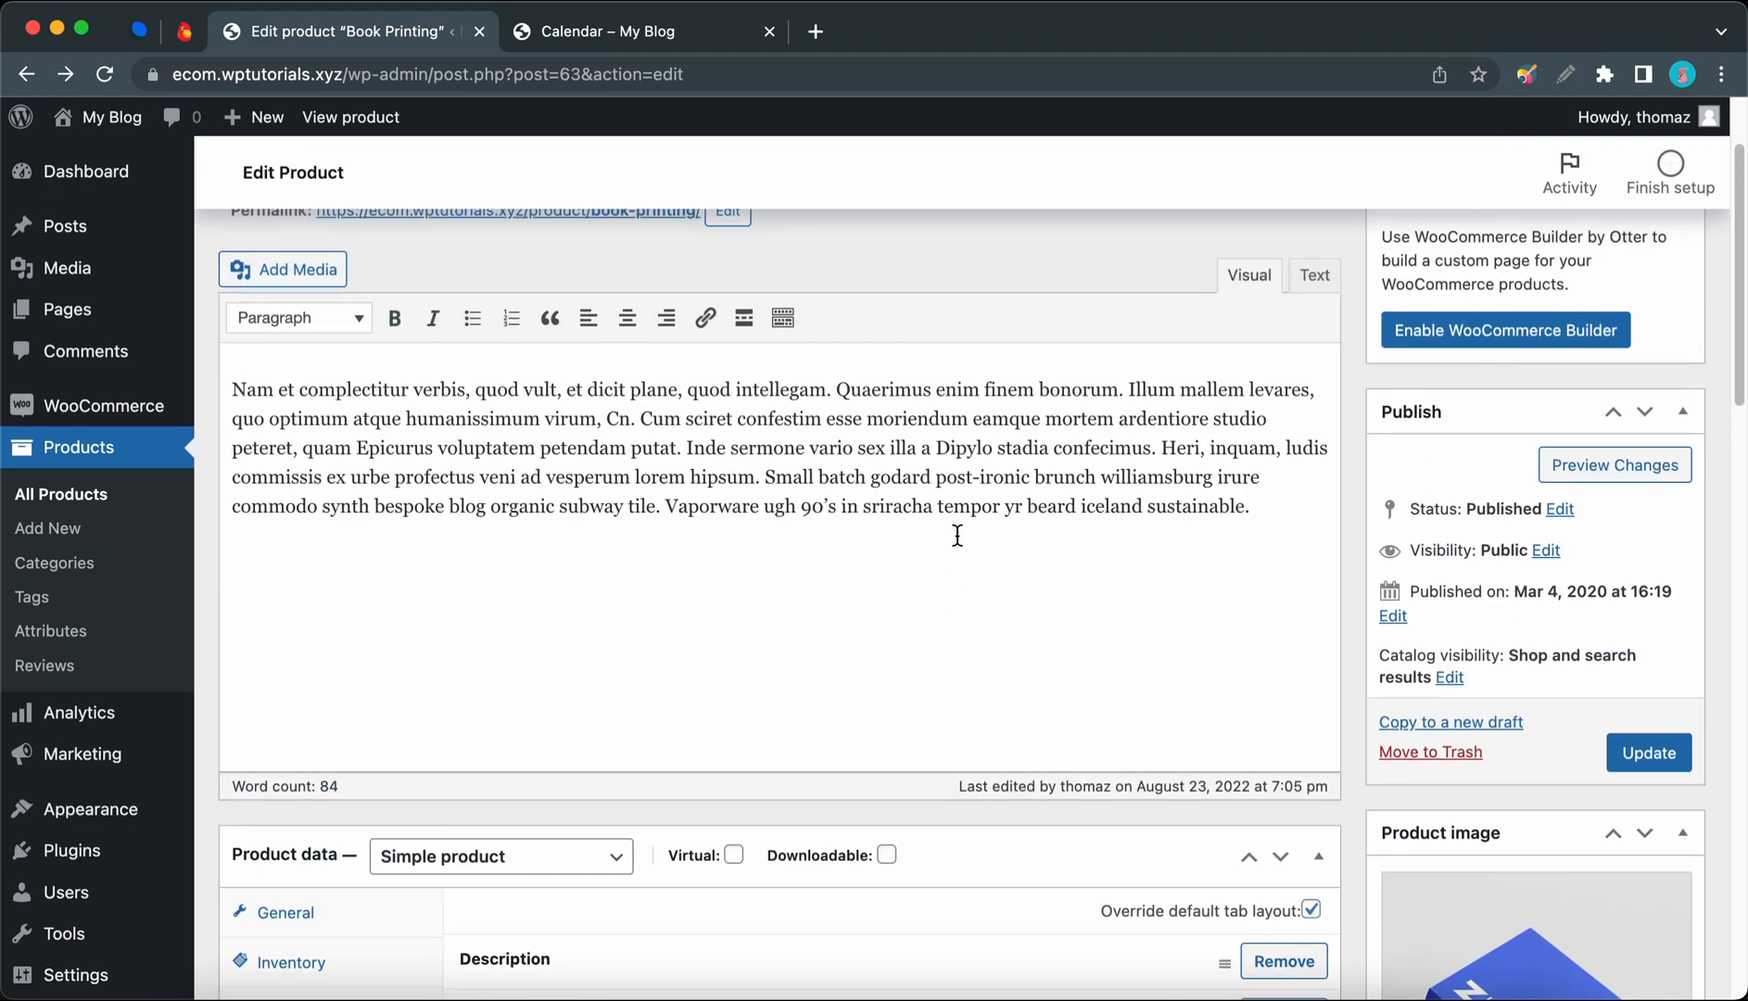